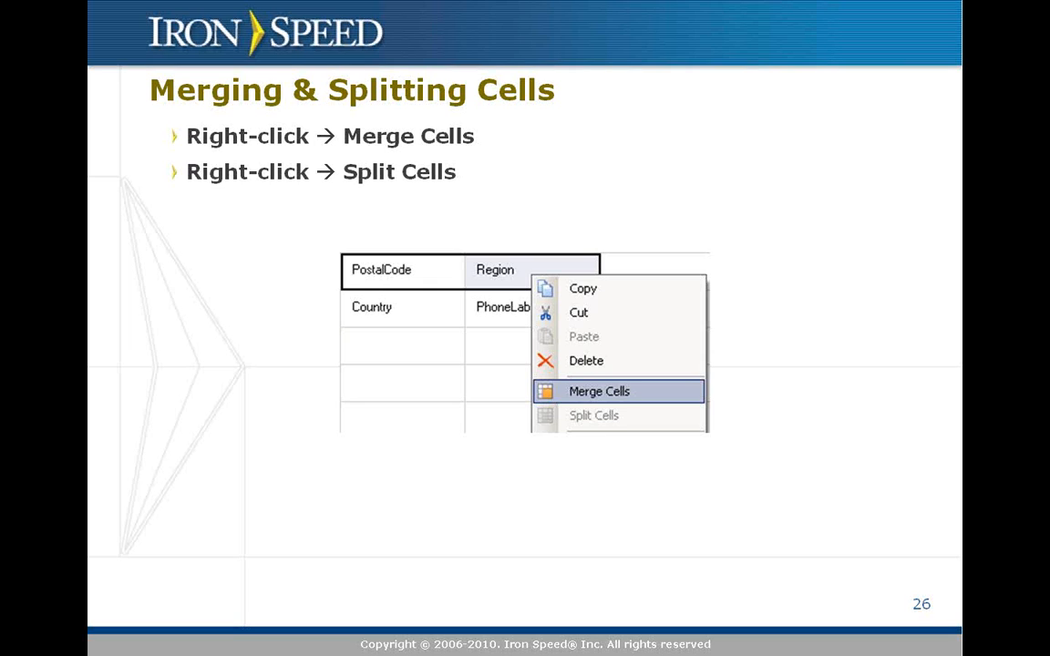
Switch ShowCustomers from live preview to Design Mode and load the CustomersFields grid.
key("Right")
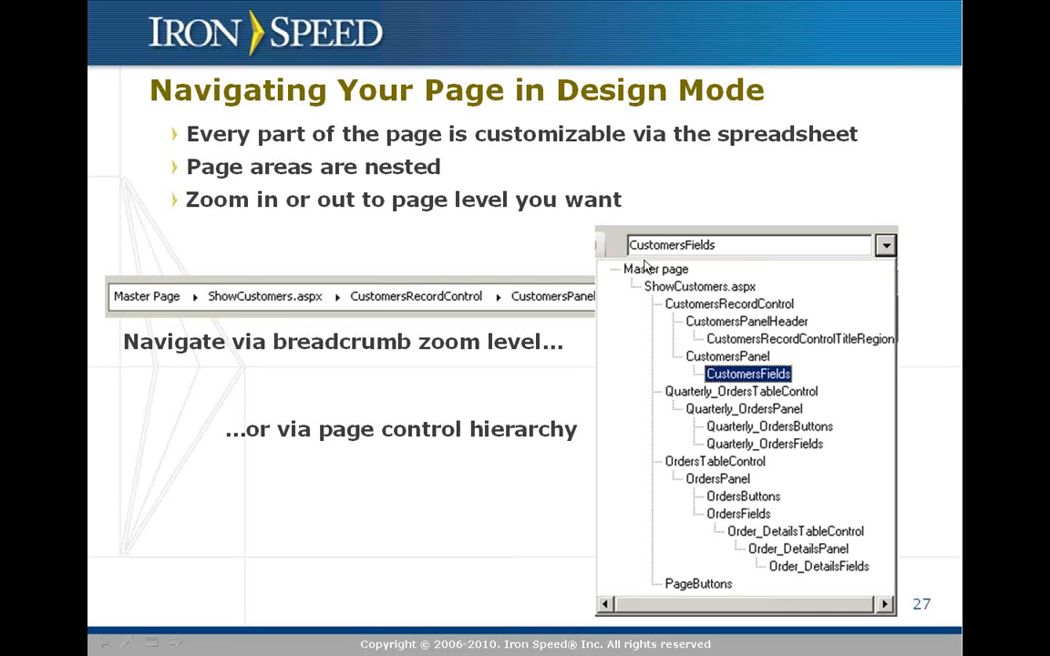
mouse_move(684, 296)
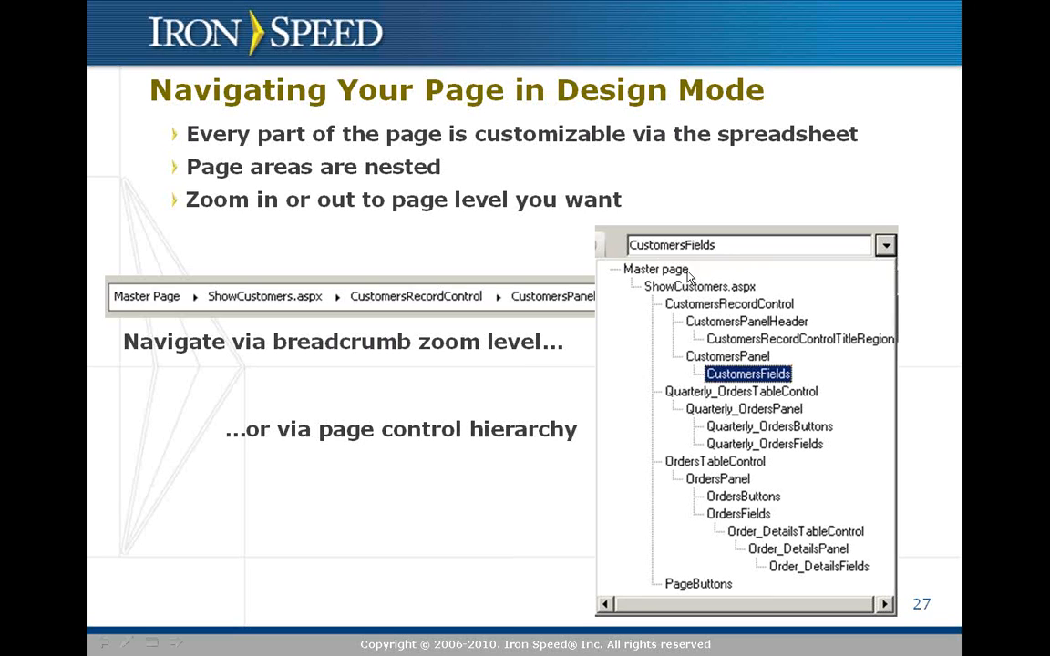
mouse_move(720, 288)
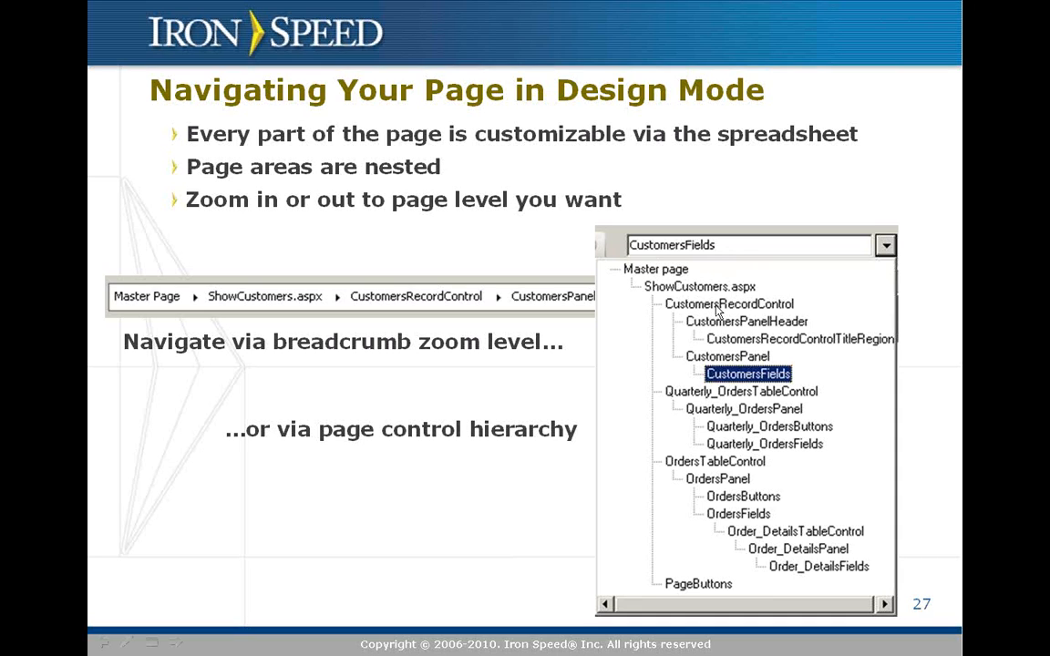
mouse_move(743, 315)
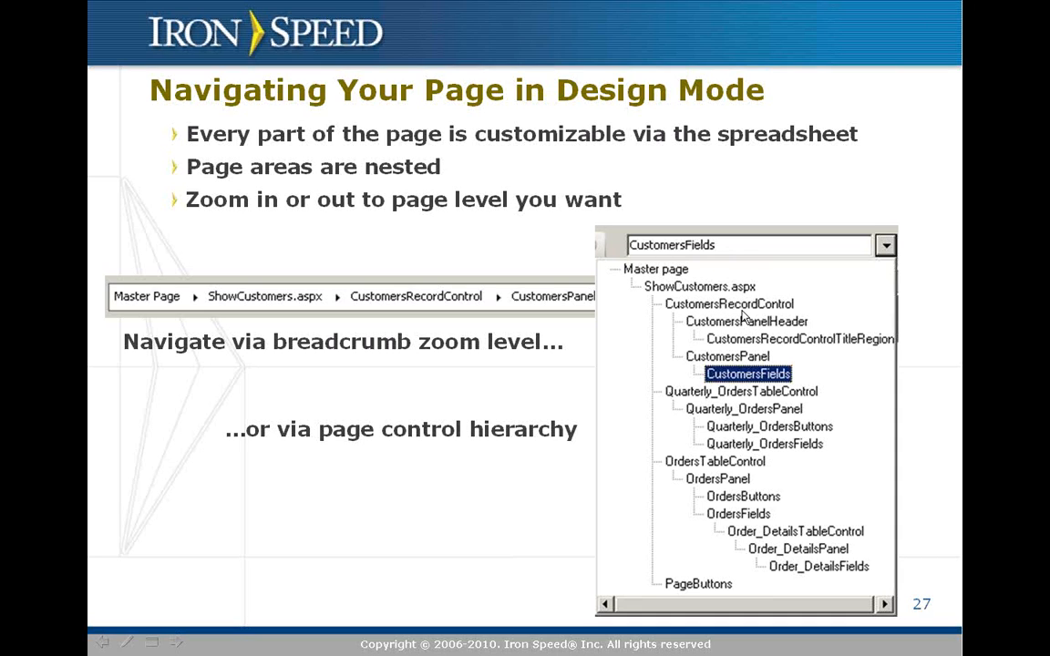
mouse_move(715, 408)
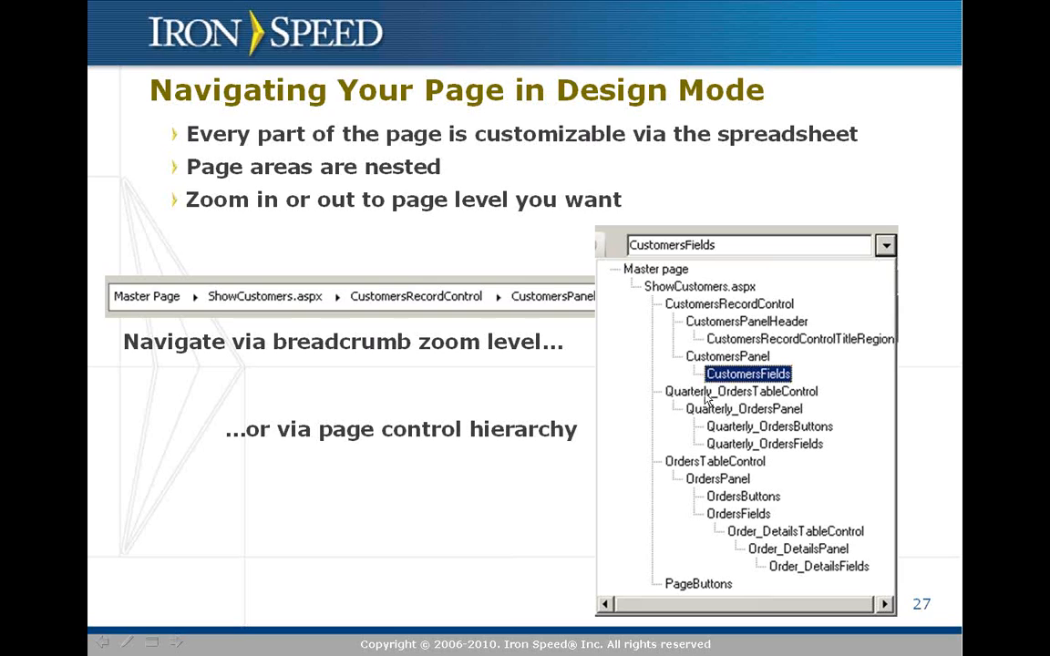
mouse_move(685, 474)
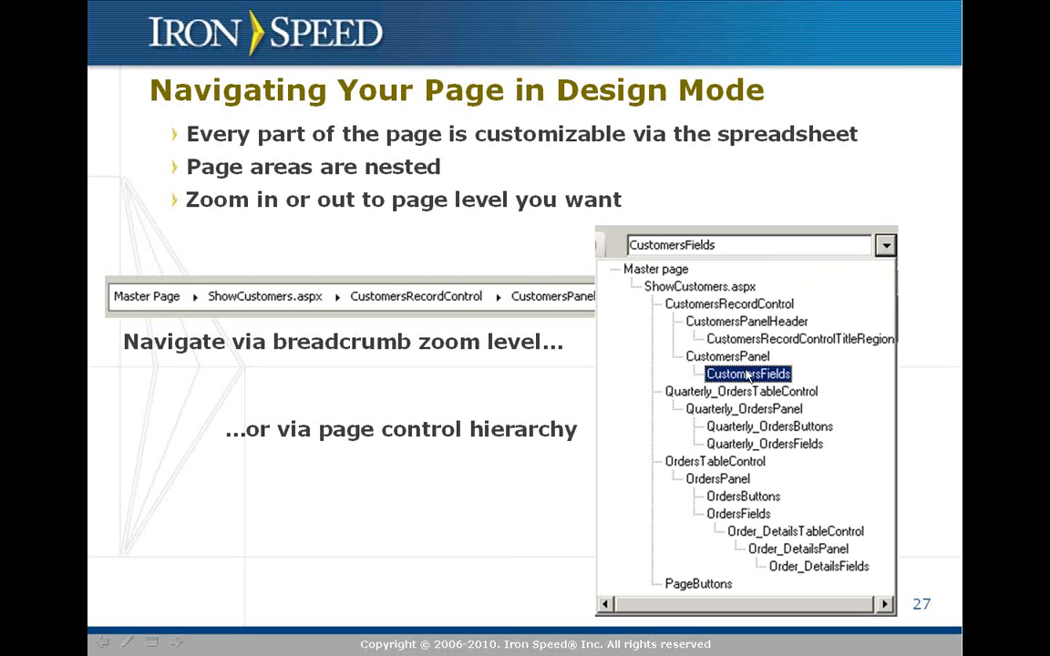
mouse_move(747, 340)
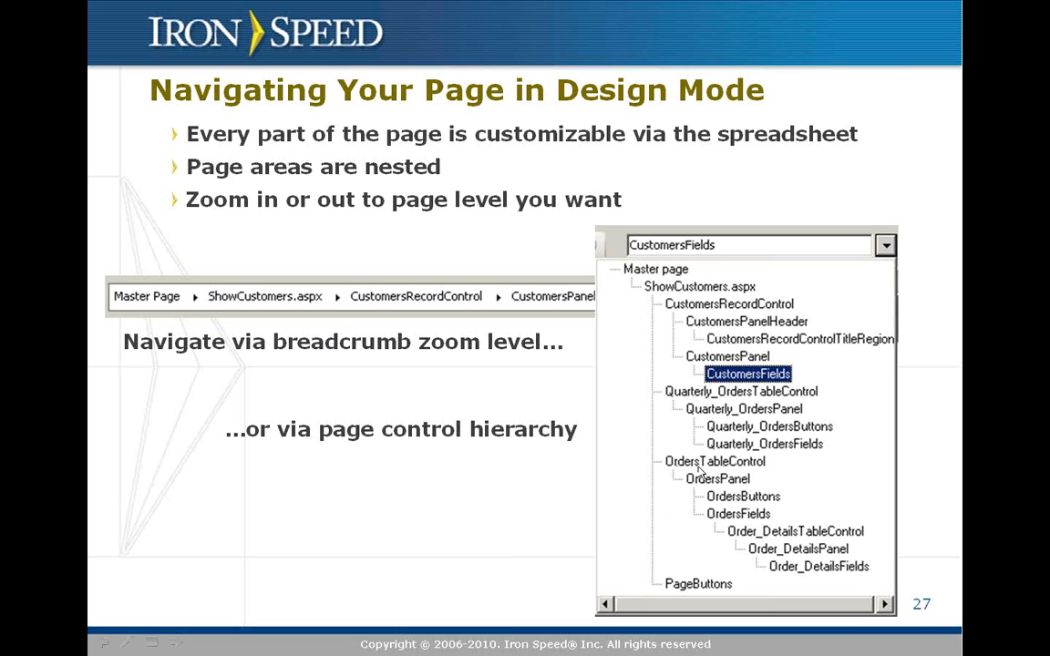
mouse_move(711, 485)
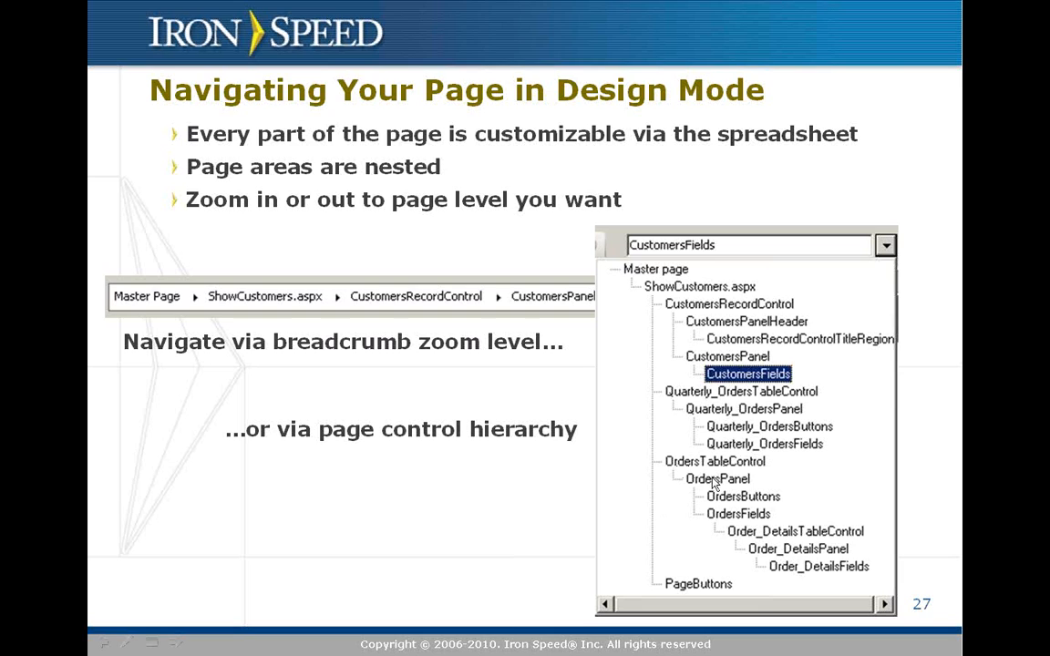
mouse_move(733, 500)
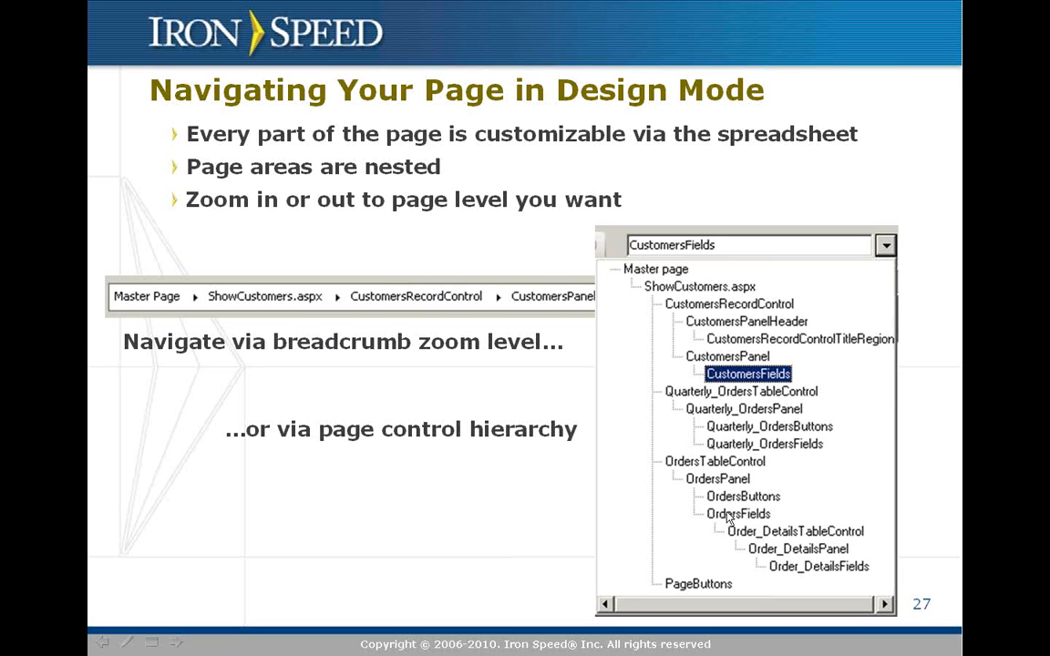
mouse_move(726, 522)
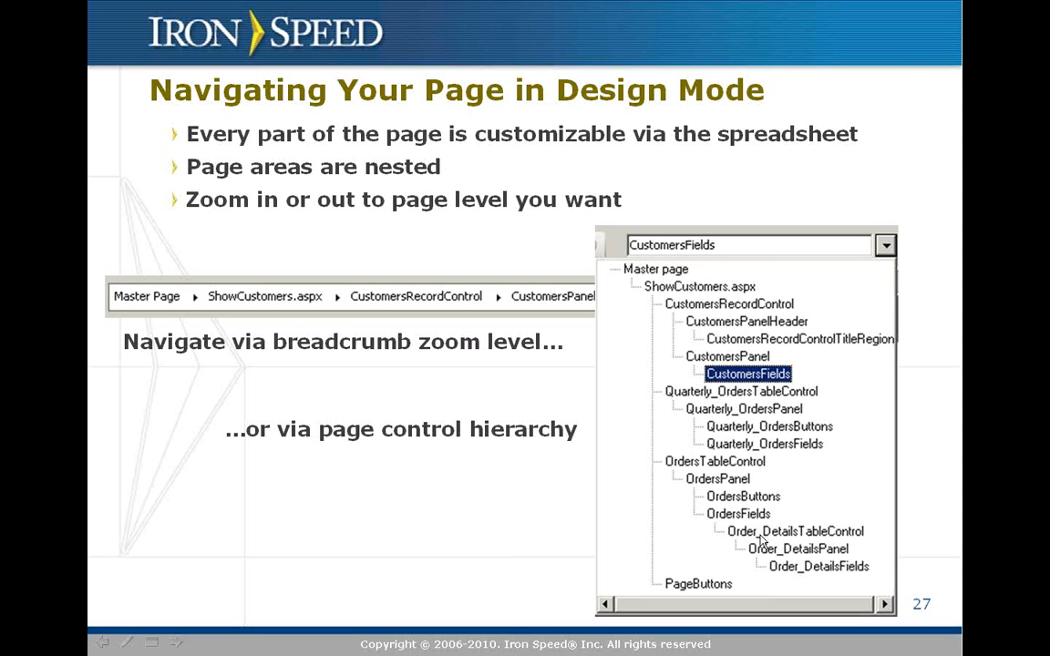
mouse_move(774, 544)
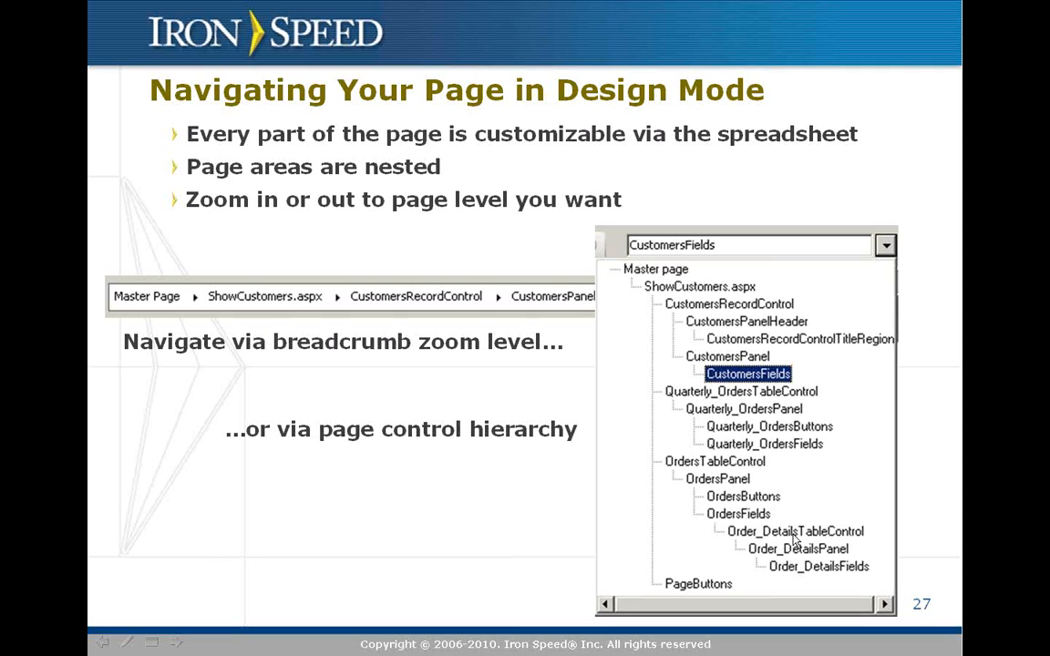
mouse_move(799, 548)
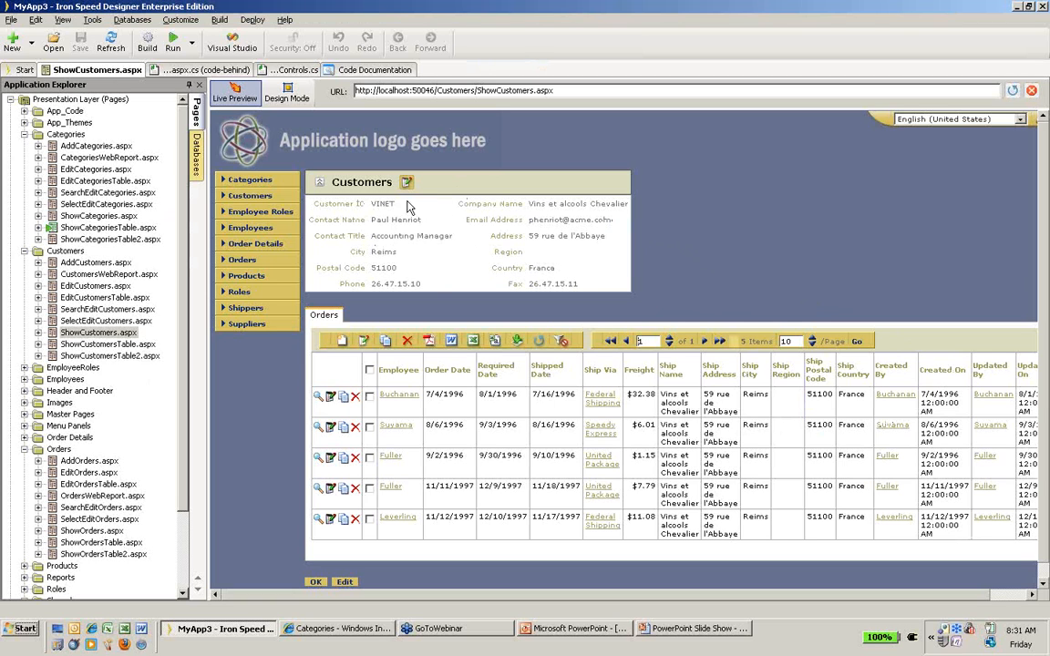
mouse_move(489, 245)
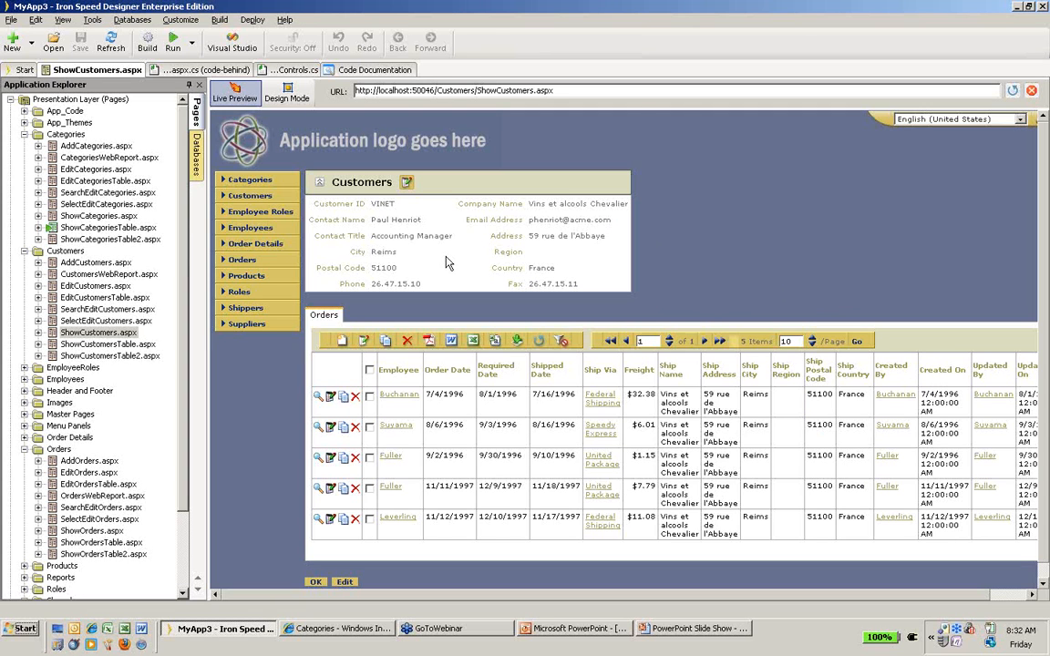
mouse_move(412, 255)
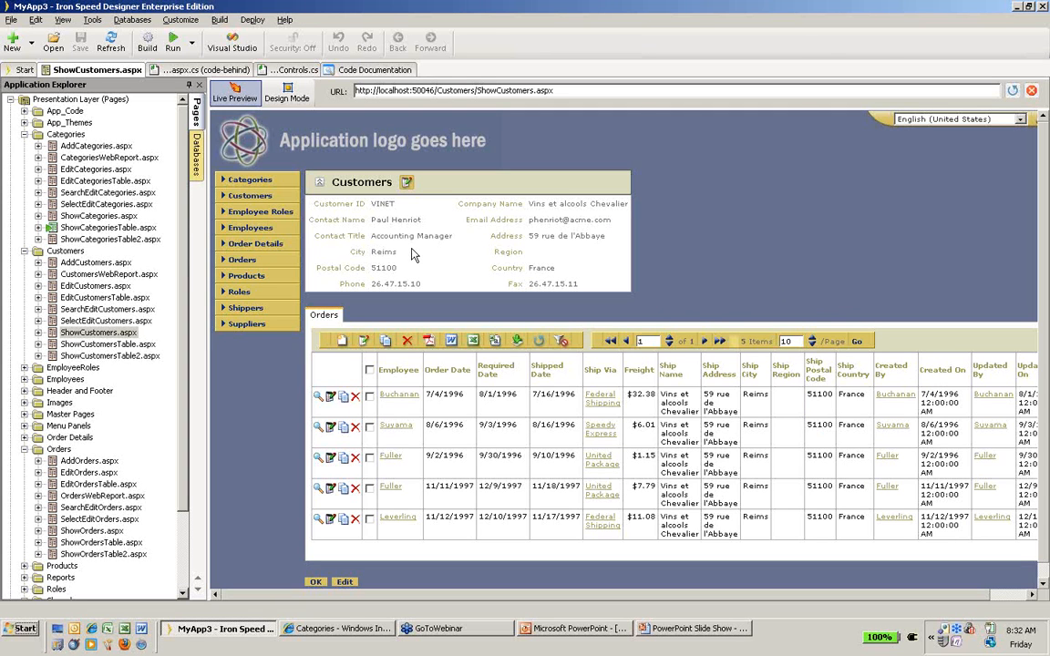
mouse_move(412, 248)
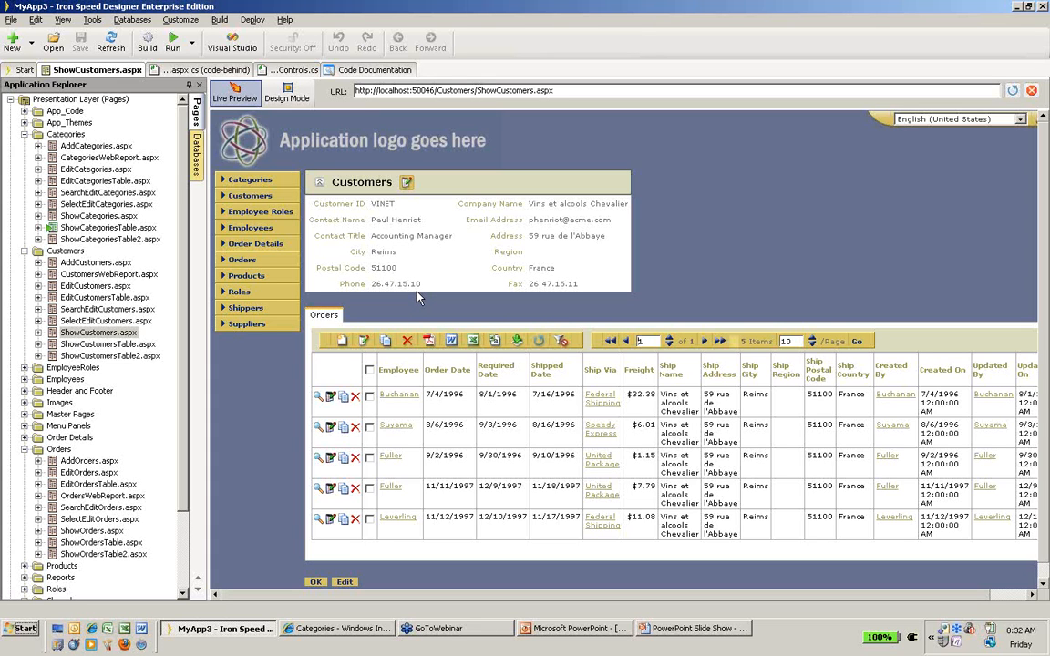
mouse_move(503, 421)
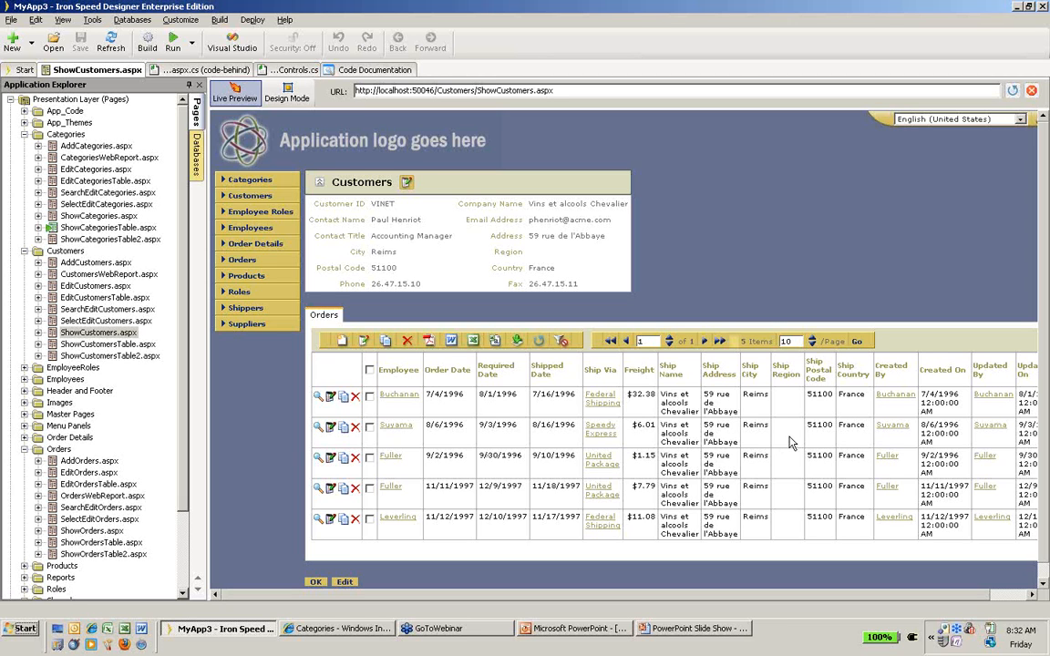
mouse_move(454, 415)
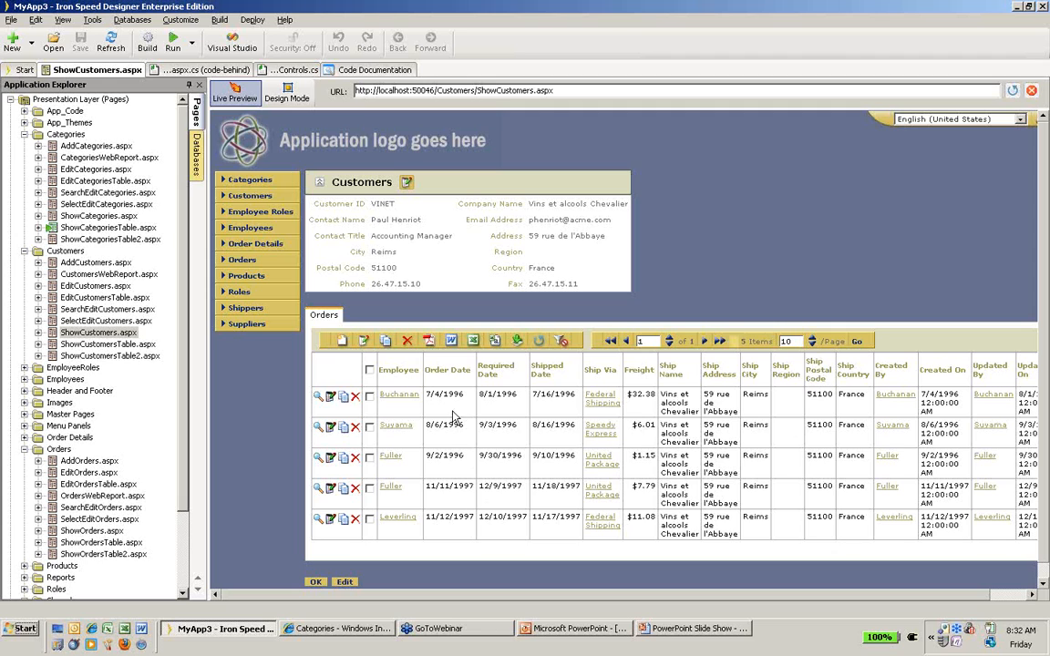
mouse_move(317, 401)
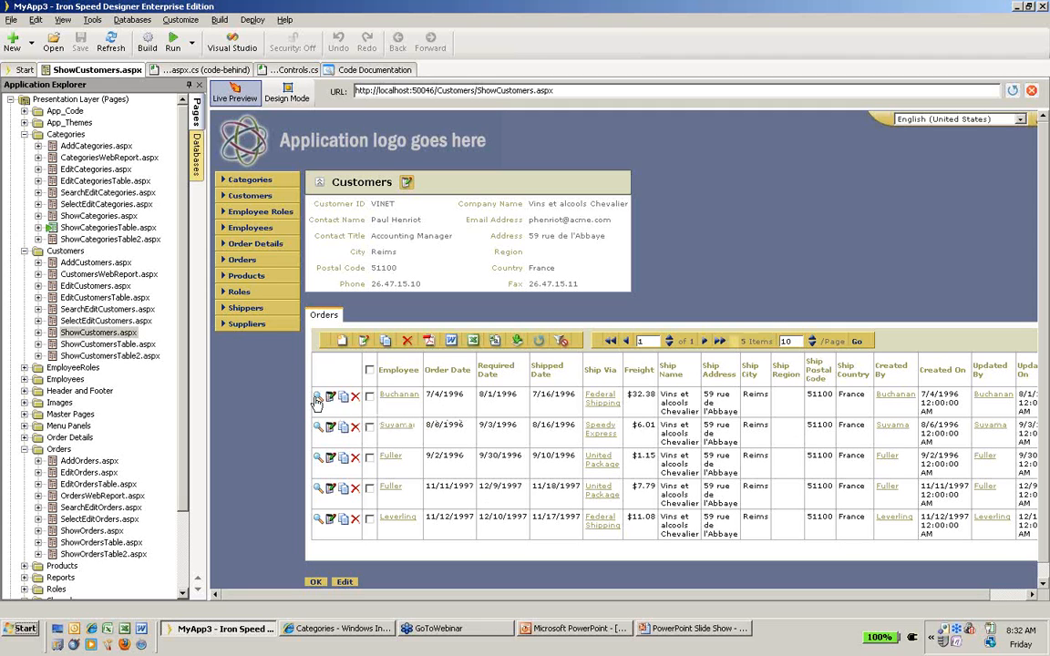
mouse_move(332, 398)
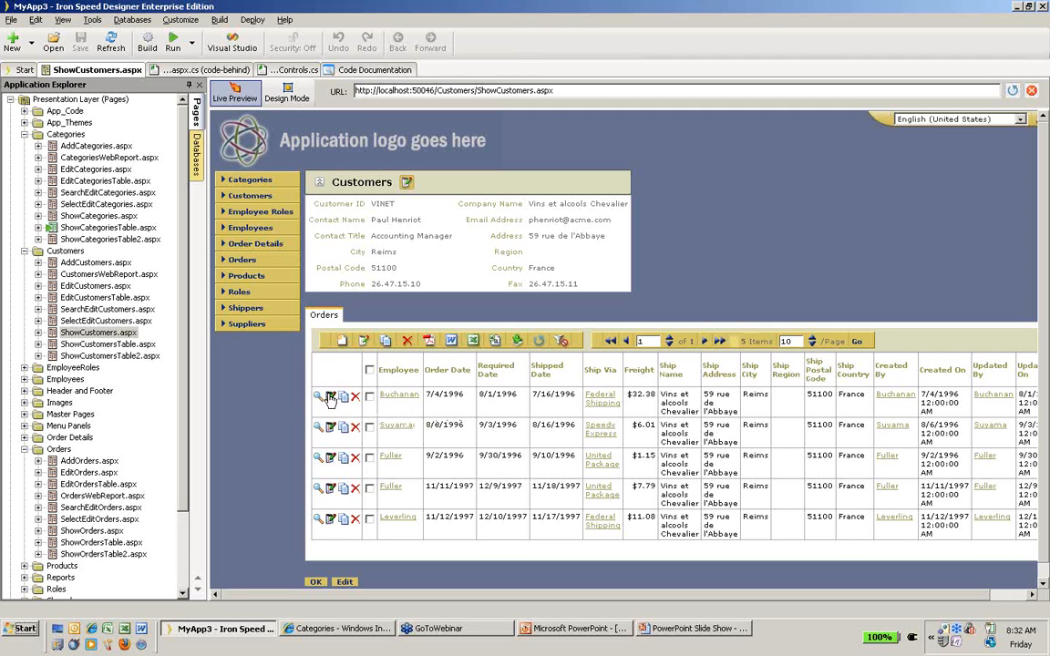
mouse_move(329, 396)
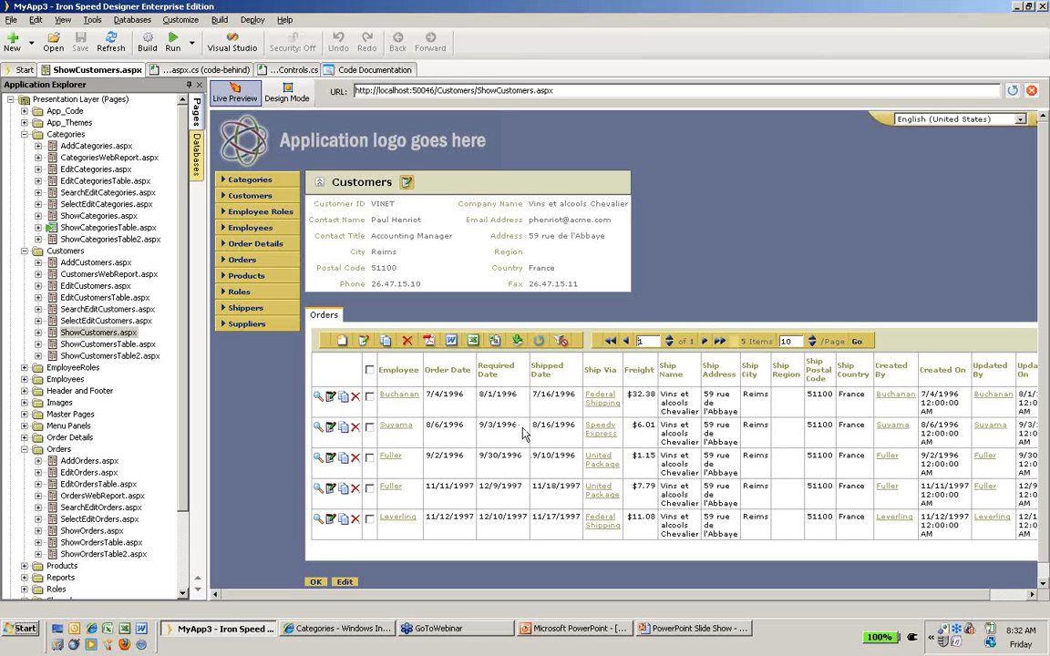
mouse_move(510, 414)
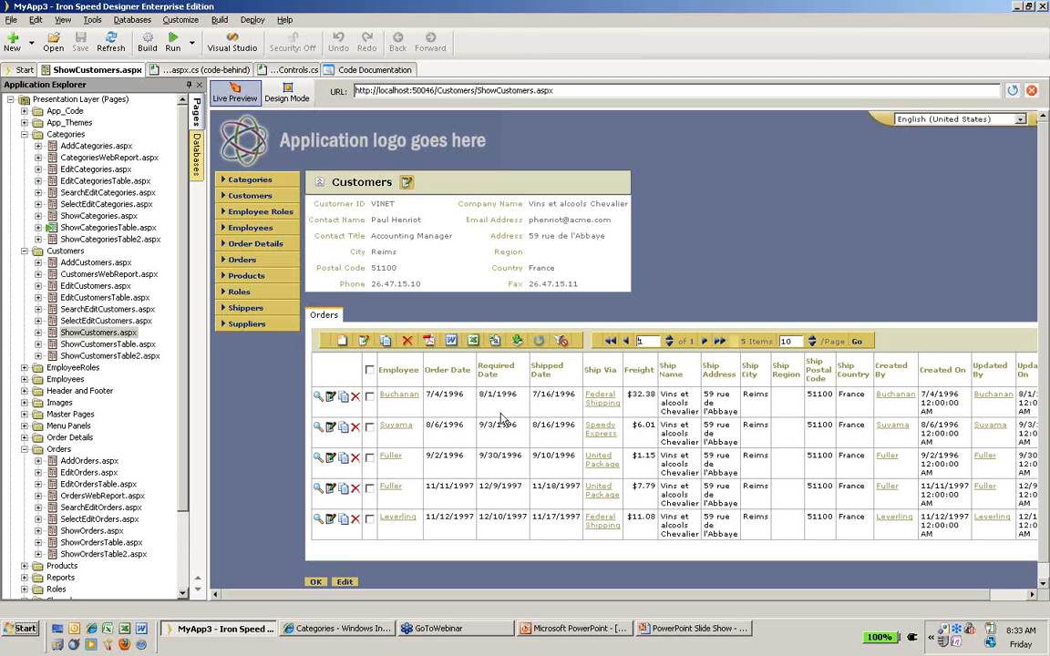
mouse_move(288, 98)
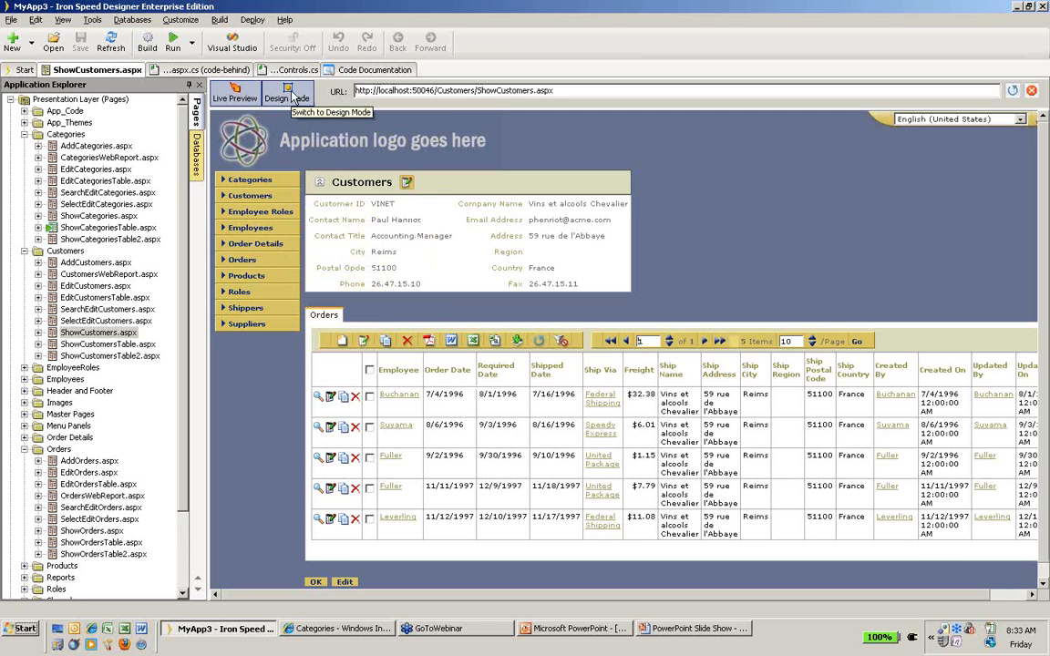
left_click(287, 99)
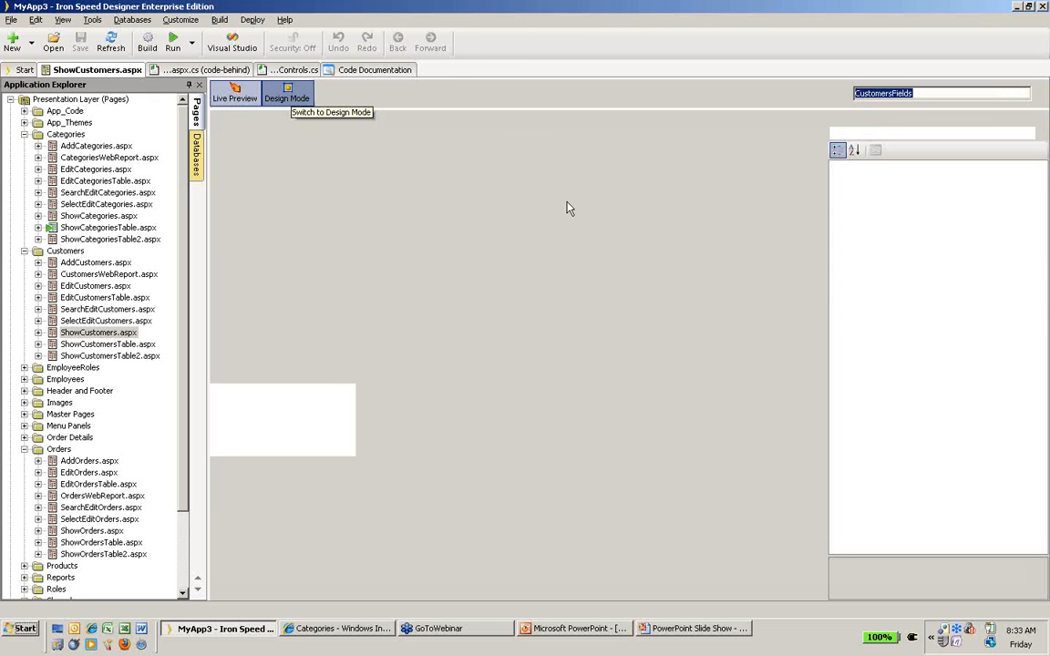
left_click(286, 99)
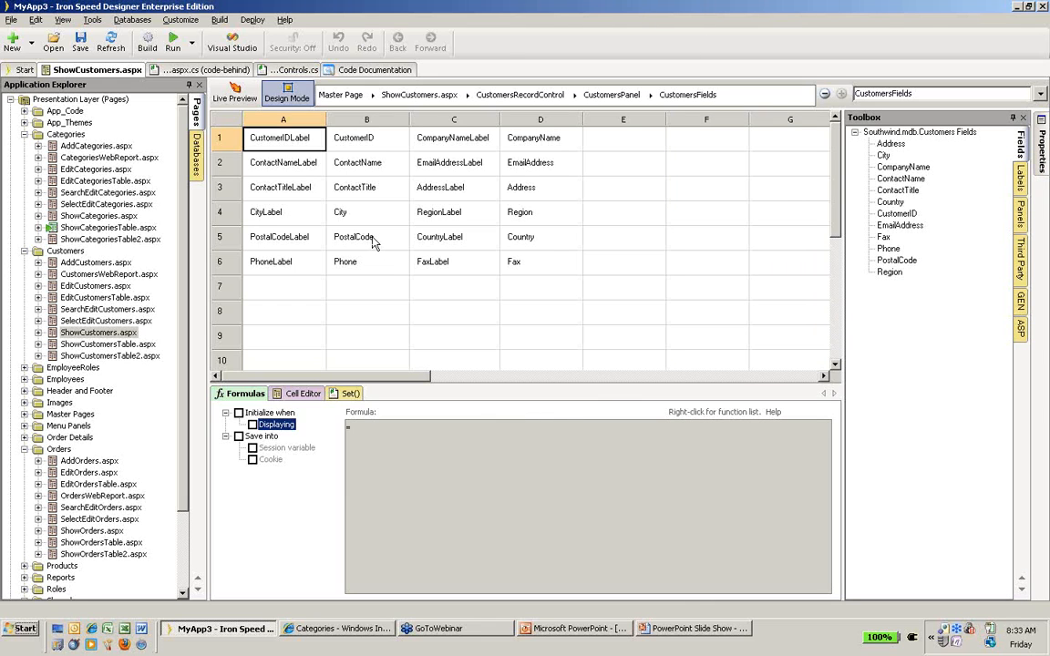
Insert a new row above the City row so Address sits on its own row.
right_click(353, 211)
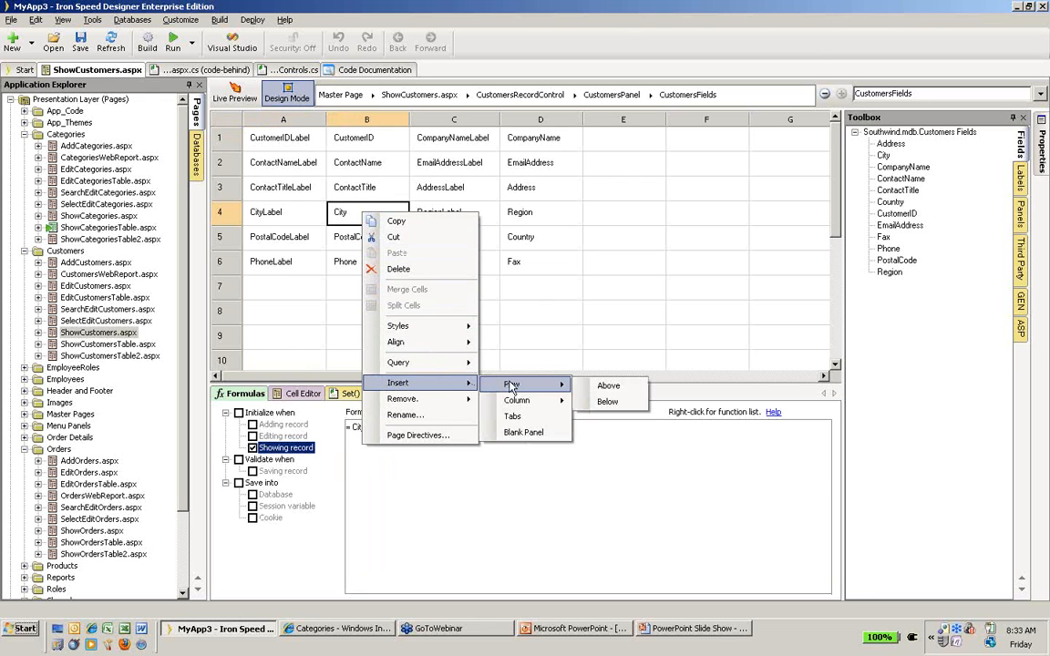
left_click(609, 386)
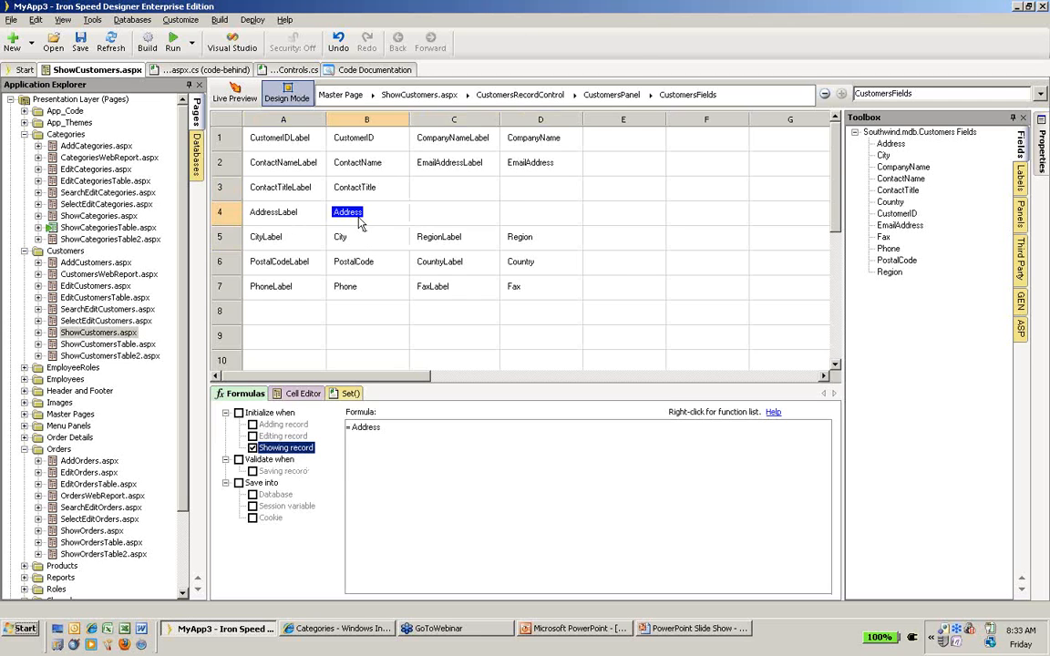
mouse_move(357, 229)
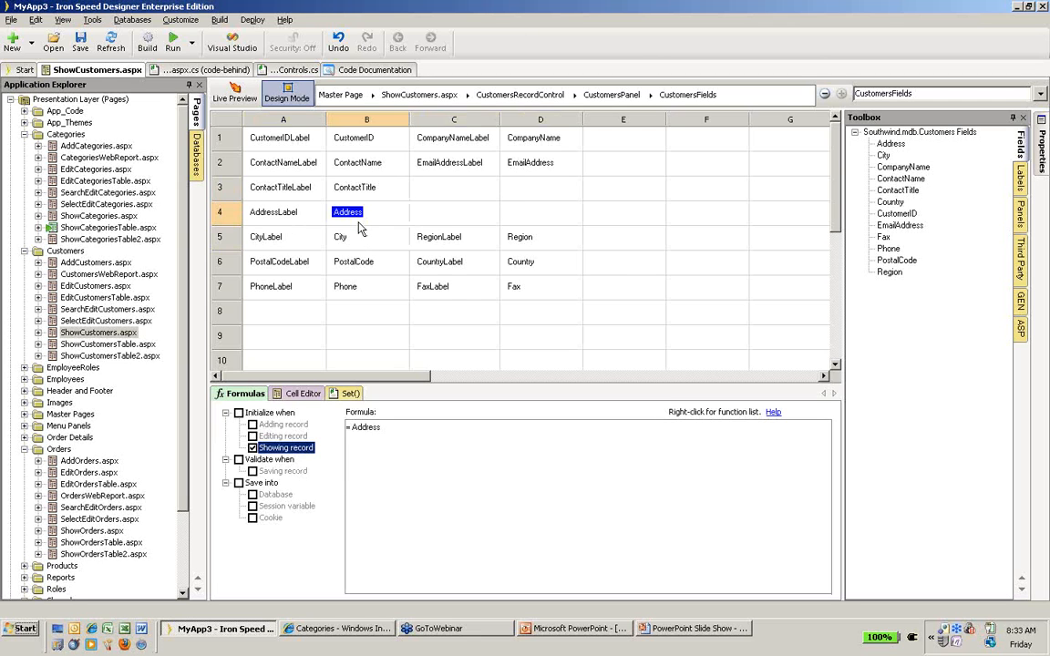
mouse_move(521, 237)
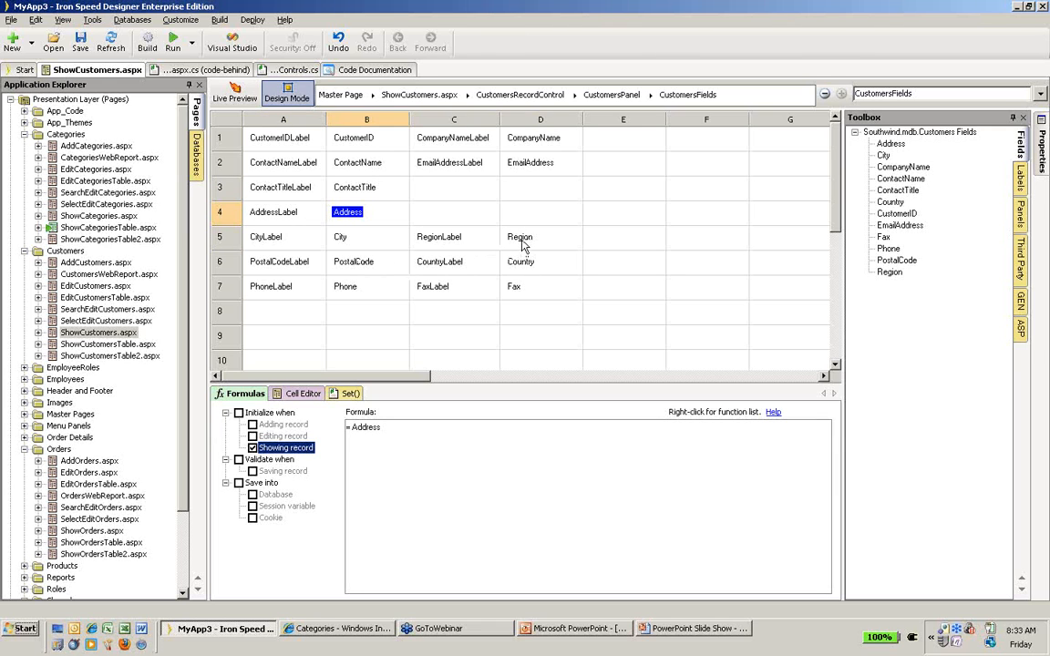
Stack Region beneath PostalCode in one cell and move Phone with its label up.
left_click(520, 237)
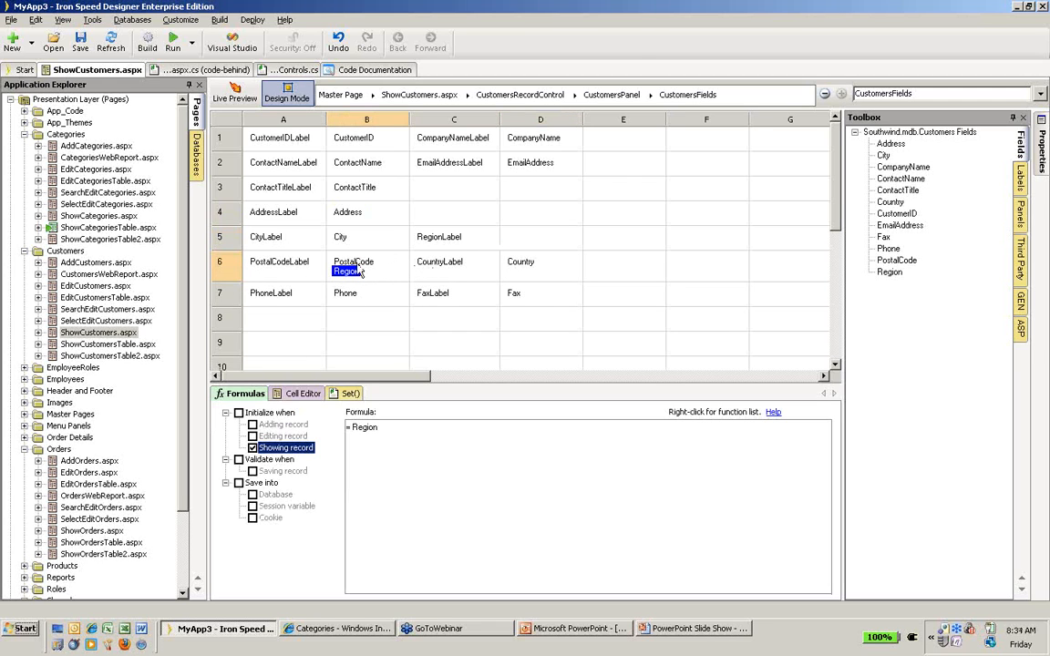
mouse_move(277, 303)
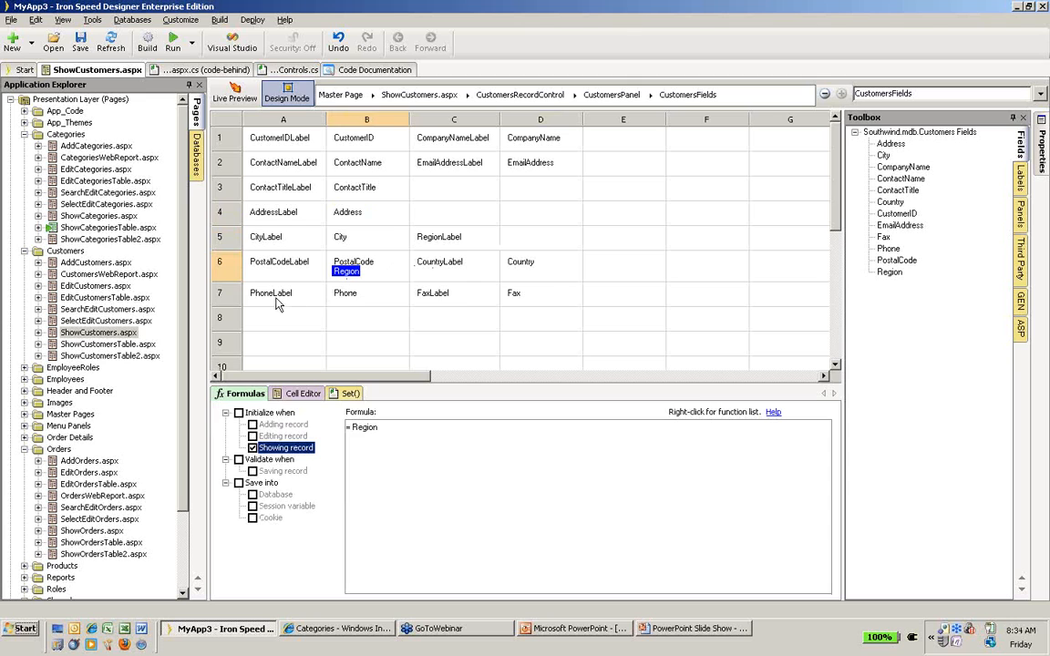
left_click(270, 292)
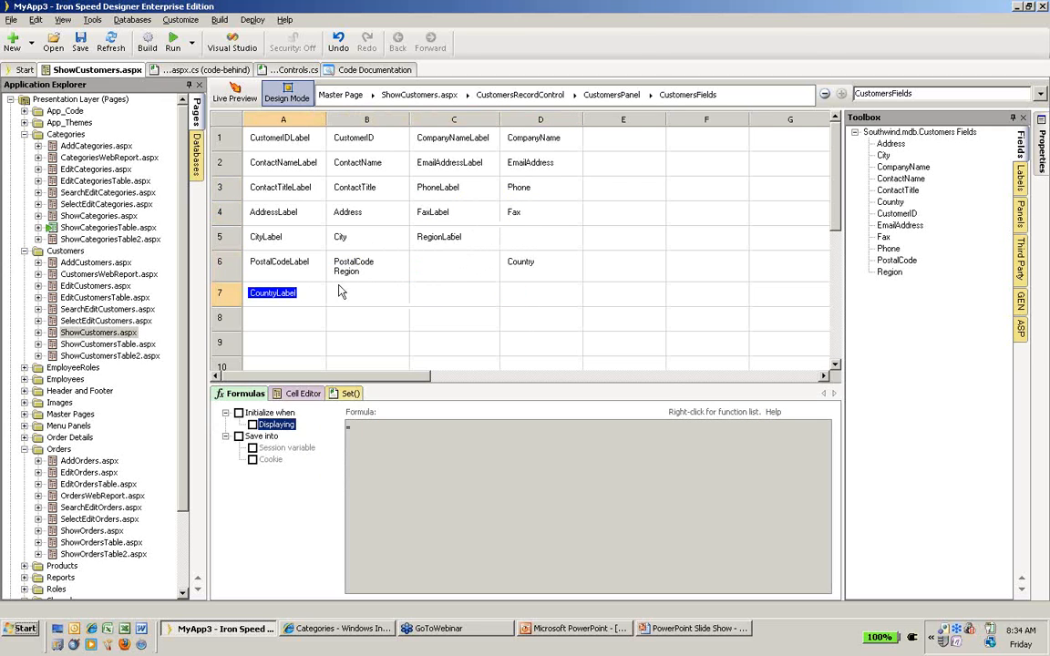
Move County to B7 beside its label and delete the RegionLabel and CityLabel cells from row 5.
left_click(346, 292)
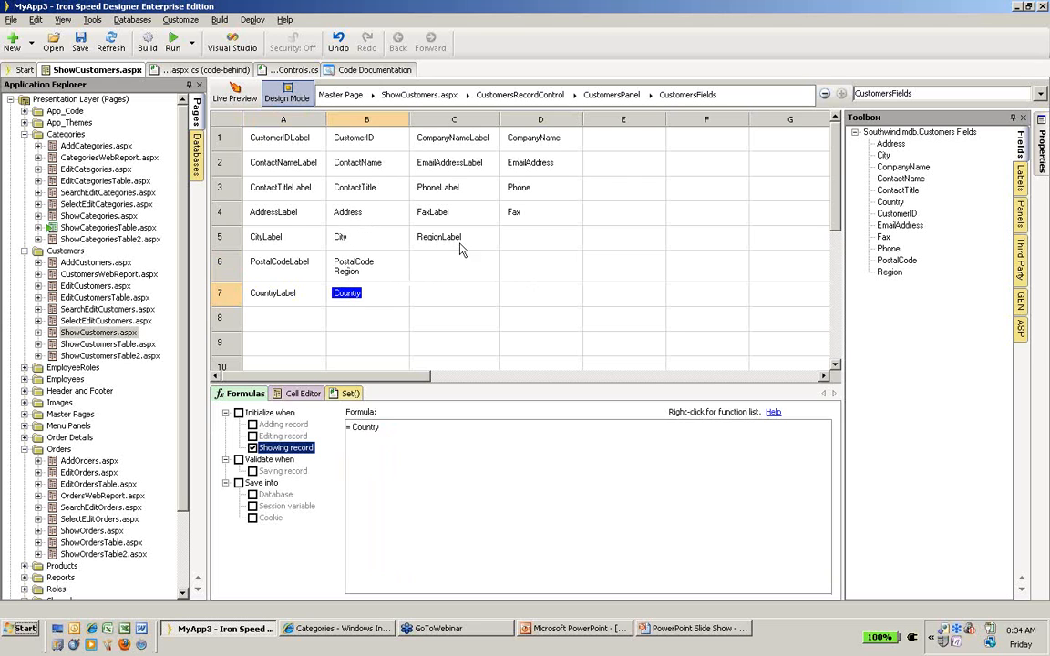
left_click(437, 237)
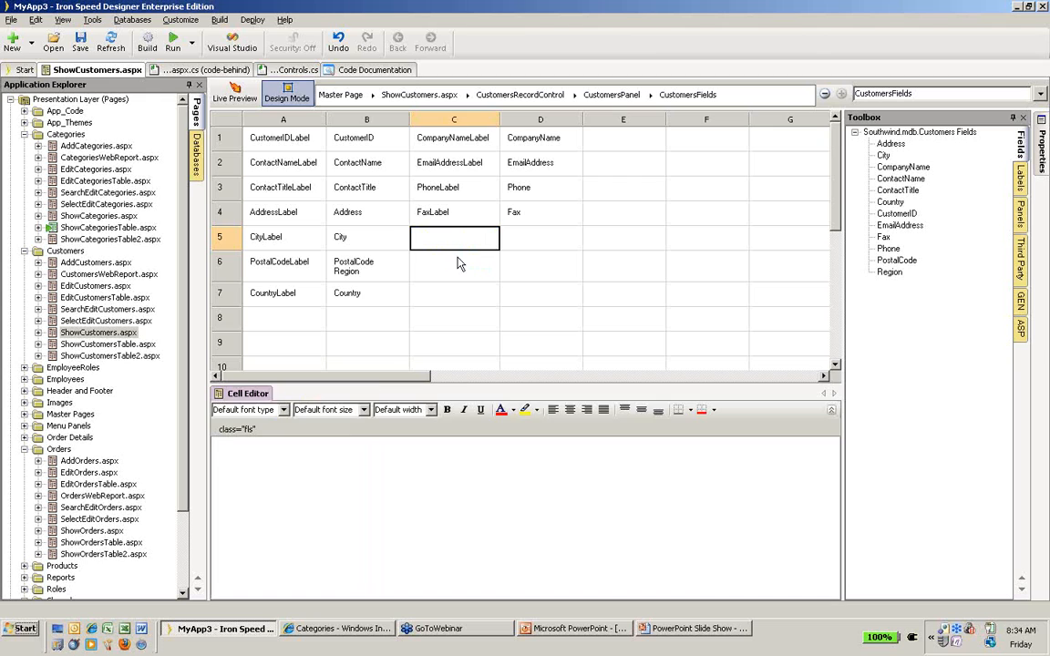
left_click(285, 237)
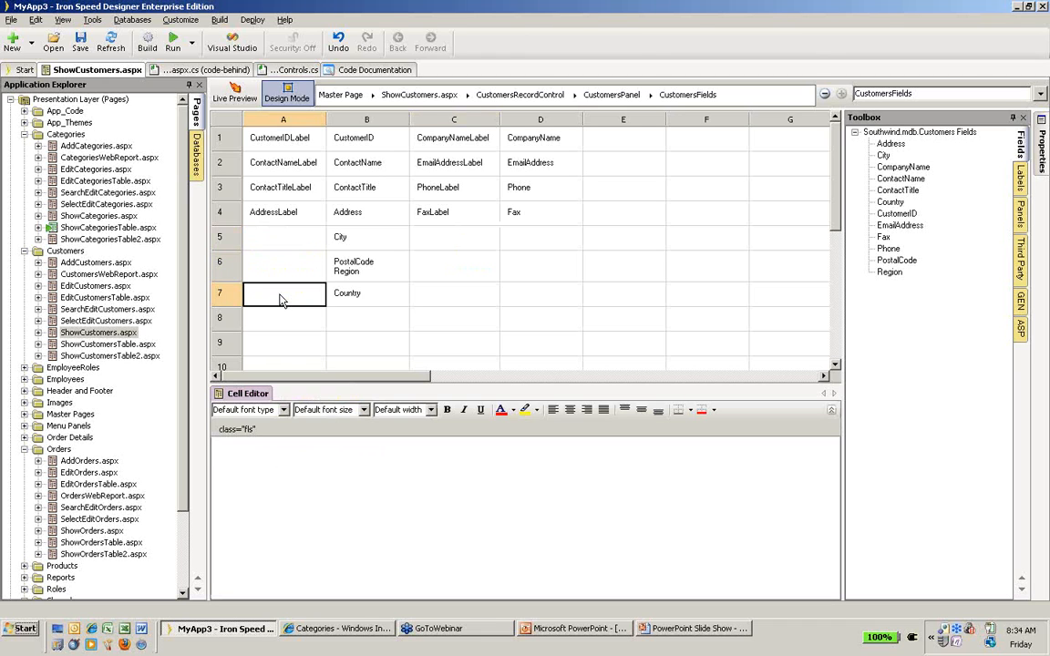
mouse_move(286, 296)
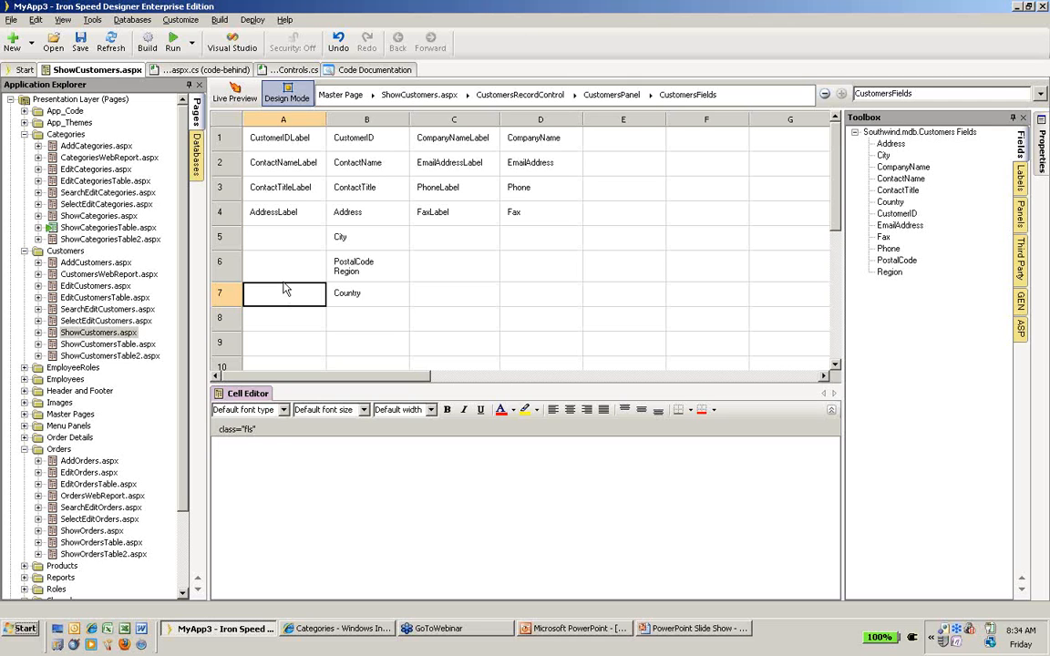
mouse_move(769, 277)
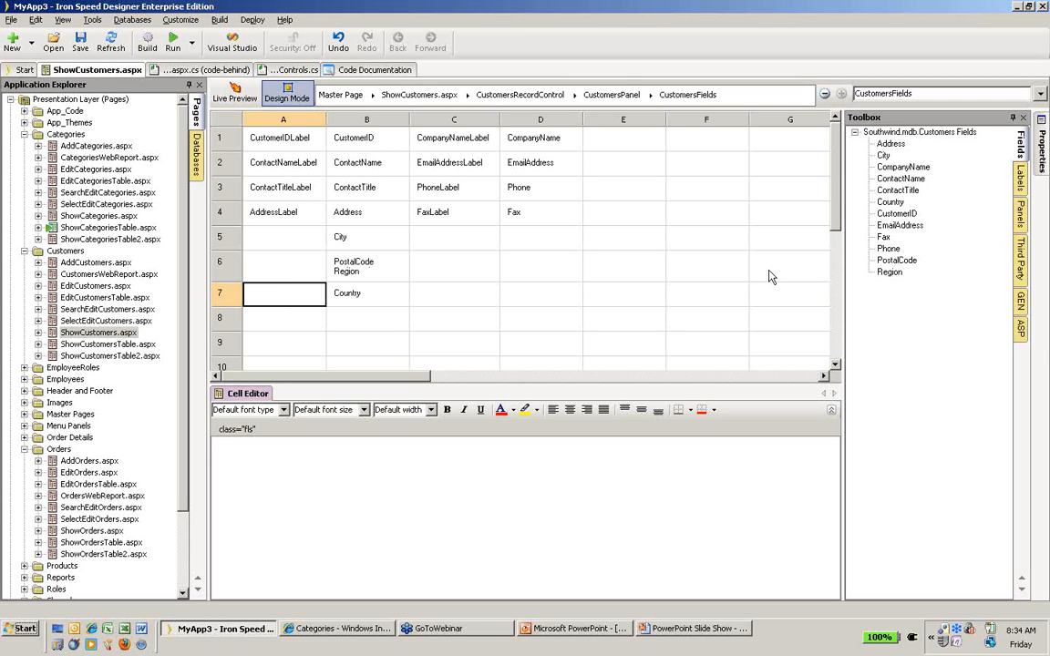
Drag the County label from the Toolbox Labels list into A7 and select the PostalCode/Region row.
left_click(1035, 188)
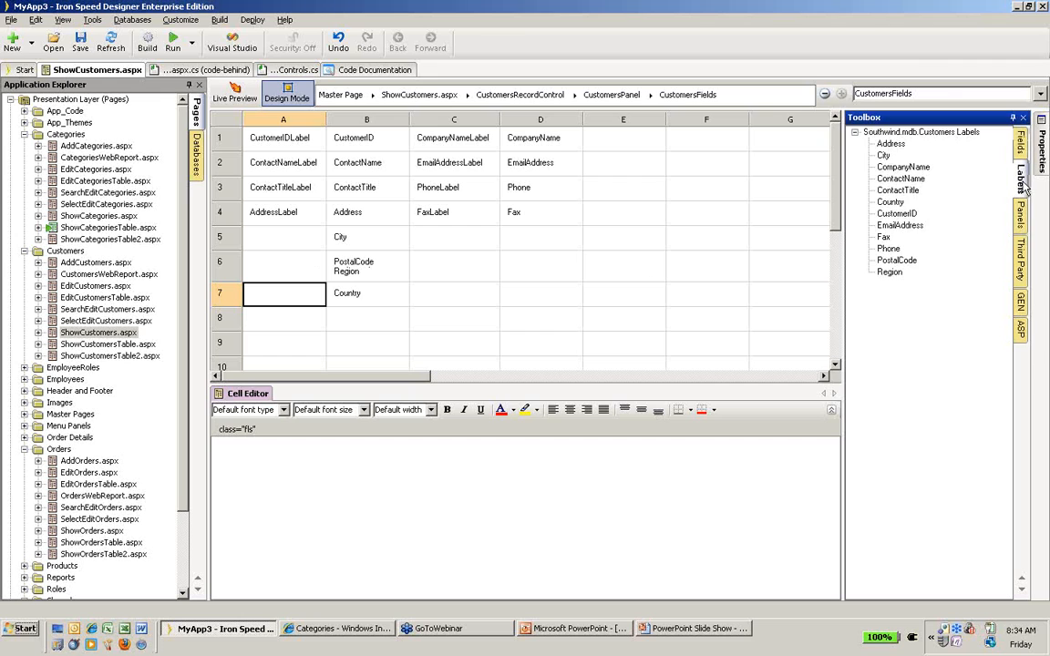
mouse_move(897, 213)
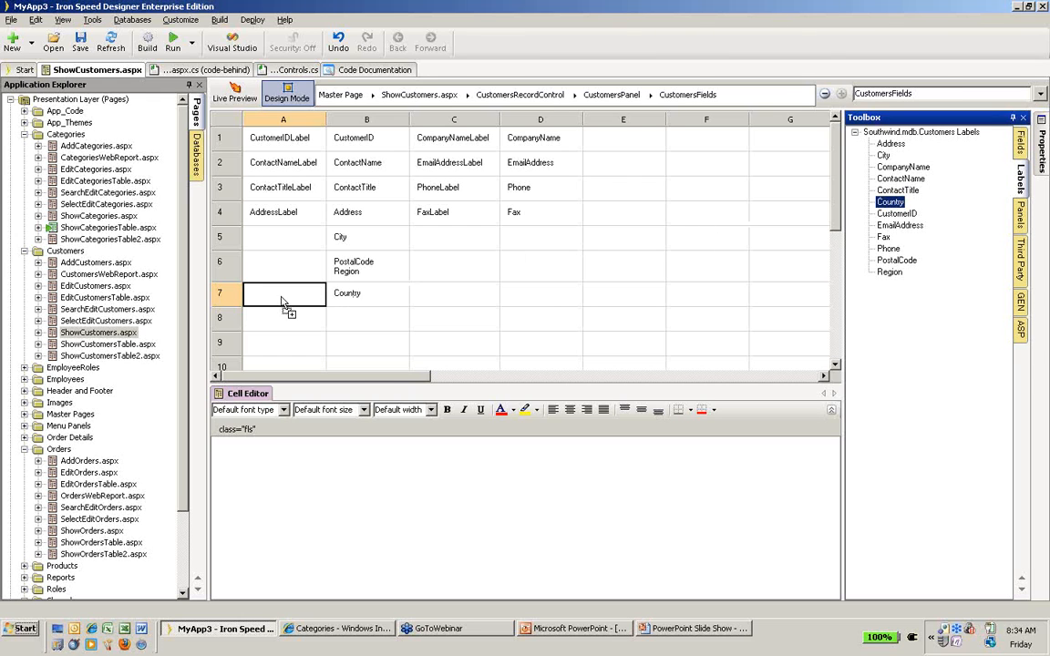
left_click(285, 292)
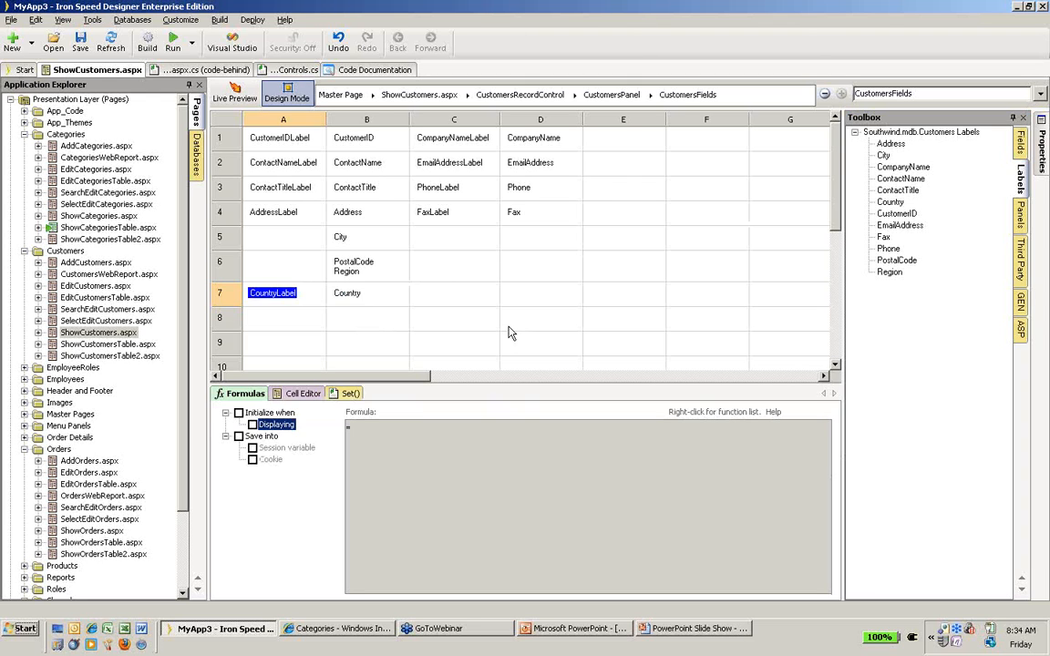
left_click(366, 266)
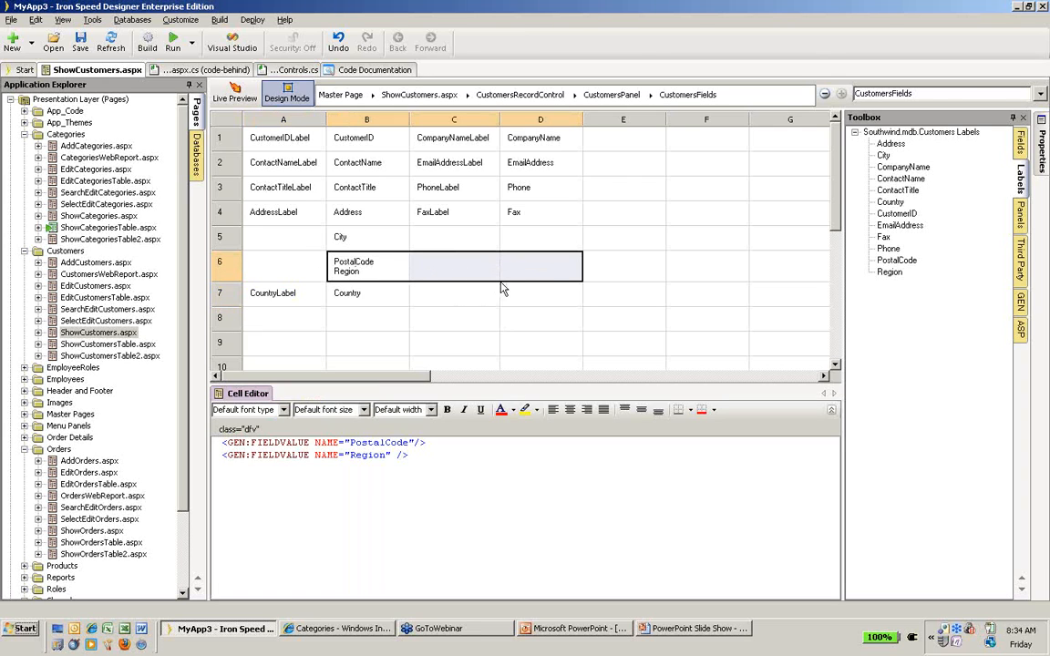
mouse_move(420, 277)
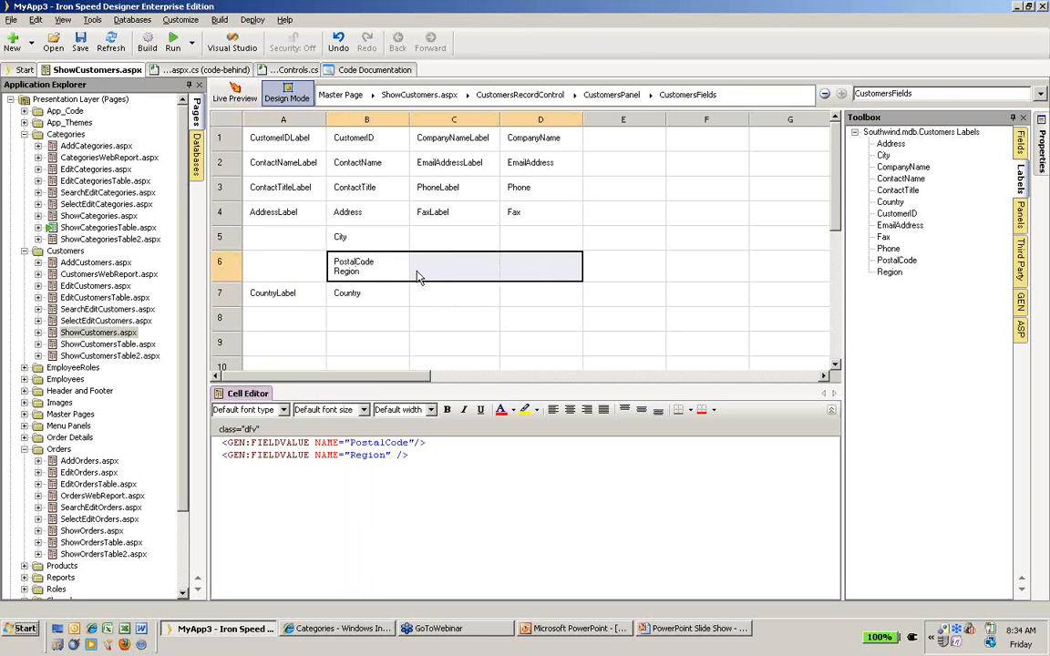
mouse_move(368, 270)
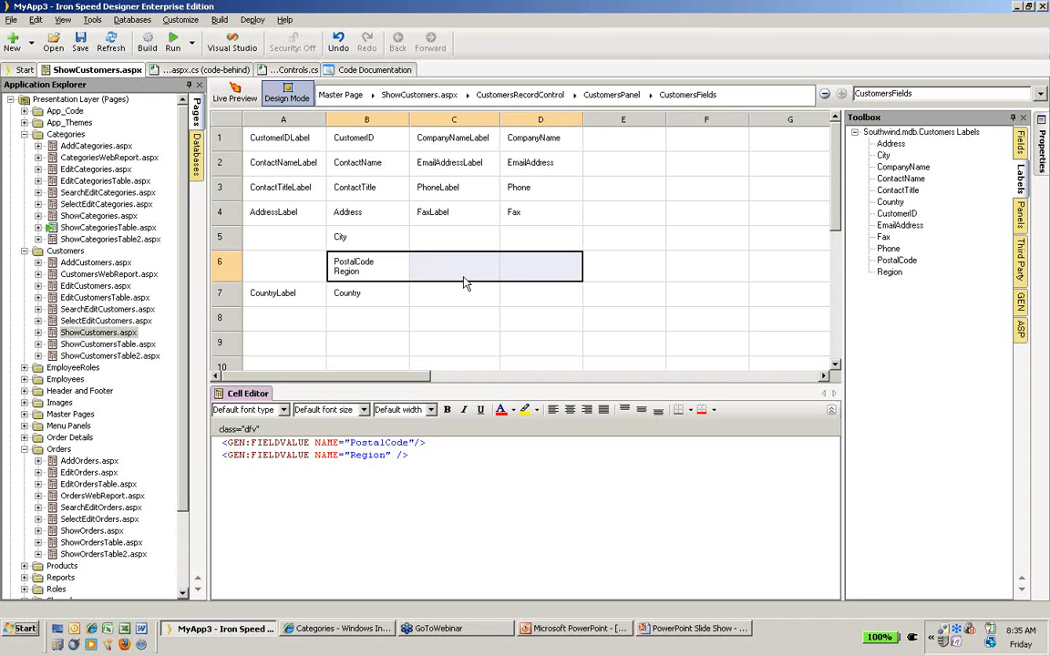
Bring up the cell actions for the selected B6-D6 cells holding PostalCode and Region.
right_click(463, 280)
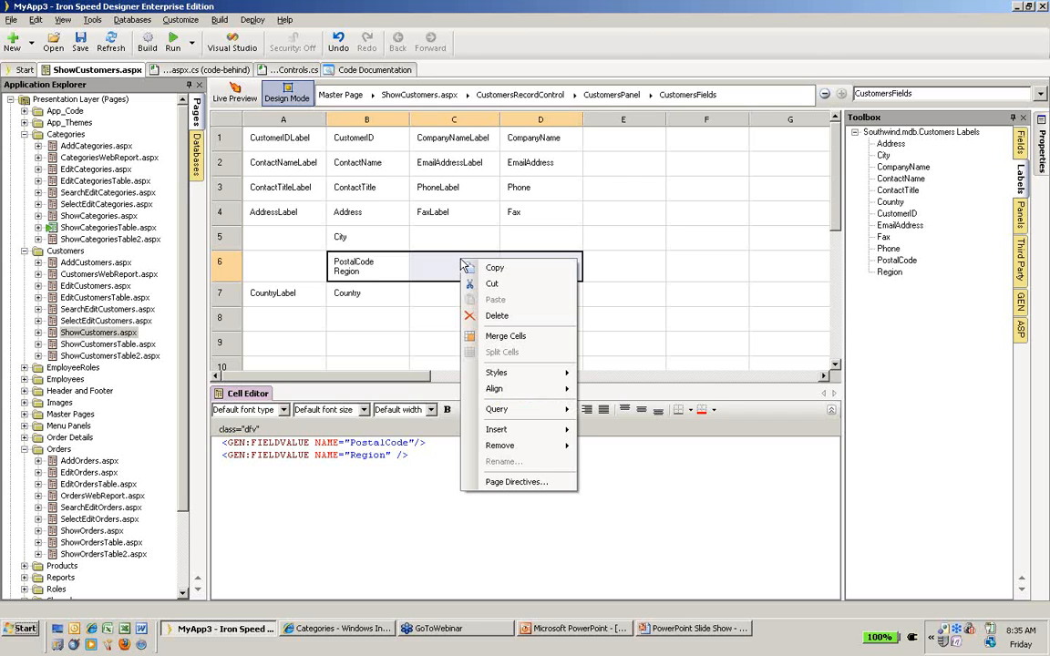
mouse_move(507, 336)
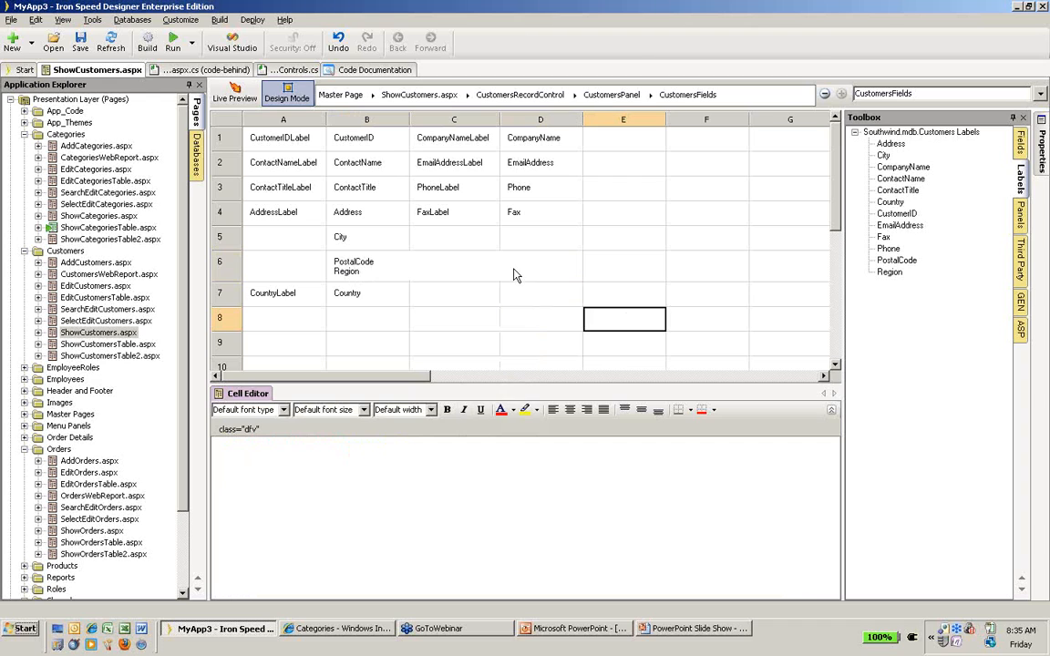
mouse_move(375, 281)
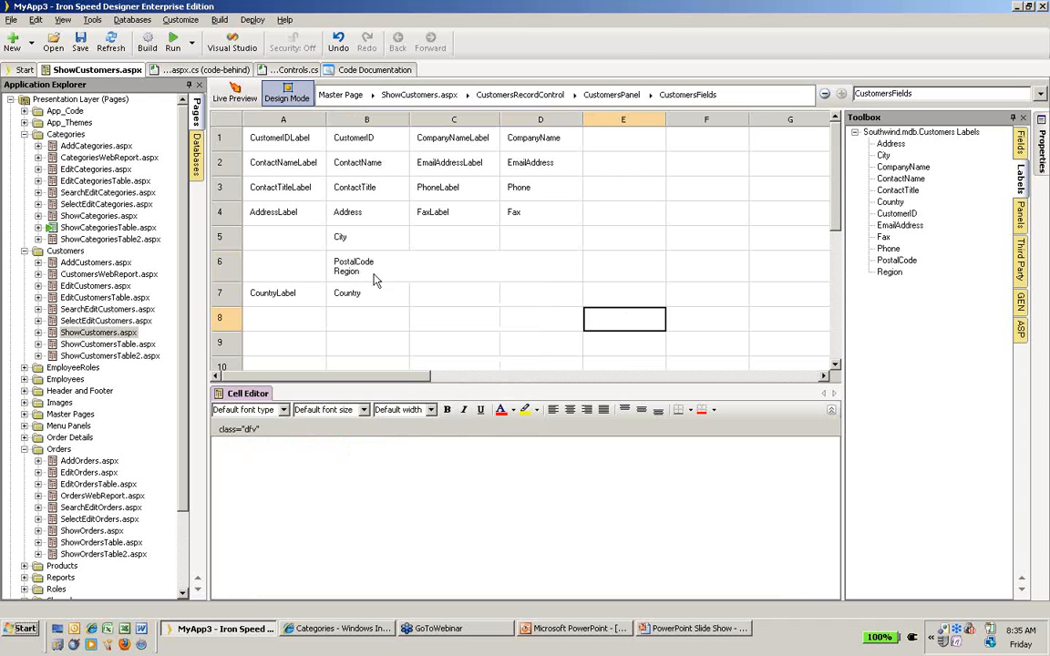
mouse_move(390, 278)
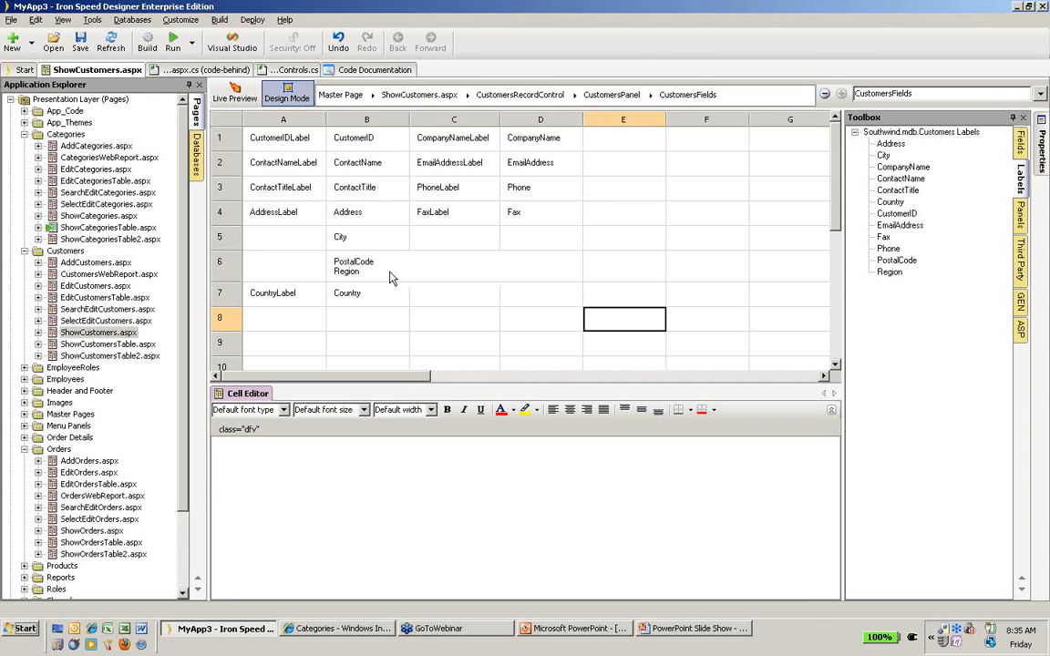
mouse_move(430, 277)
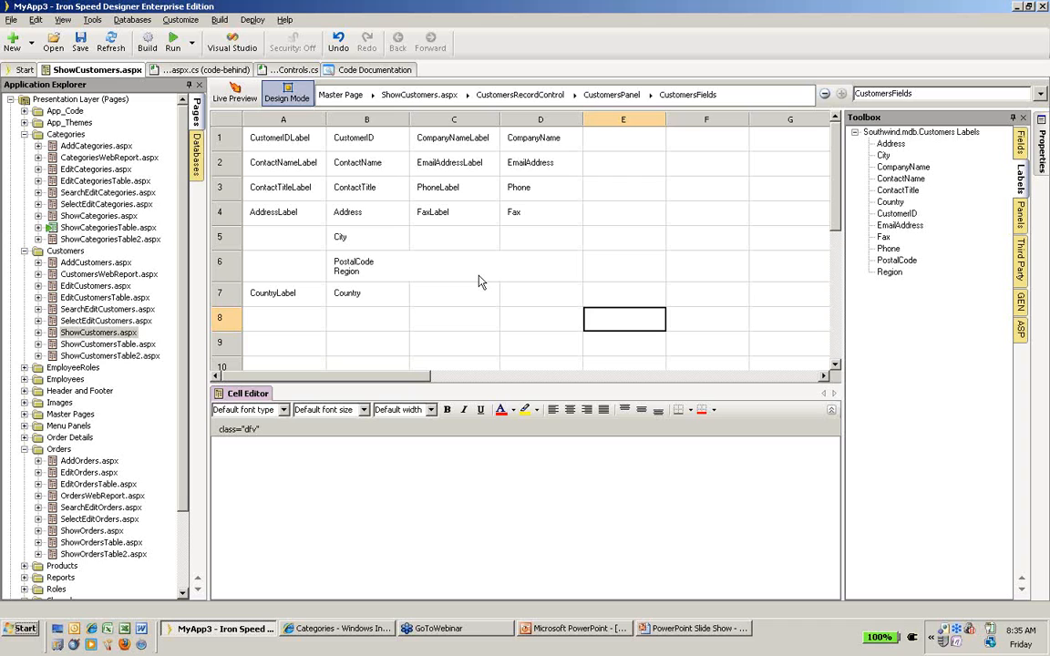
mouse_move(405, 186)
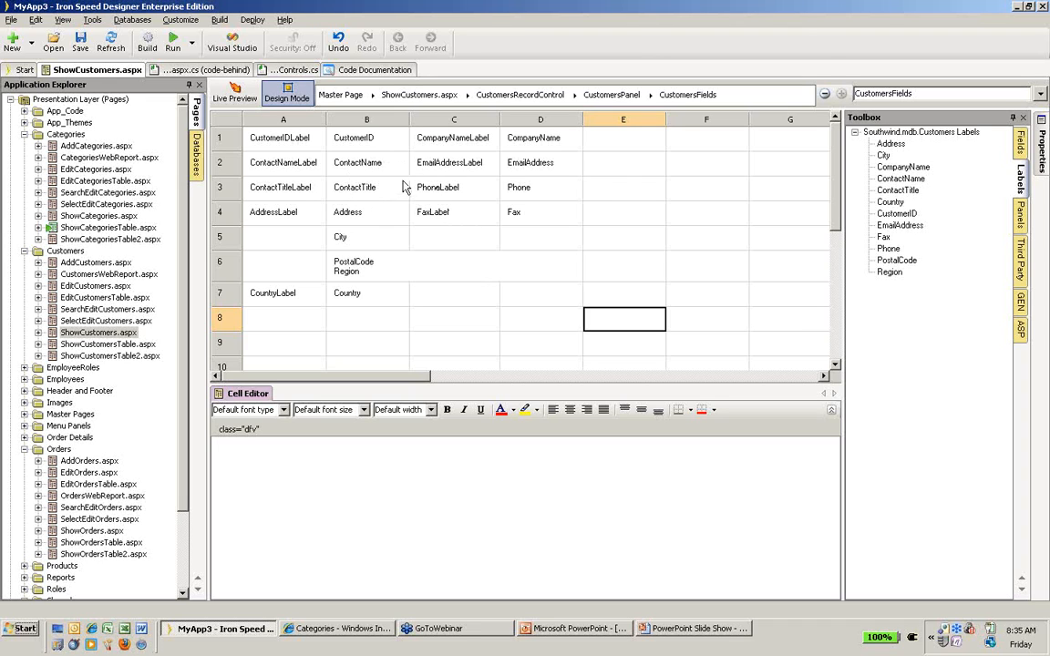
mouse_move(375, 193)
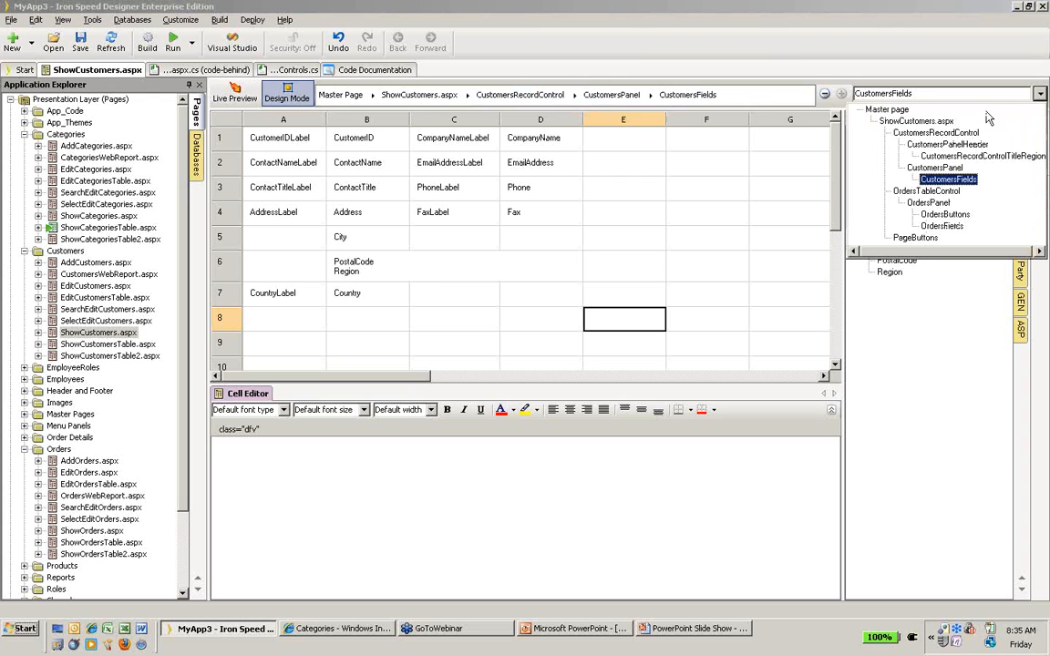
Choose OrdersFields under OrdersTableControl > OrdersPanel in the panel dropdown to edit its layout.
left_click(915, 120)
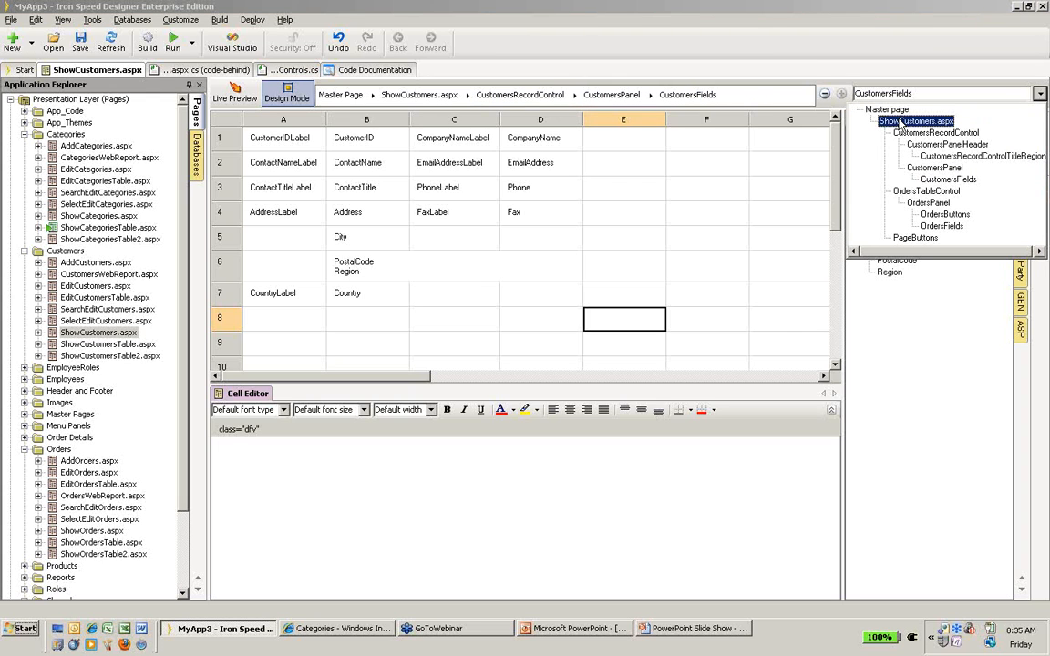
left_click(932, 132)
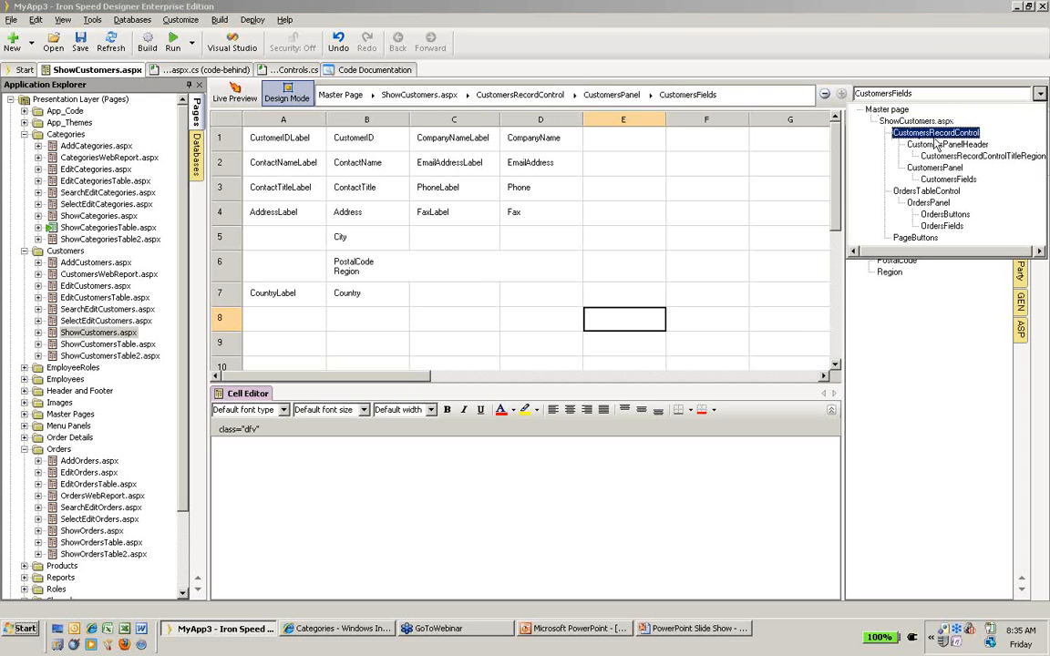
left_click(938, 180)
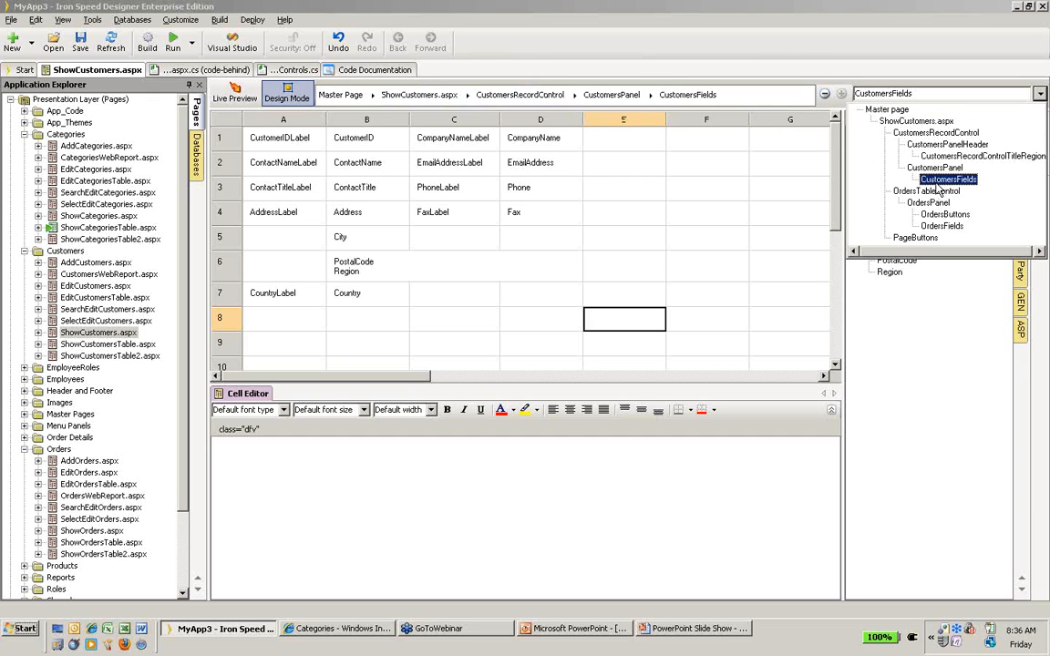
left_click(934, 207)
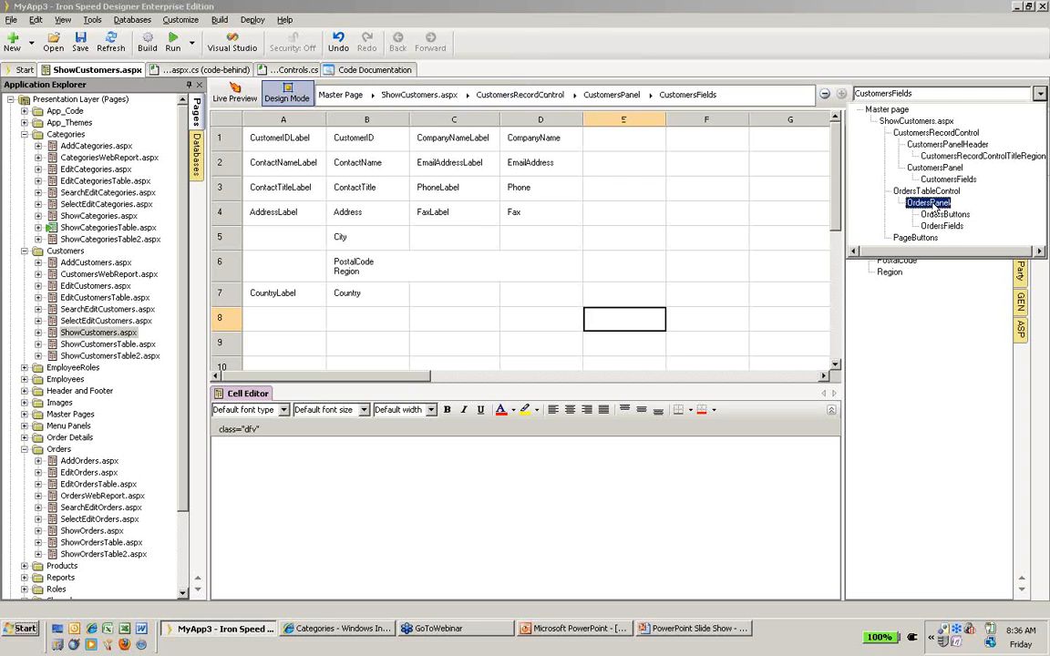
left_click(945, 227)
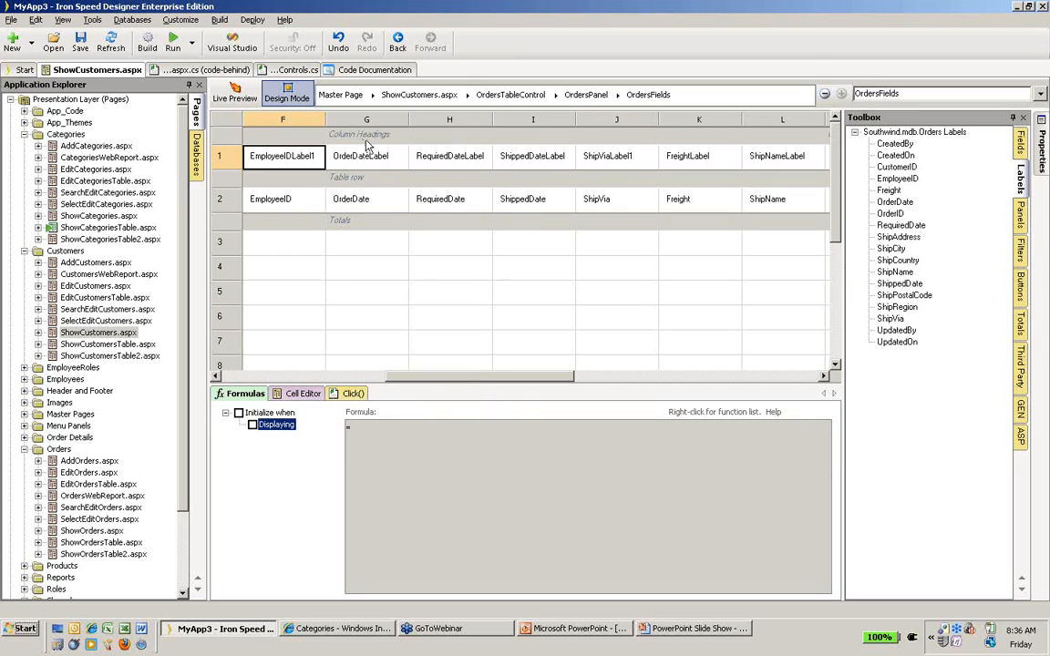
mouse_move(673, 160)
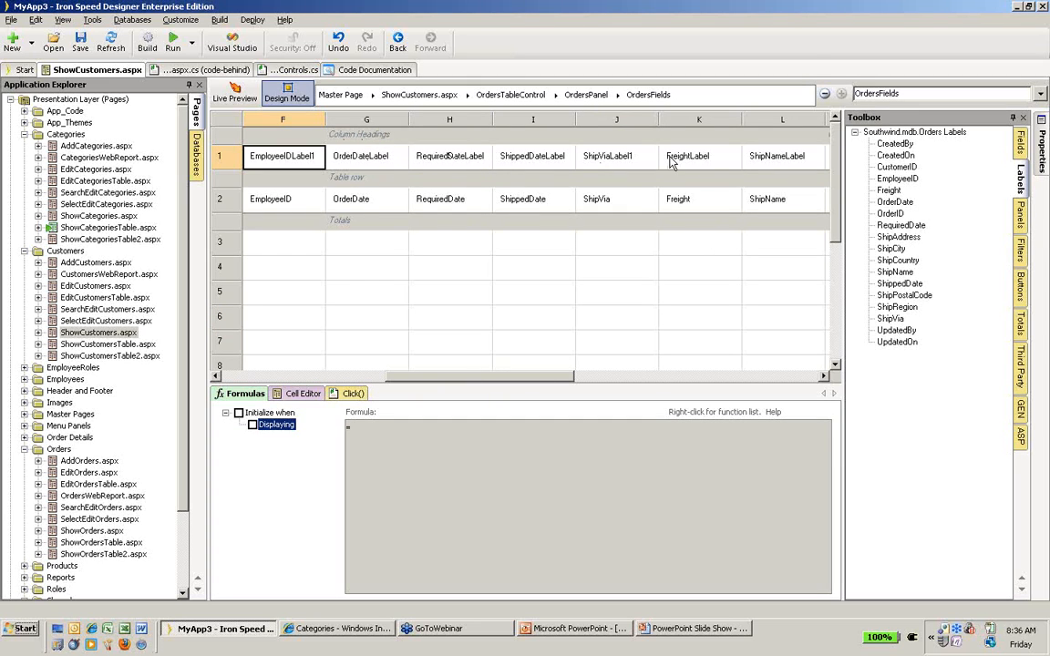
mouse_move(350, 184)
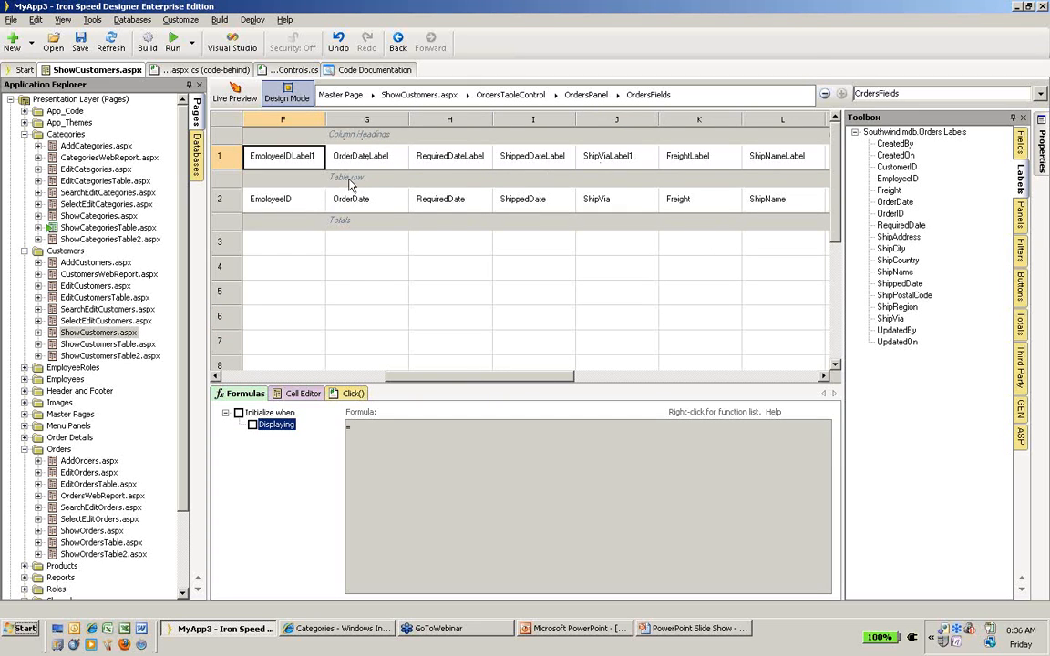
left_click(367, 199)
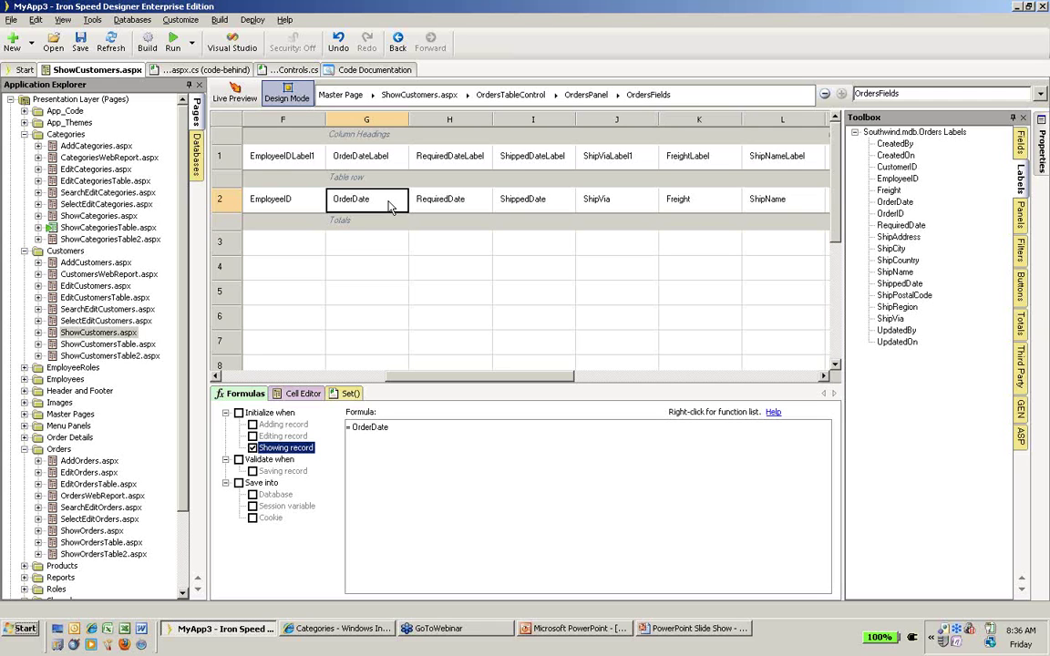
left_click(365, 242)
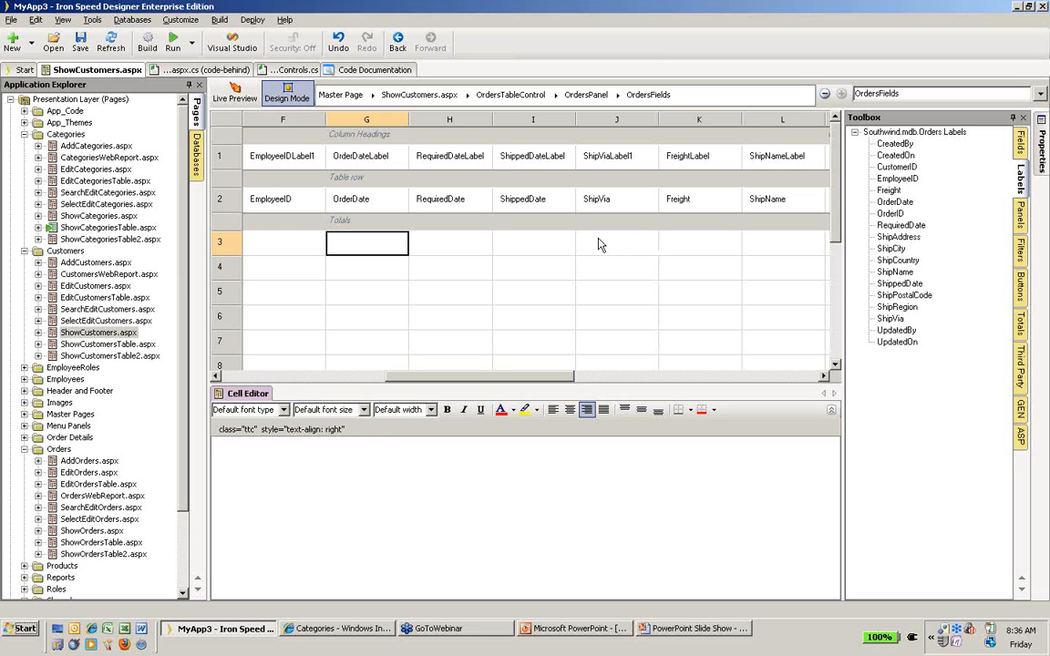
mouse_move(427, 237)
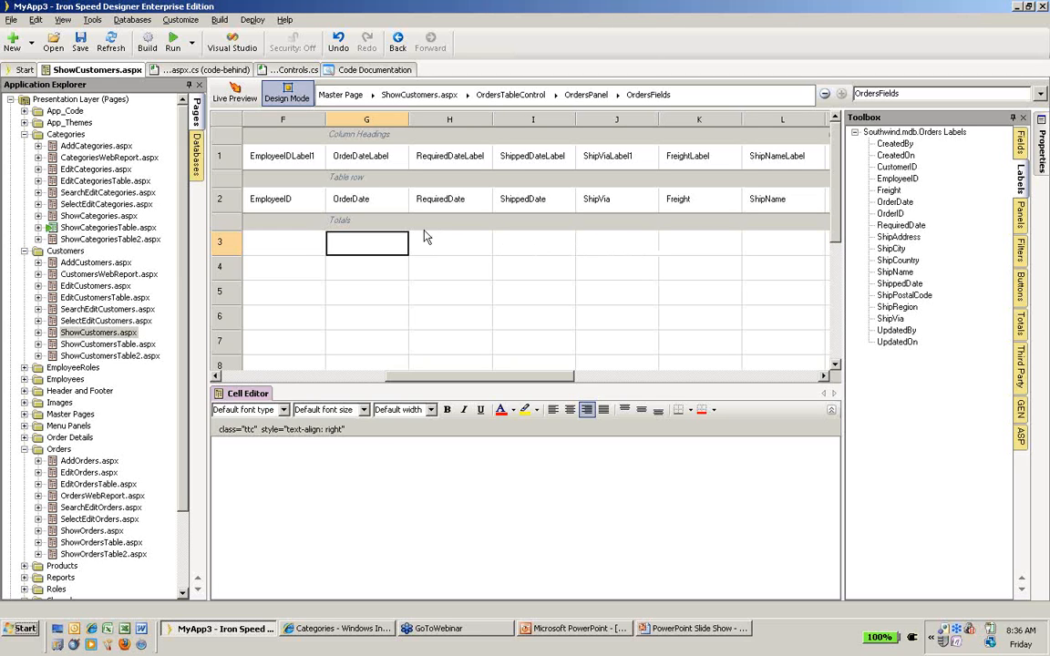
left_click(366, 199)
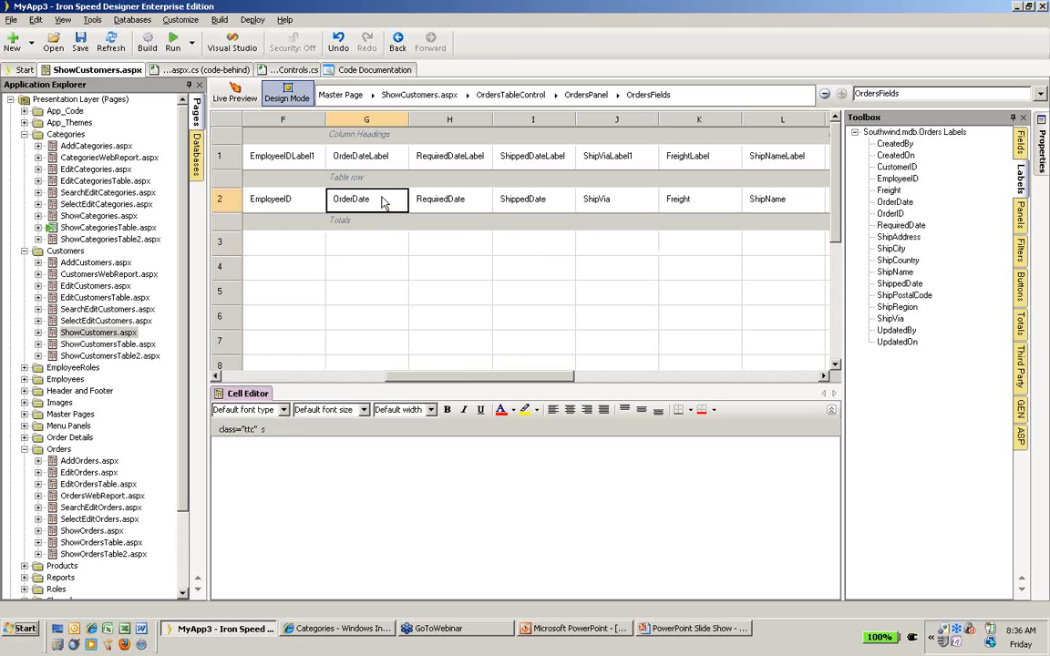
left_click(239, 393)
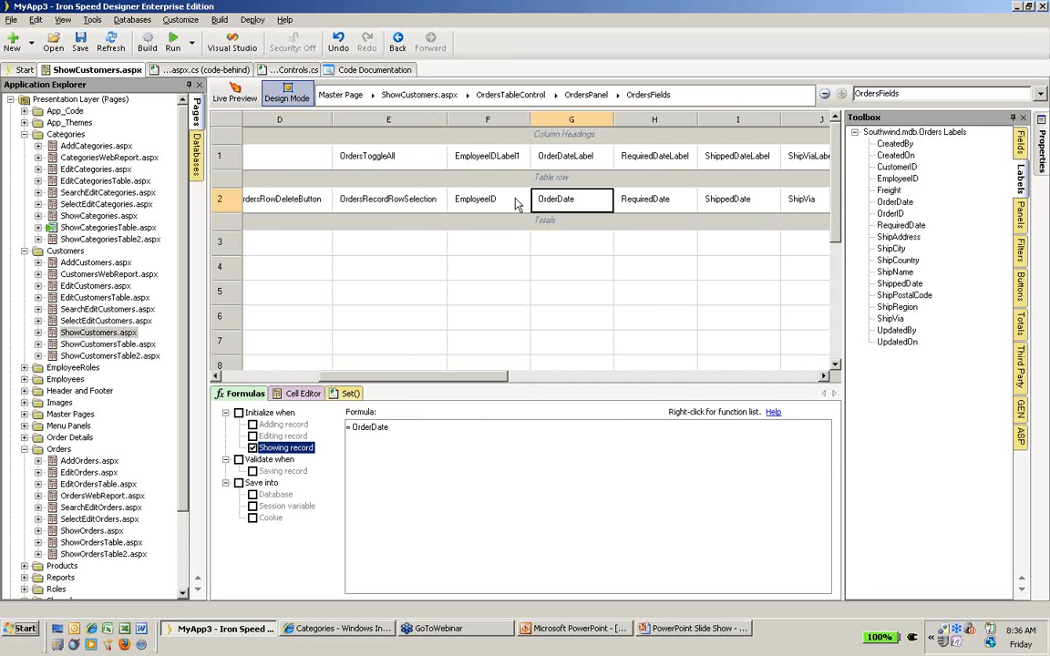
Insert a new empty column just left of the EmployeeID column in the orders layout.
right_click(476, 198)
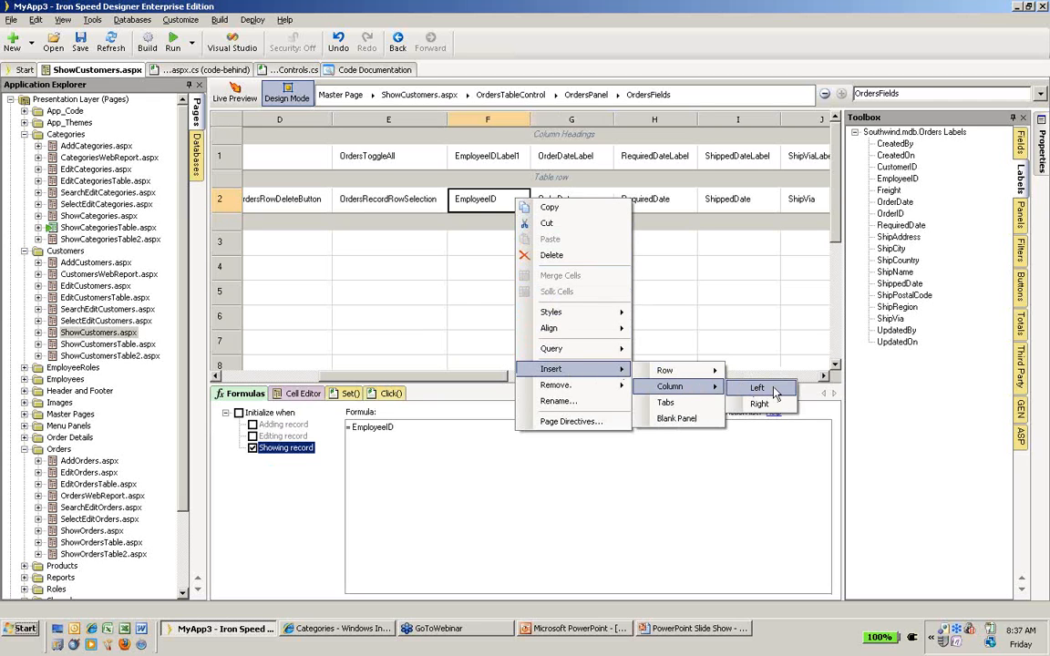
left_click(751, 387)
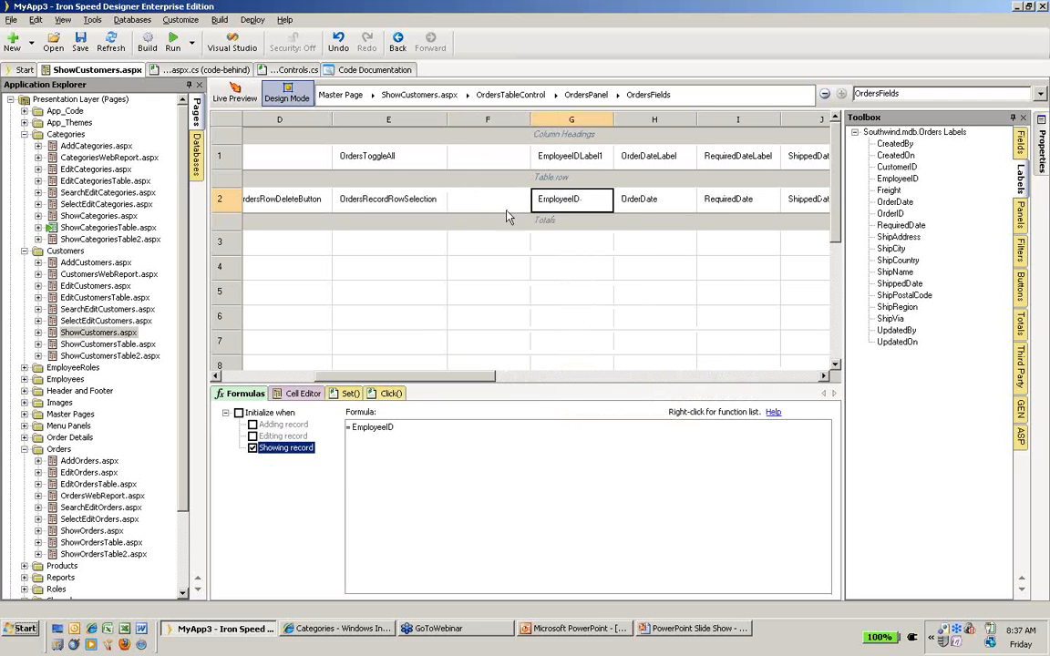
mouse_move(501, 206)
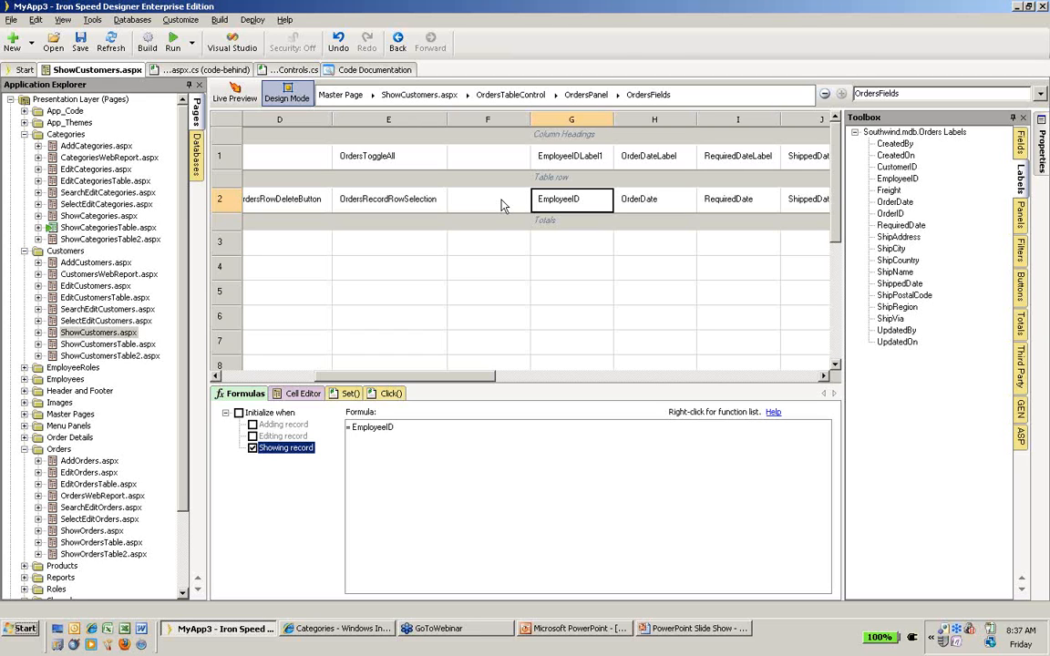
mouse_move(1007, 226)
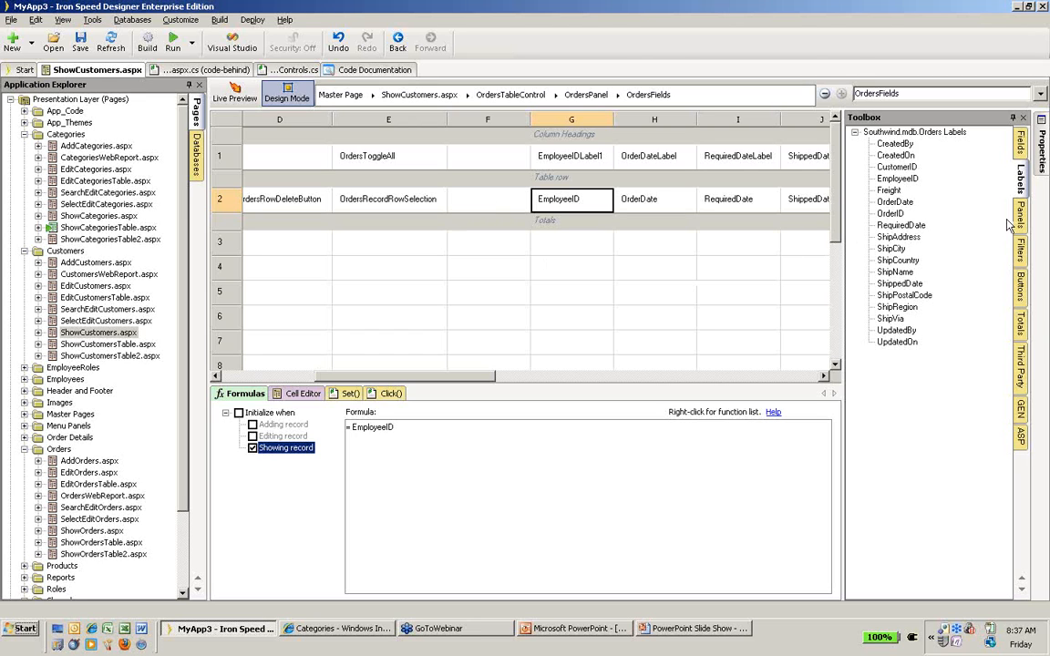
In the Toolbox Panels list, expand Unrelated Tables > Tables > Order Details and pick Show Table.
left_click(1034, 215)
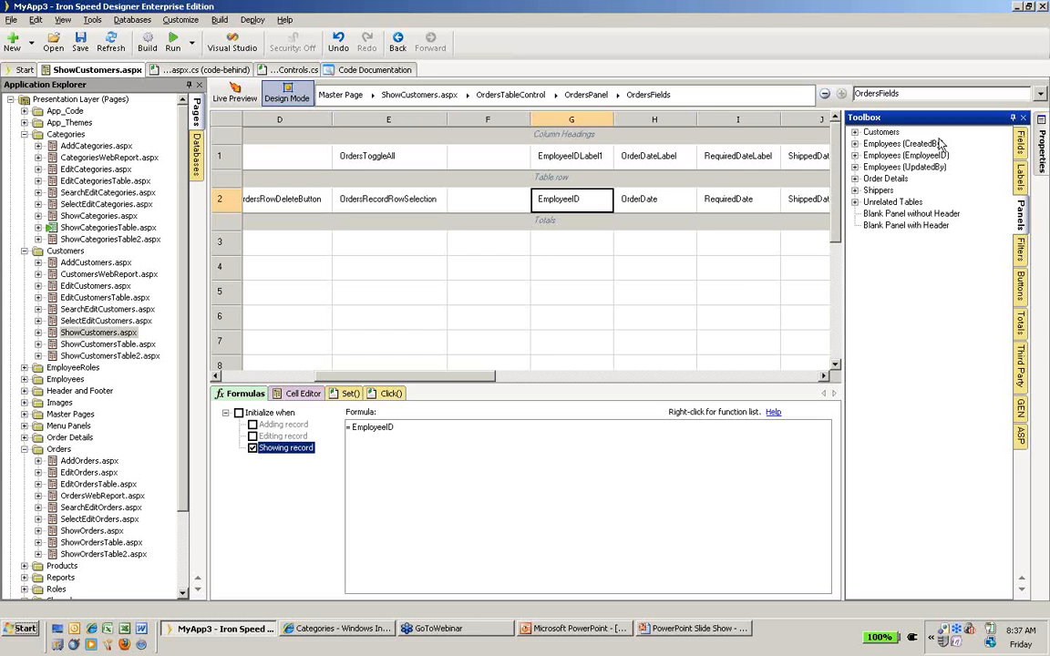
mouse_move(939, 157)
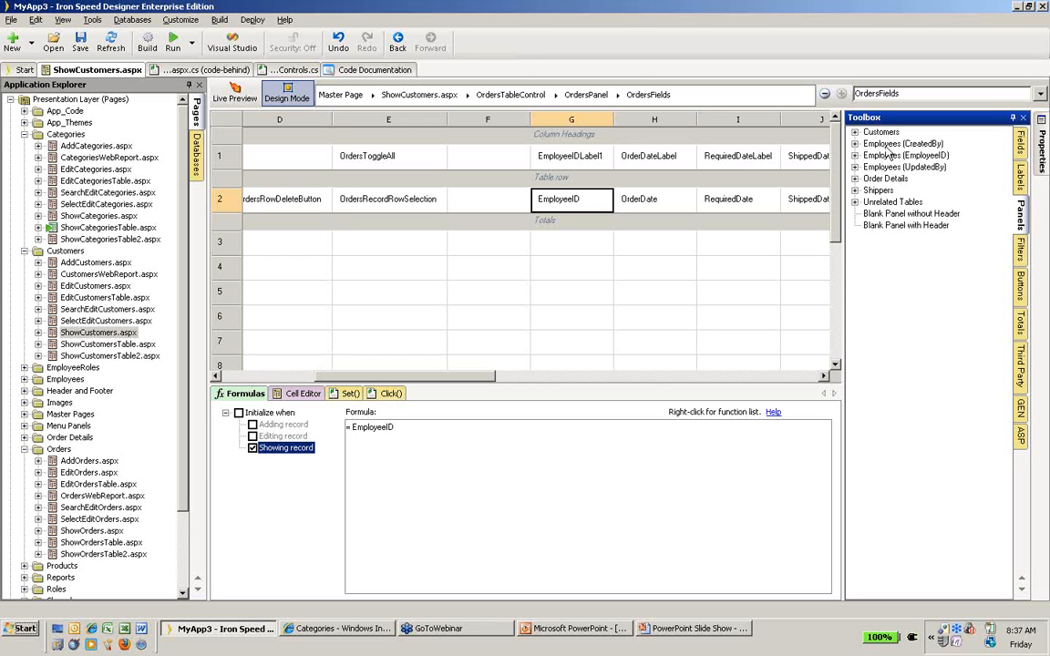
mouse_move(880, 190)
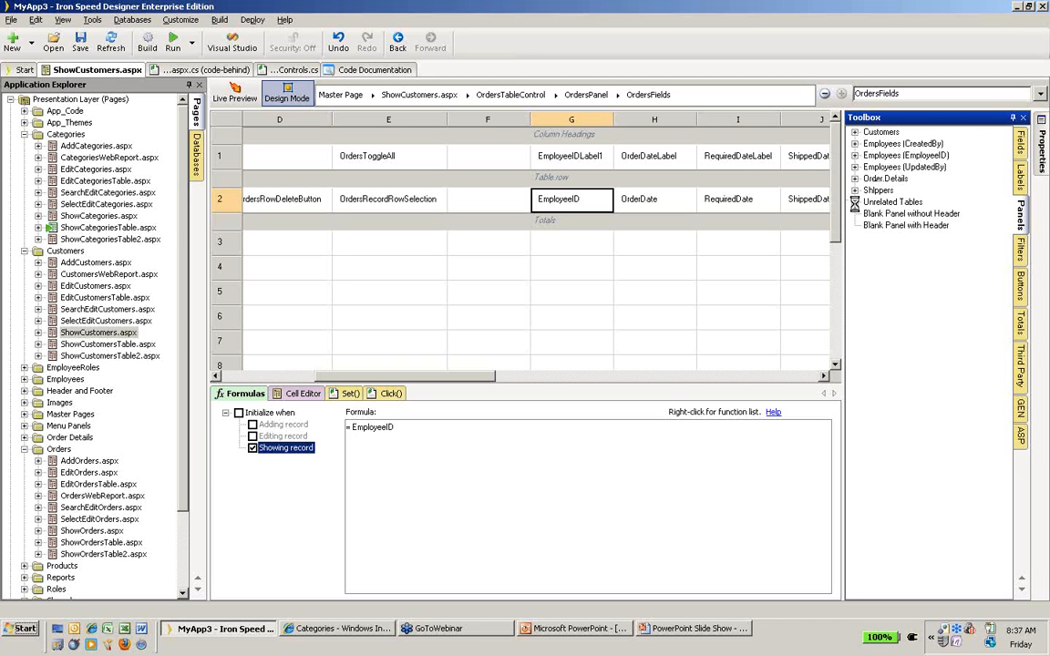
left_click(847, 201)
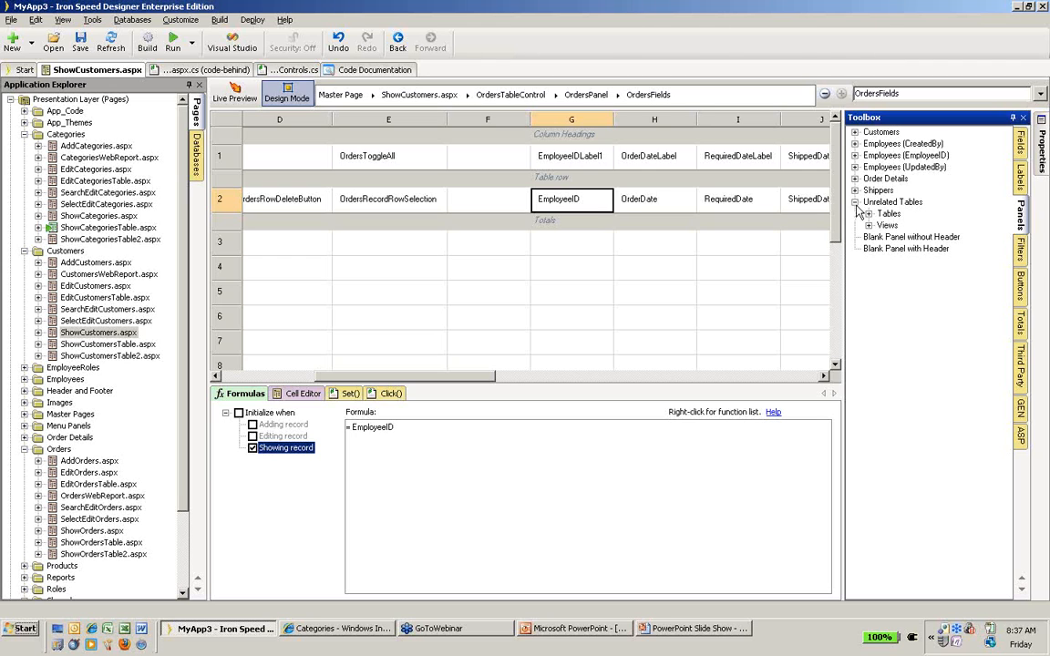
left_click(869, 213)
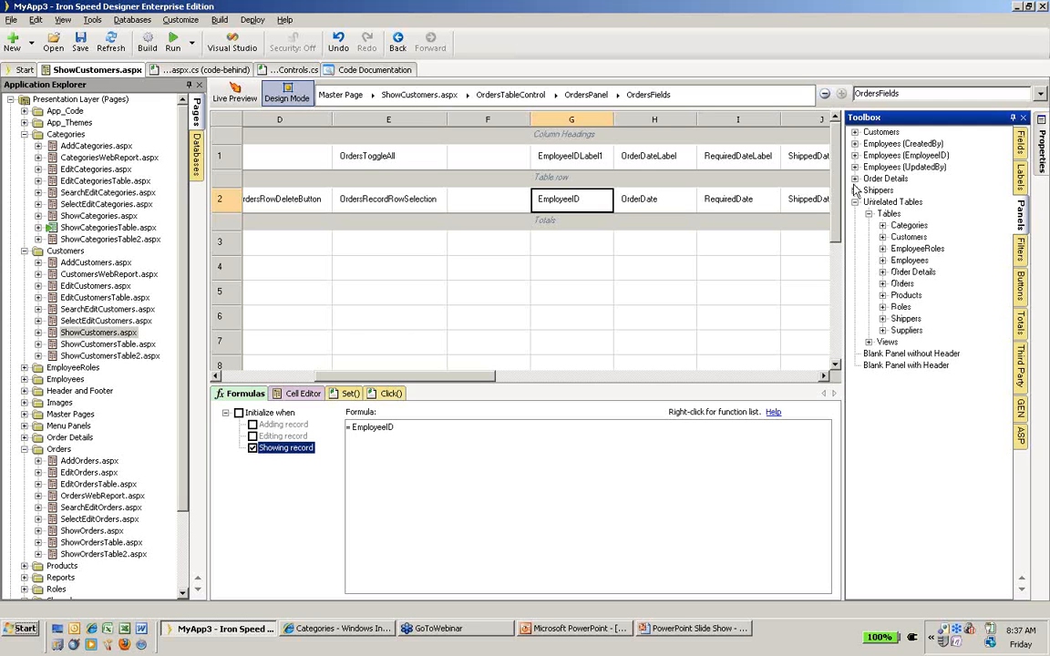
left_click(857, 179)
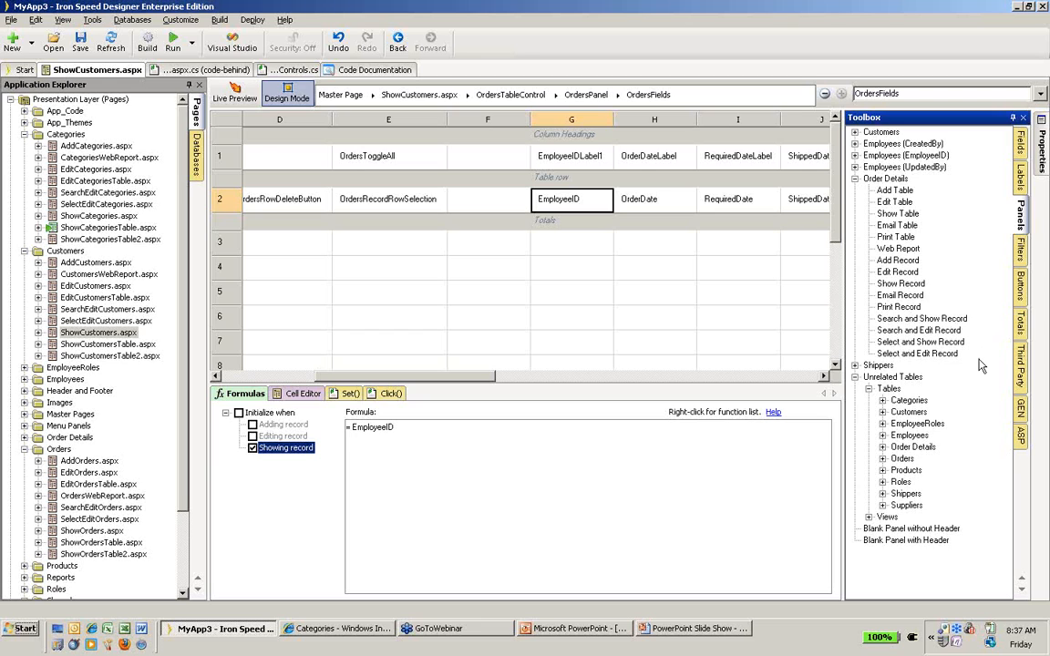
mouse_move(945, 288)
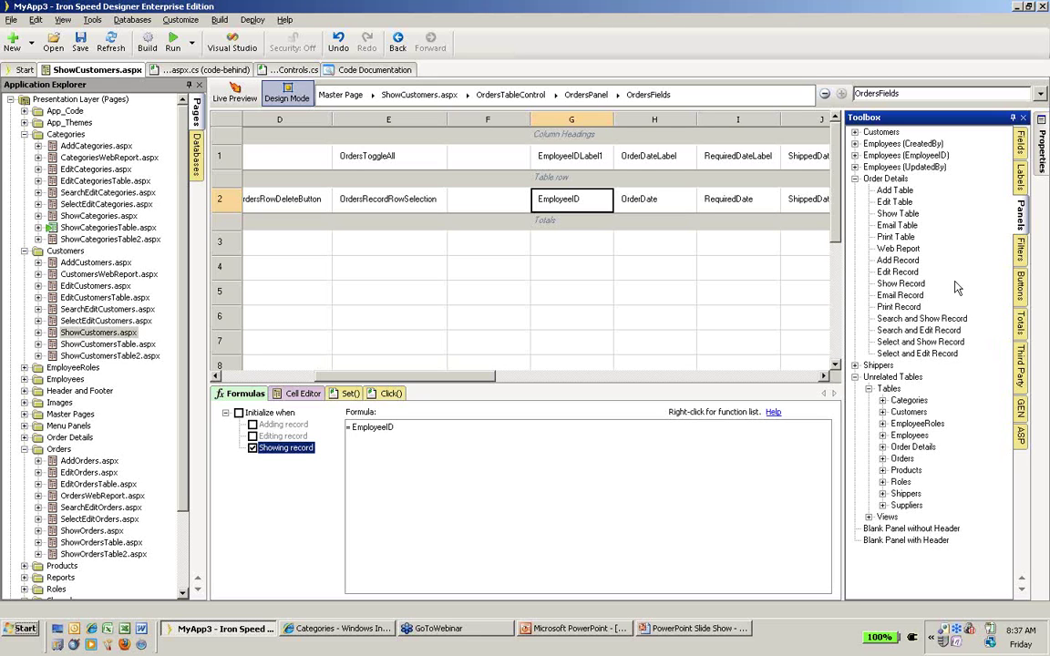
mouse_move(926, 249)
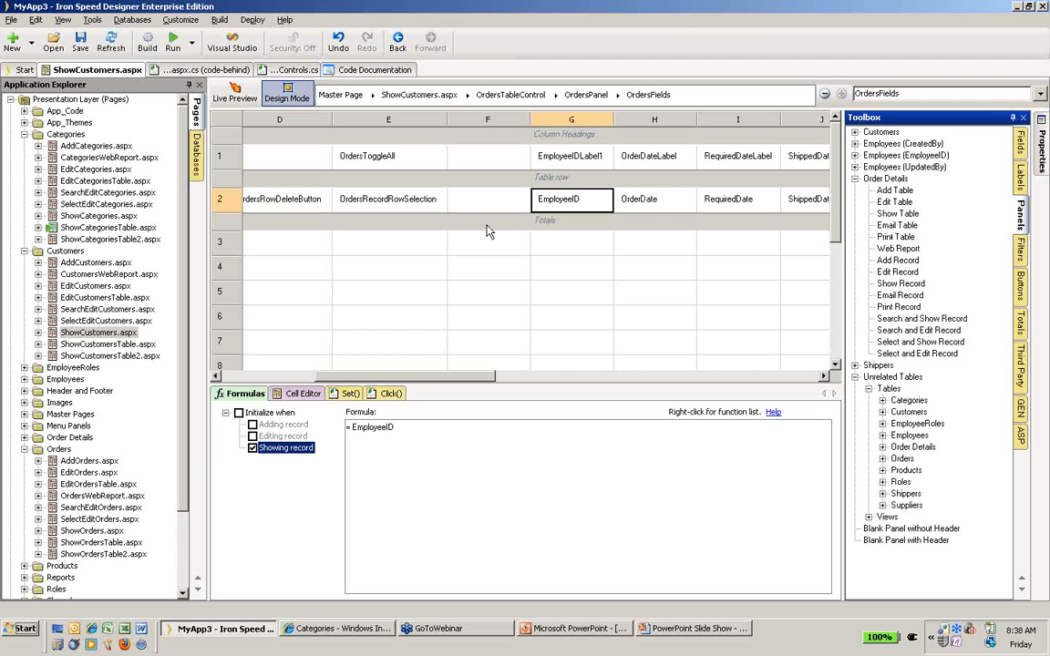
mouse_move(556, 201)
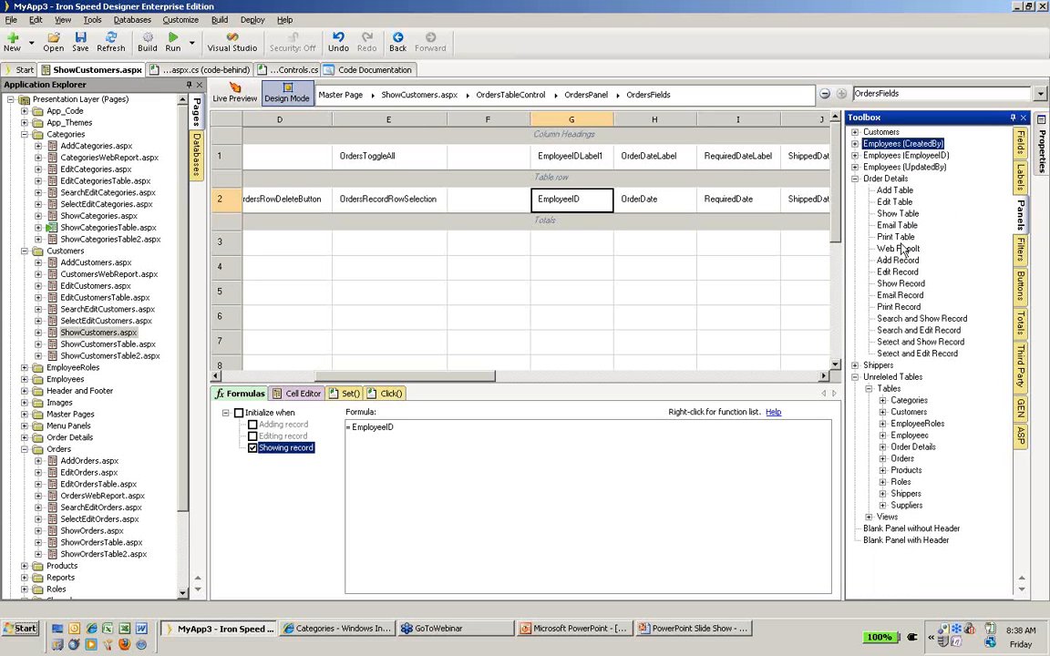
left_click(897, 213)
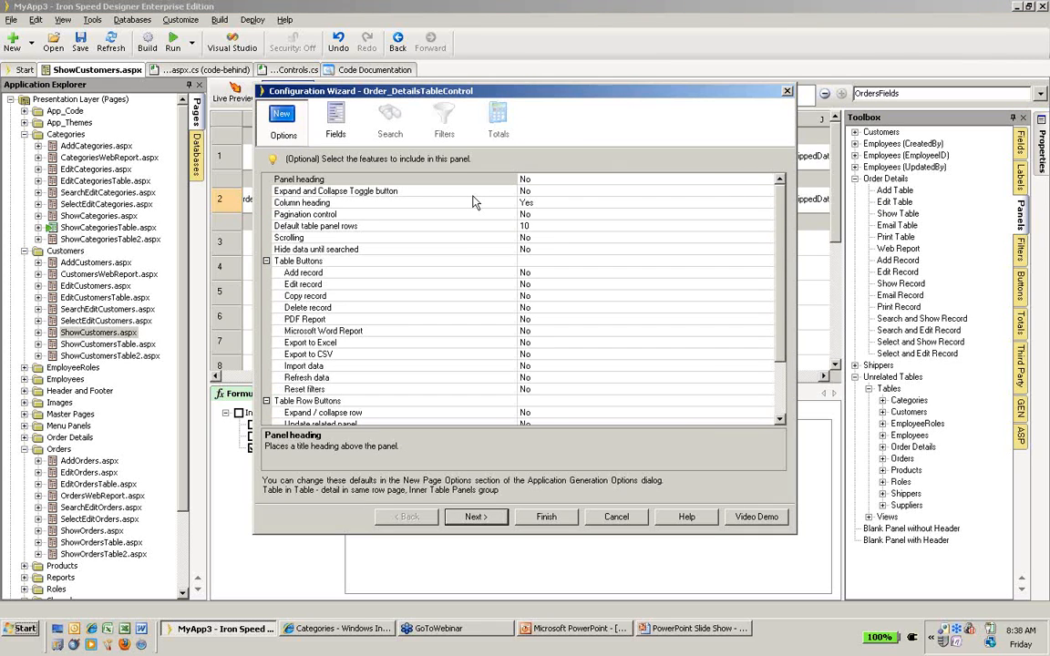
mouse_move(620, 304)
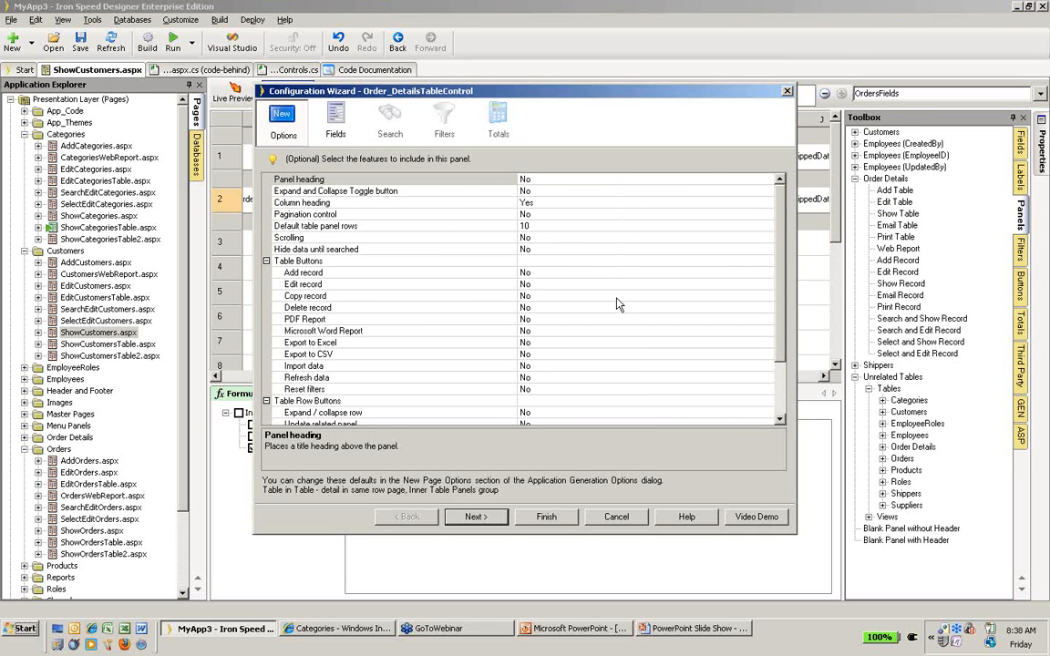
mouse_move(613, 346)
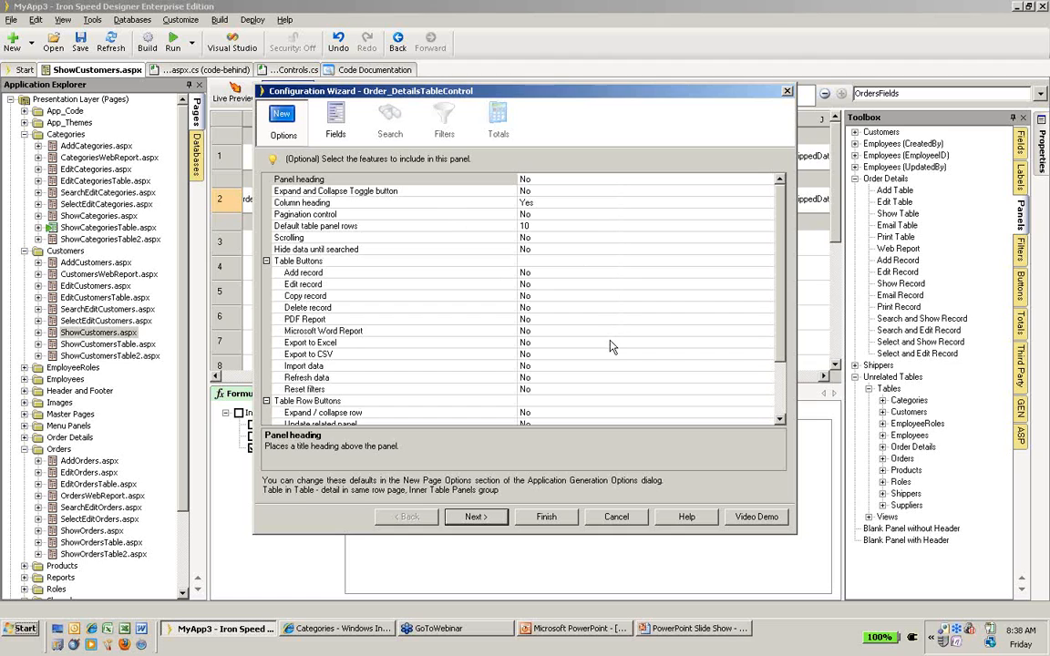
mouse_move(439, 290)
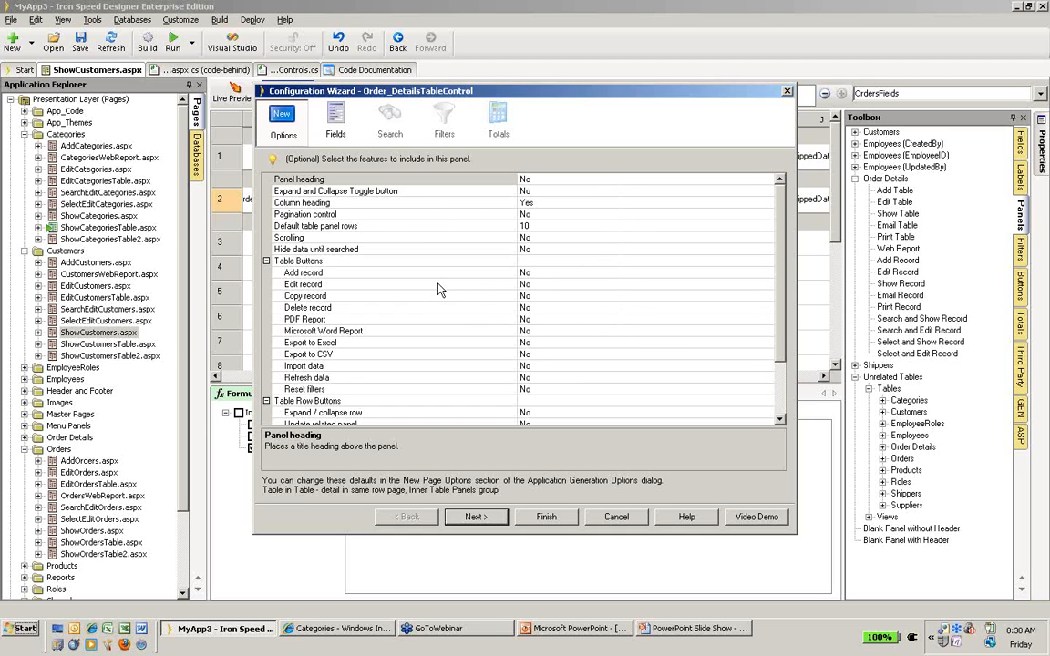
mouse_move(365, 227)
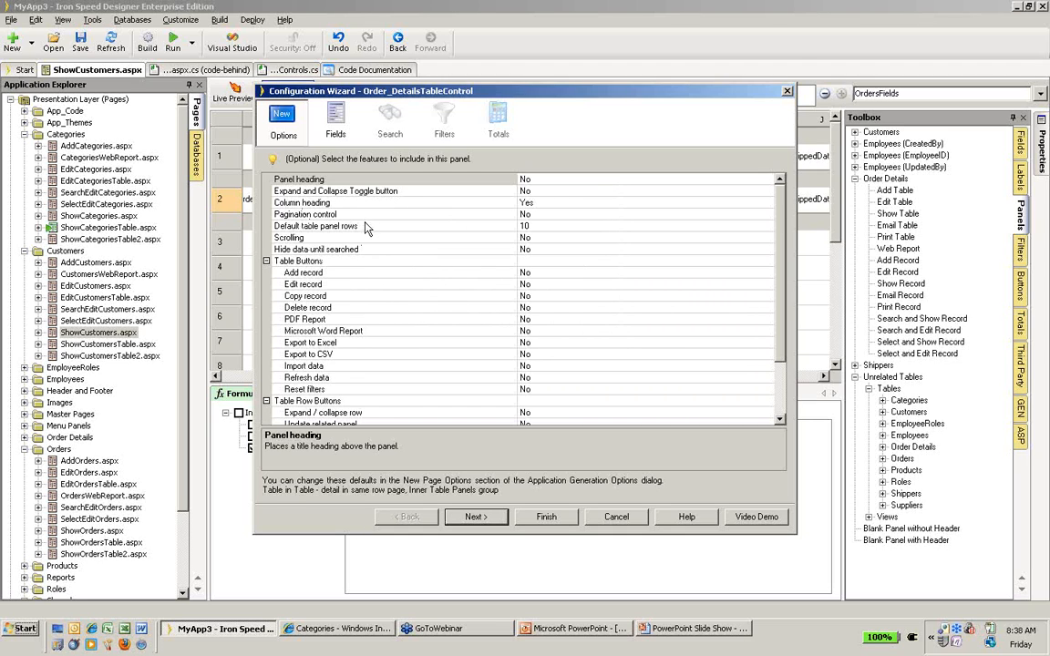
mouse_move(330, 266)
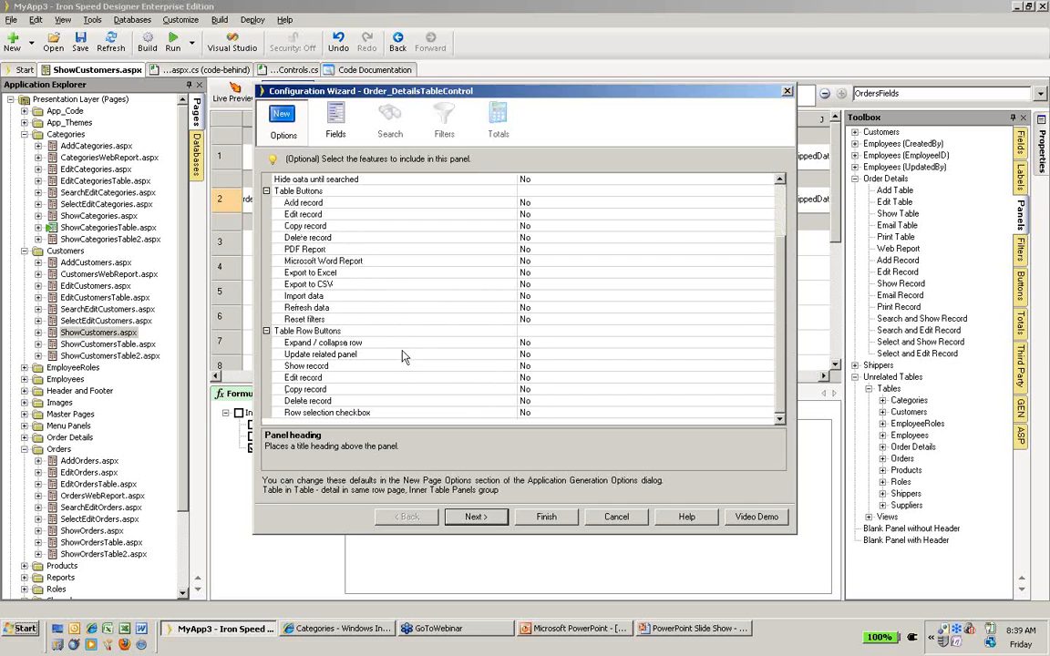
mouse_move(408, 378)
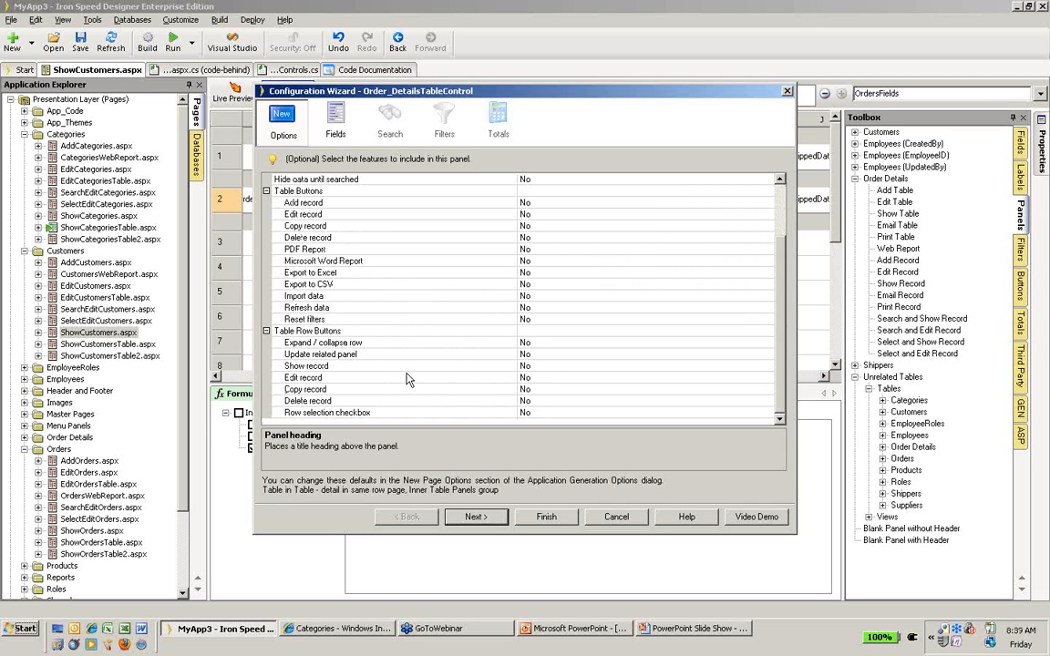
mouse_move(339, 117)
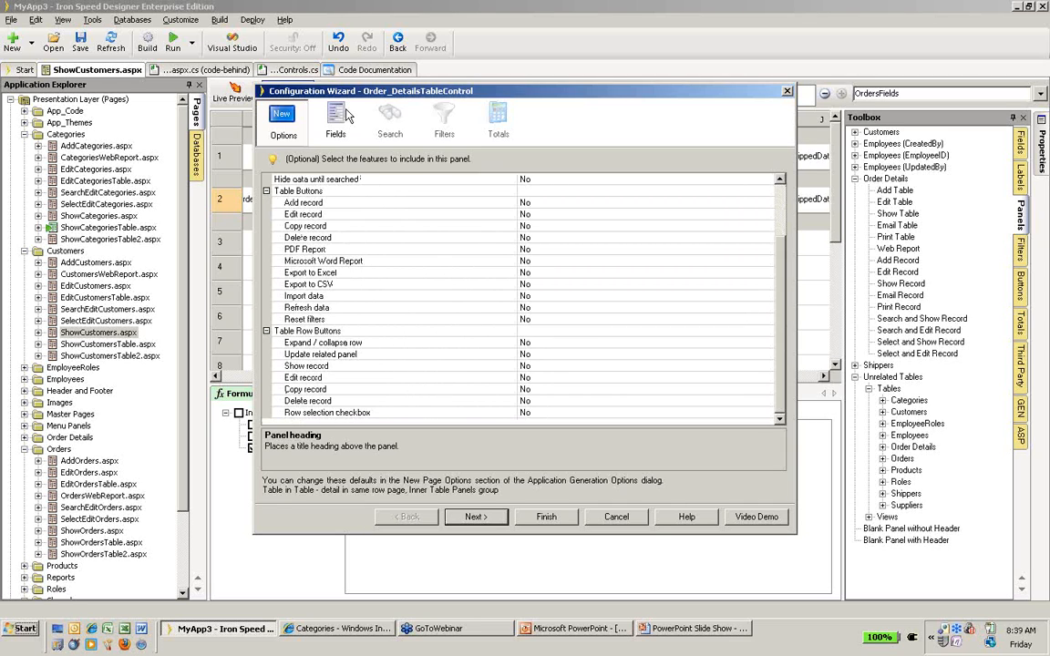
Move through the Order_DetailsTableControl wizard's Fields and Search pages to the Filters page.
left_click(336, 117)
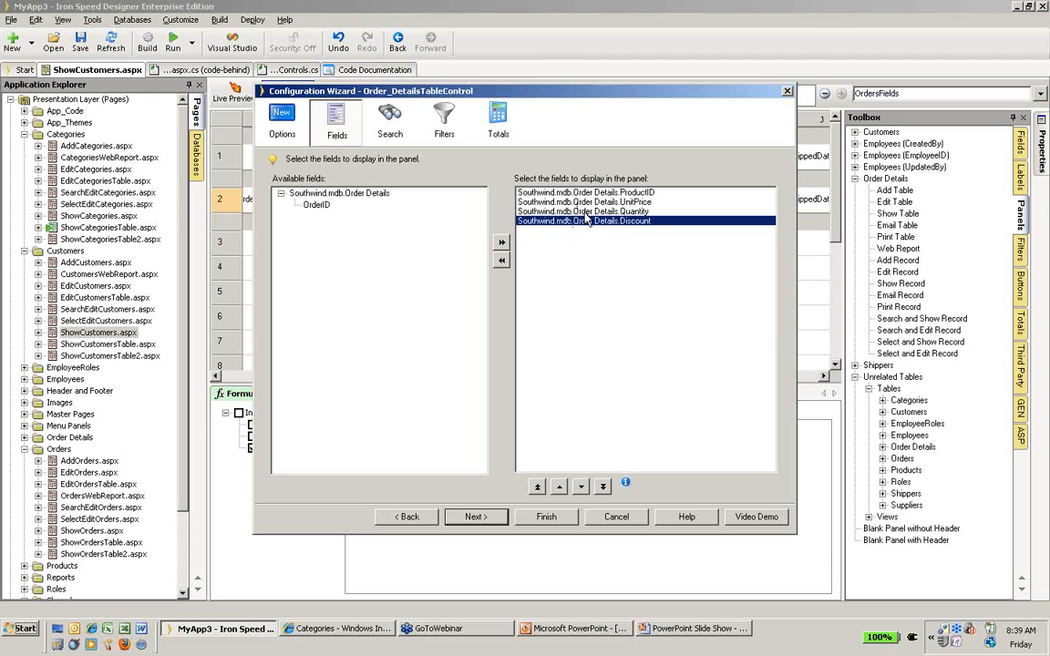
left_click(390, 118)
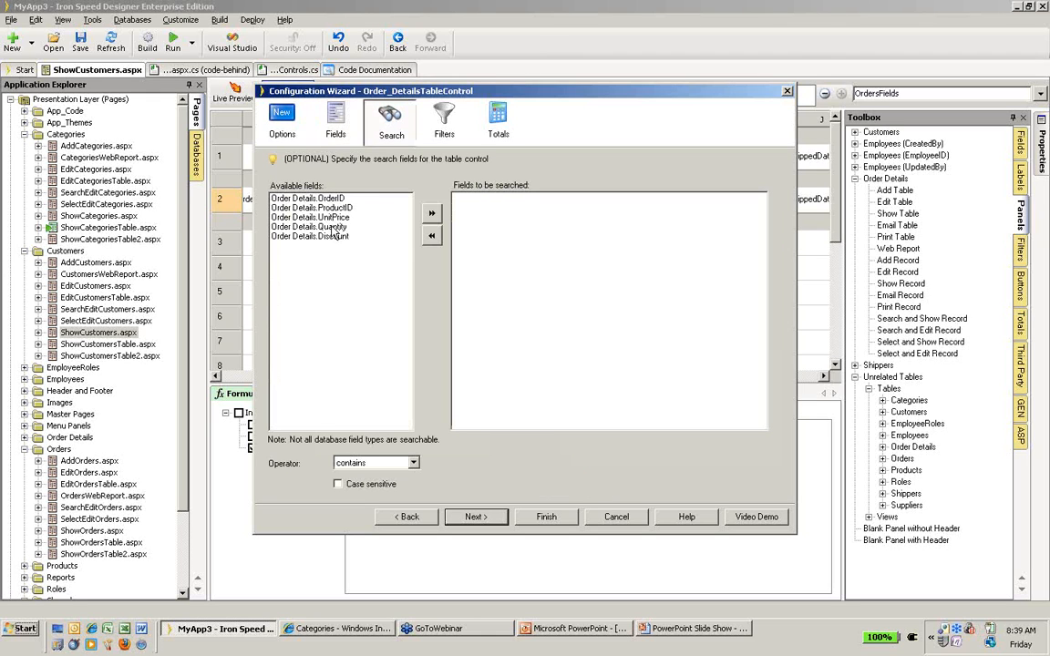
left_click(445, 117)
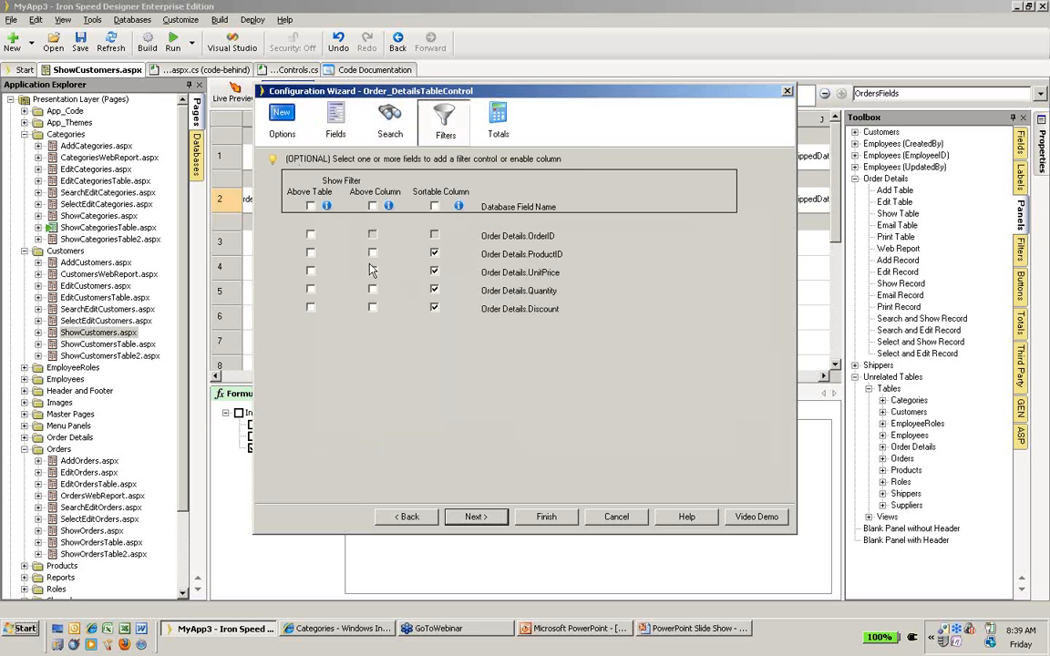
mouse_move(313, 287)
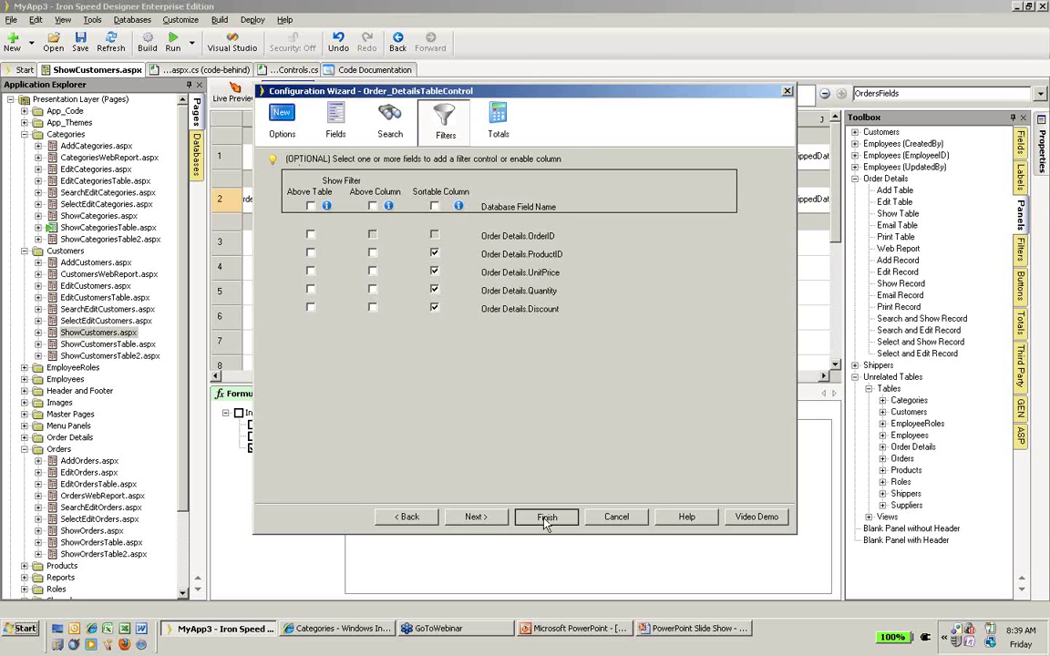
Finish the wizard, placing Order_DetailsTableControl in the new column, and show the page's control tree.
left_click(545, 518)
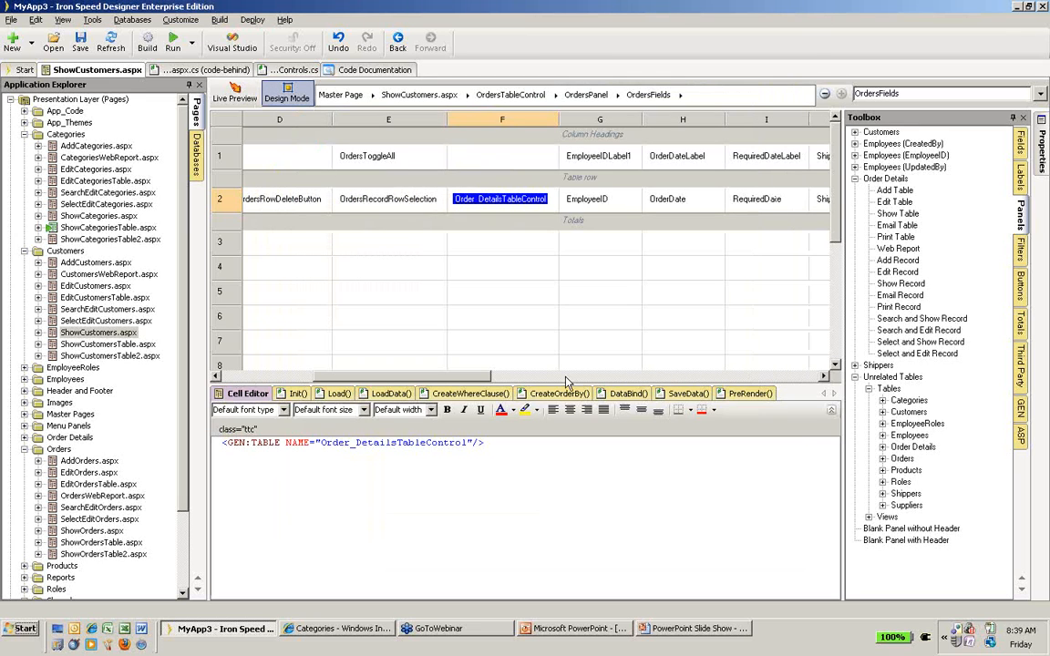
mouse_move(551, 377)
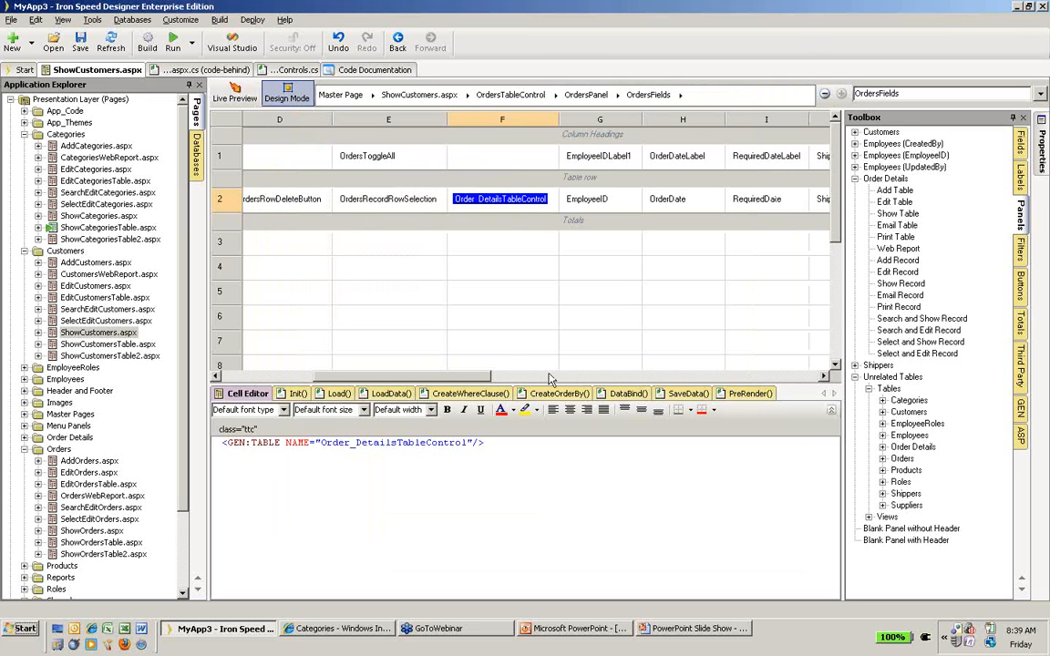
mouse_move(469, 215)
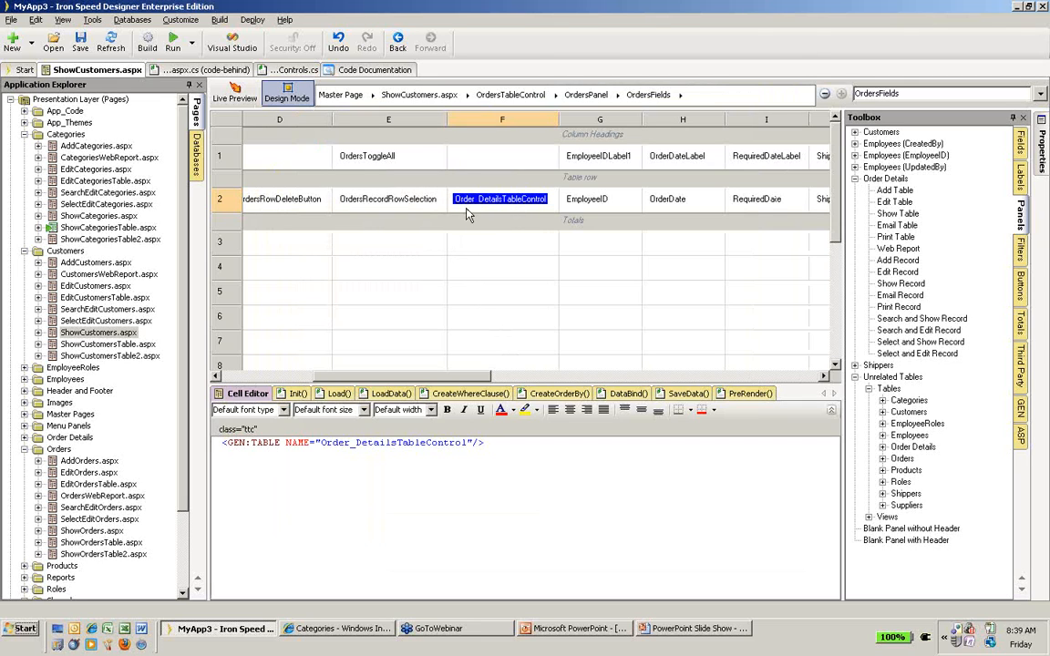
mouse_move(517, 215)
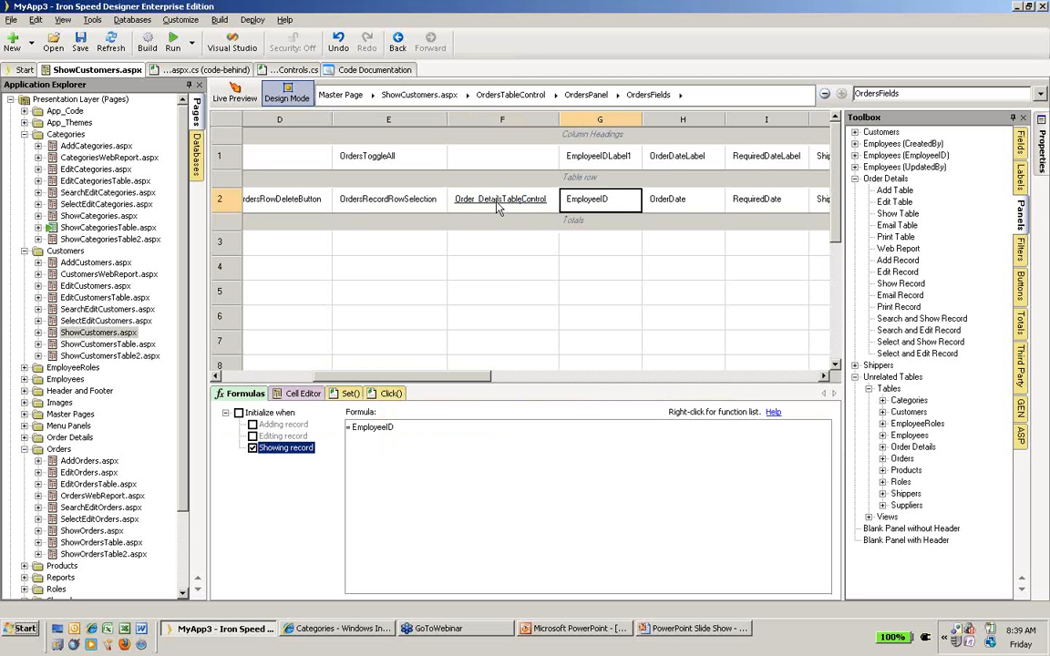
mouse_move(512, 207)
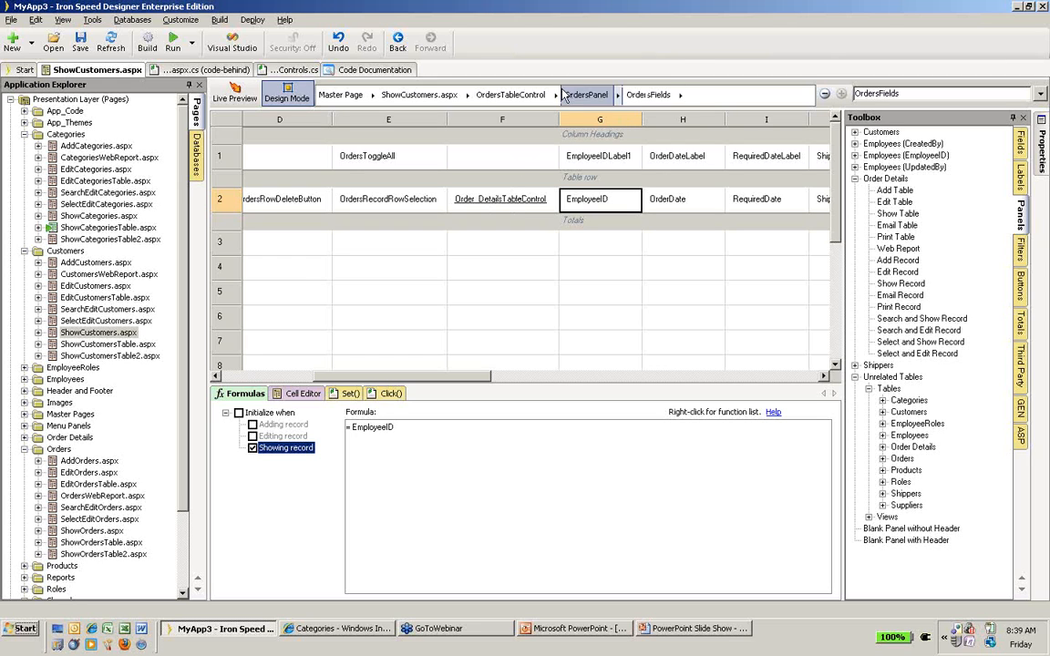
left_click(689, 95)
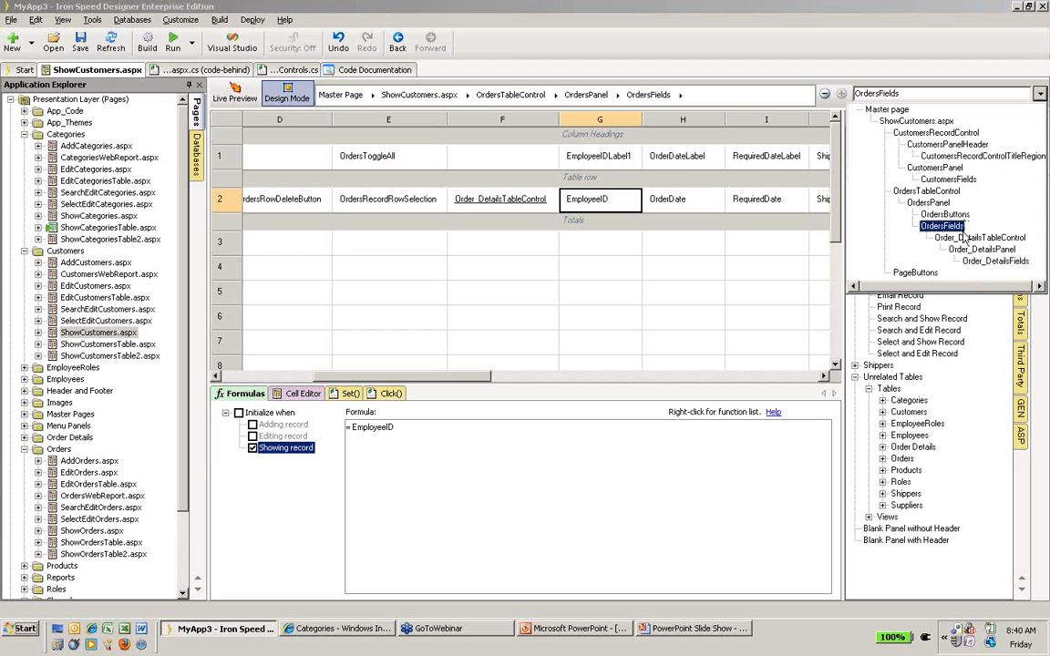
mouse_move(983, 263)
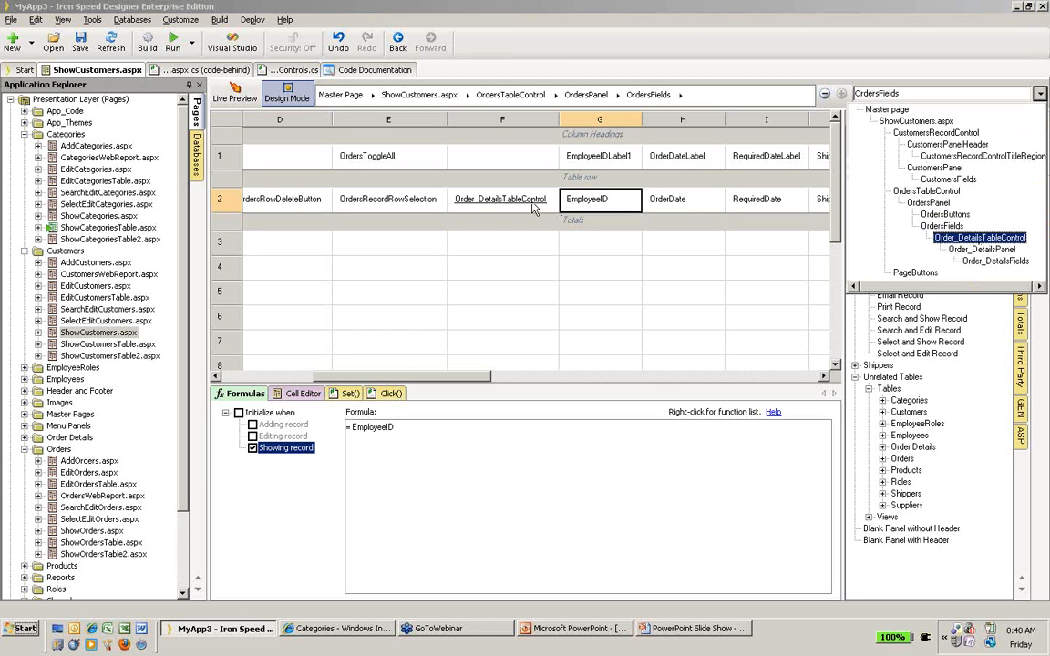
Select Order_DetailsTableControl and drill into the Order_DetailsFields layout of ProductID, UnitPrice, Quantity and Discount.
left_click(503, 157)
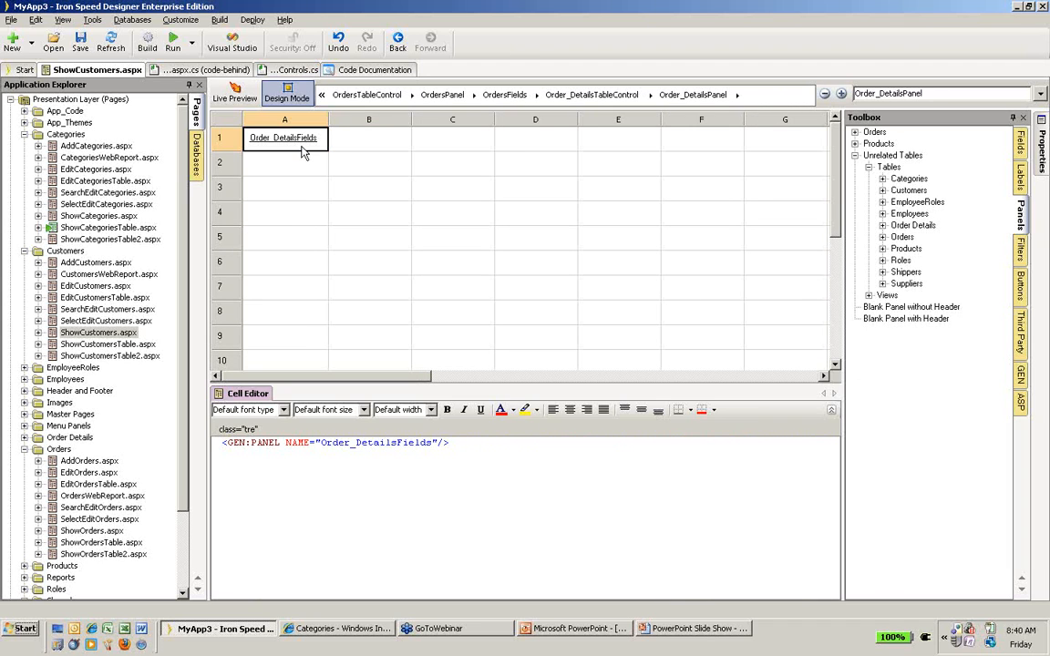
left_click(284, 138)
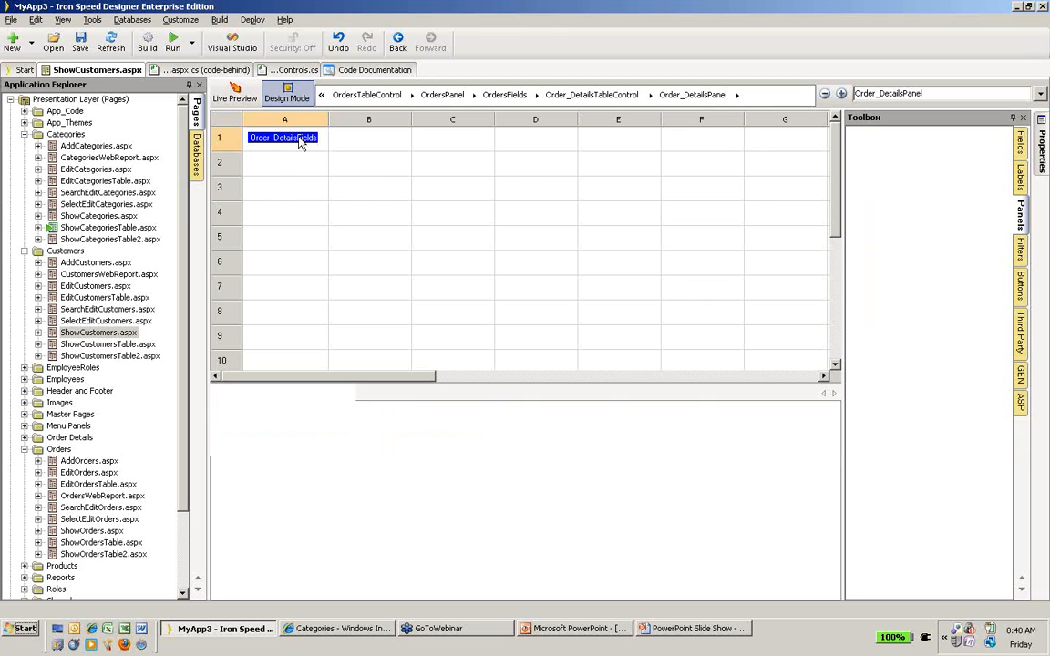
double_click(285, 138)
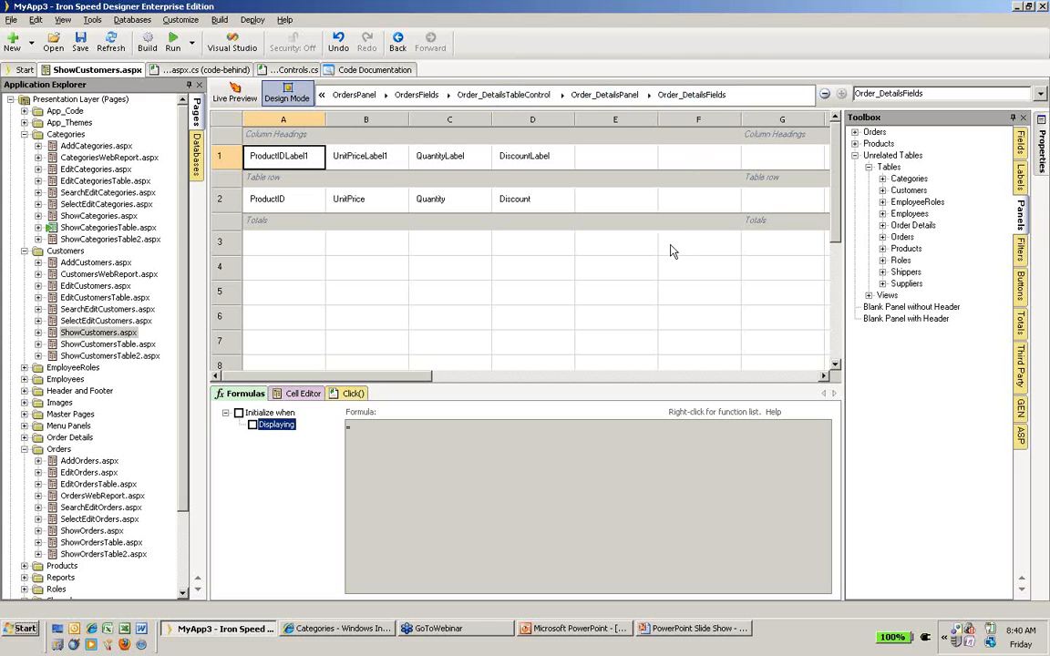
mouse_move(649, 313)
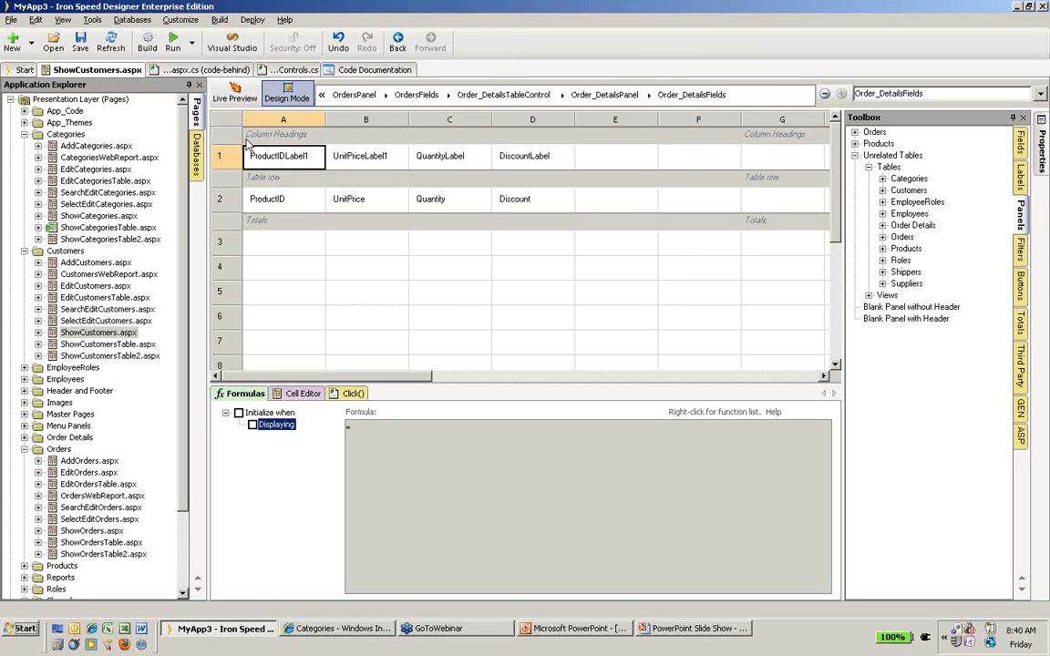
mouse_move(230, 98)
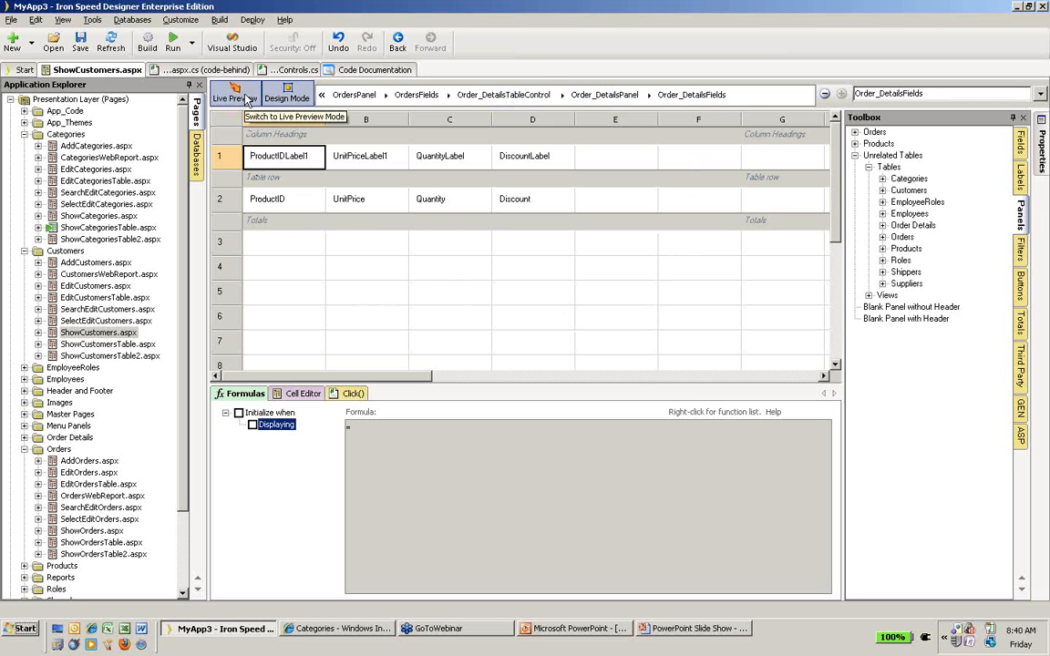
Launch Live Preview to compile and load the ShowCustomers page.
left_click(234, 98)
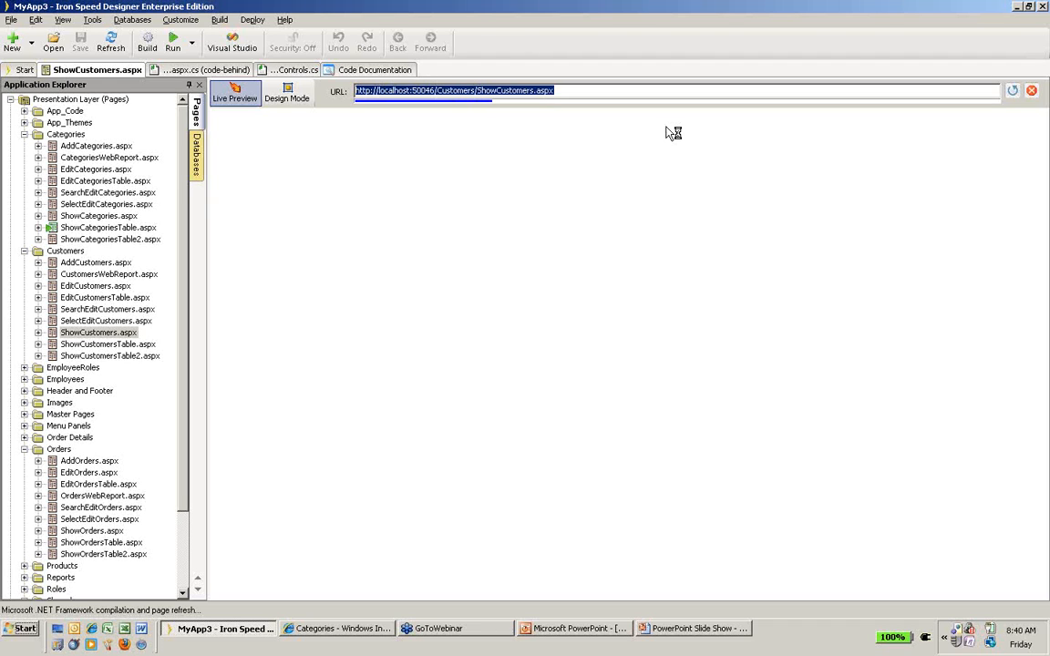
mouse_move(478, 142)
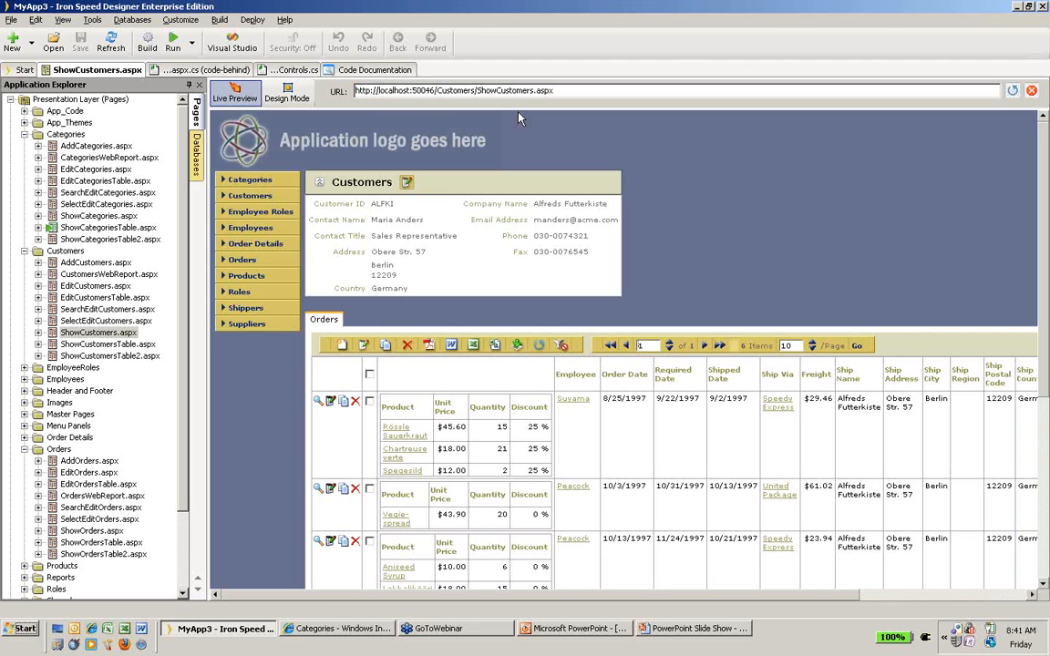
mouse_move(383, 246)
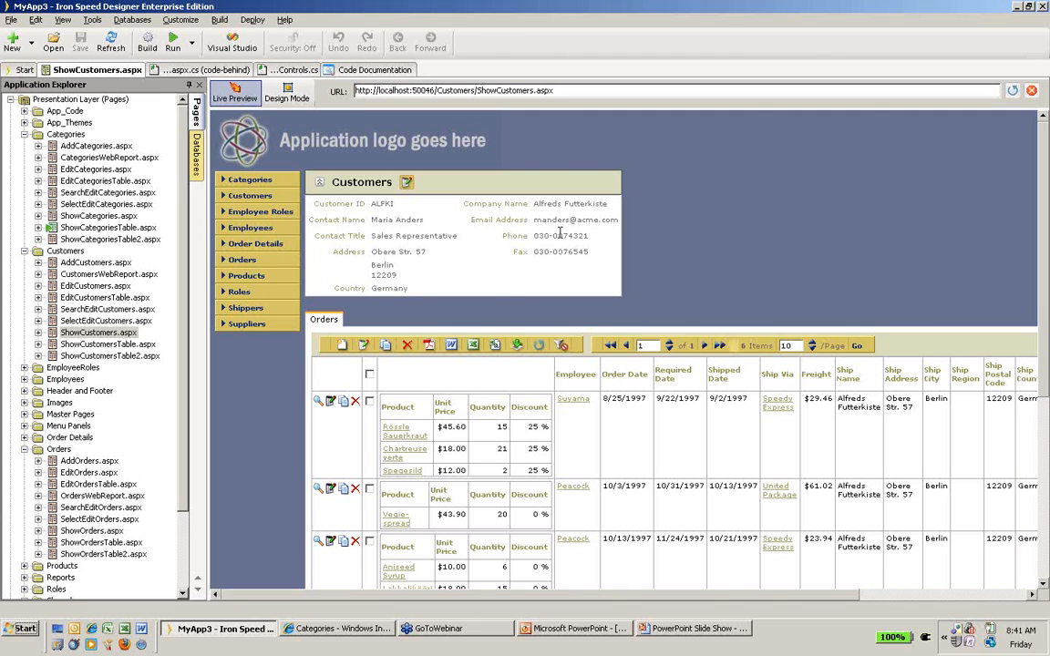
mouse_move(811, 244)
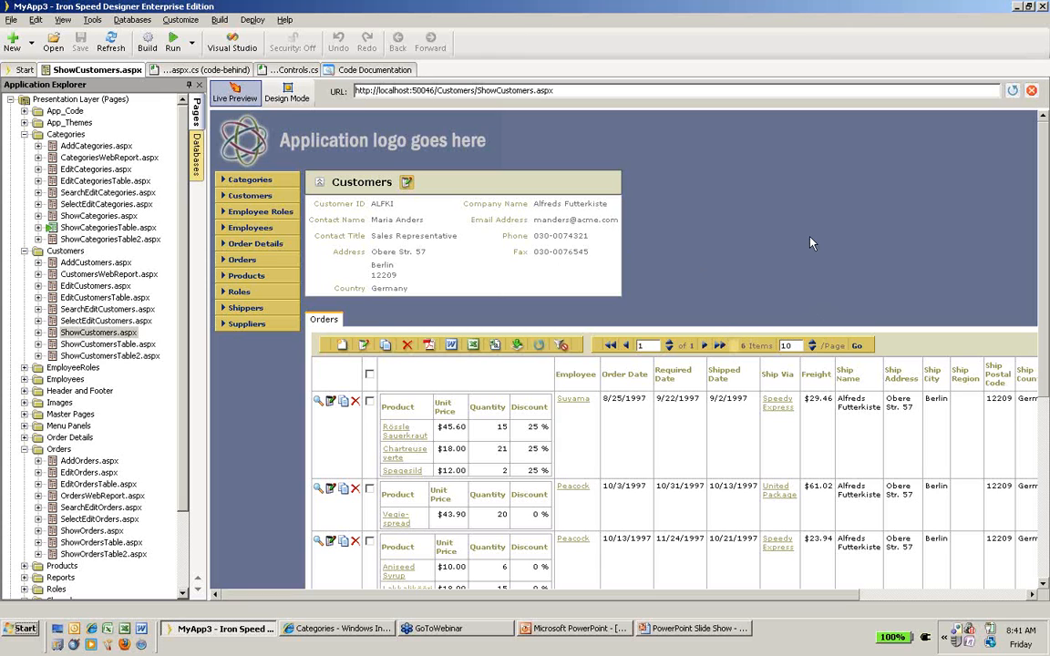
mouse_move(806, 364)
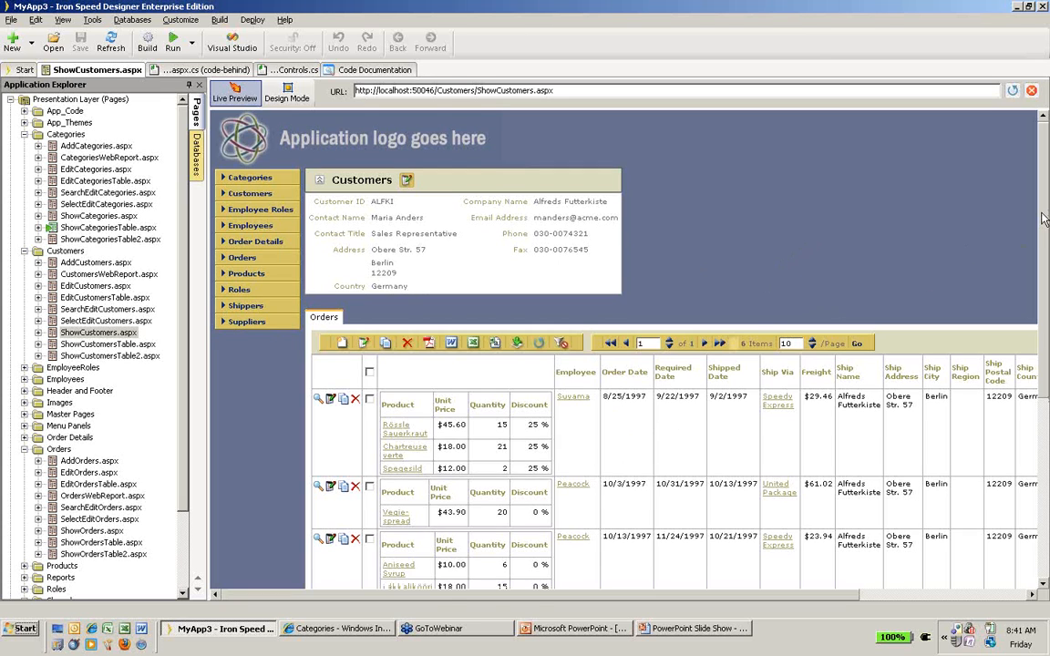
scroll("down", 3)
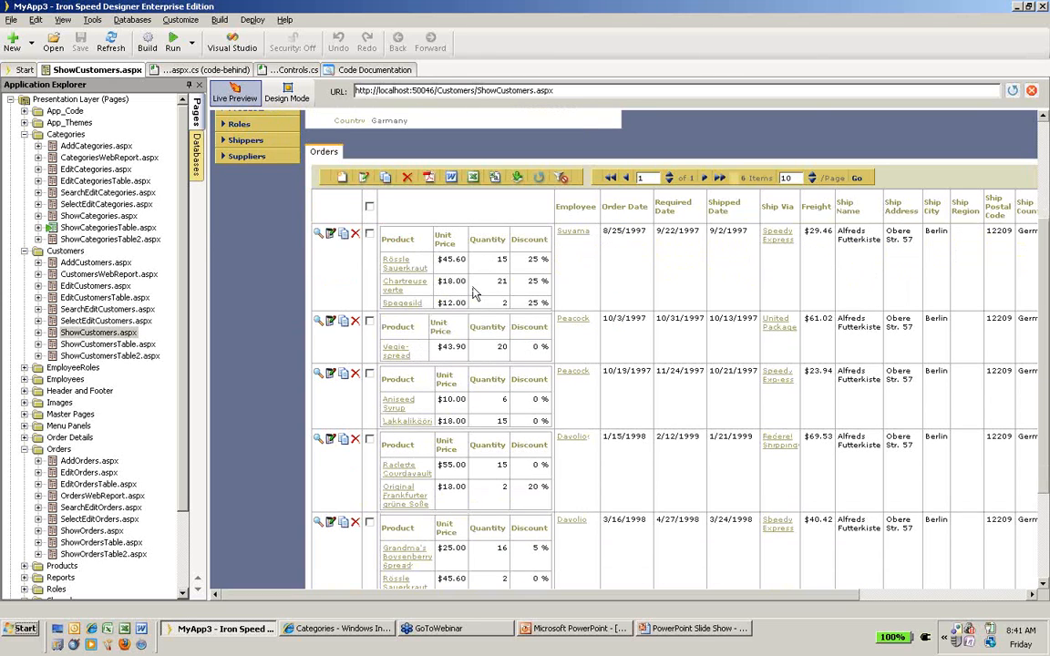
mouse_move(653, 266)
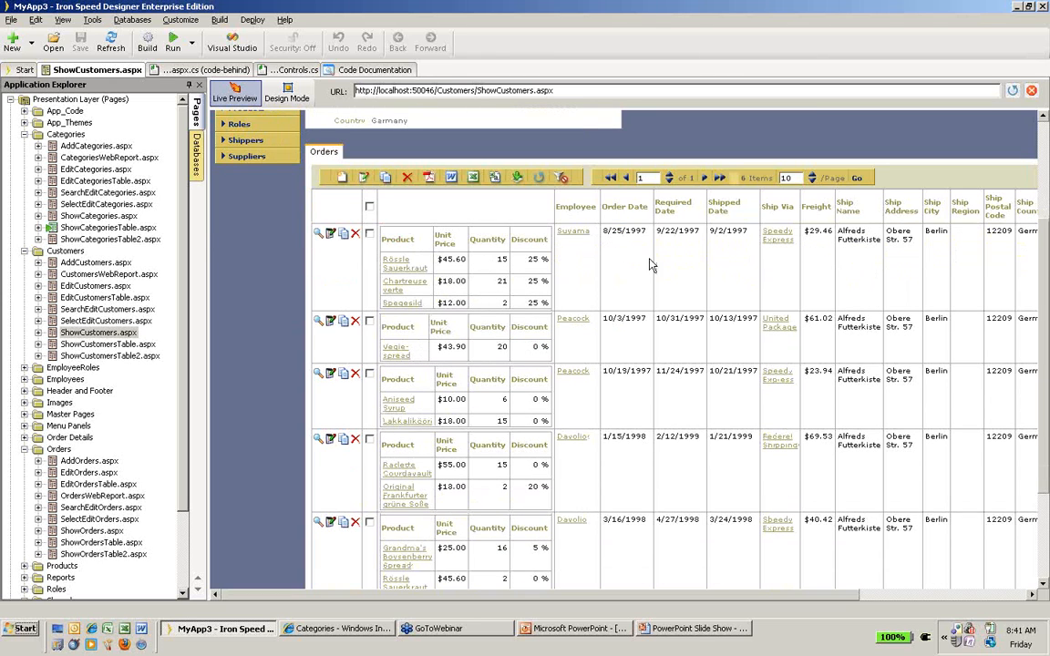
mouse_move(619, 307)
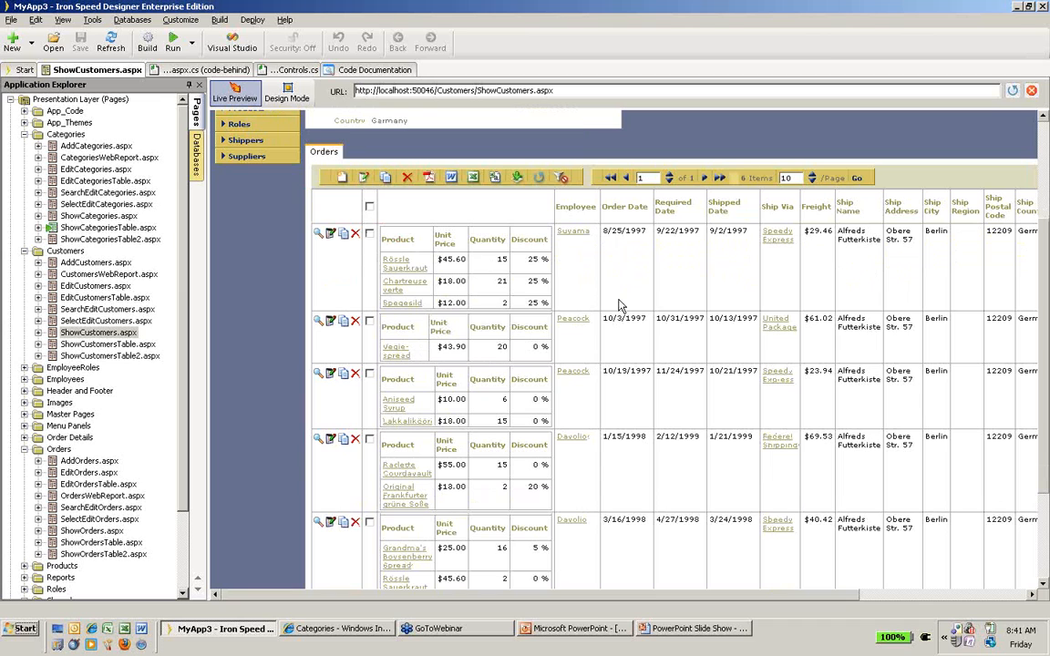
mouse_move(426, 274)
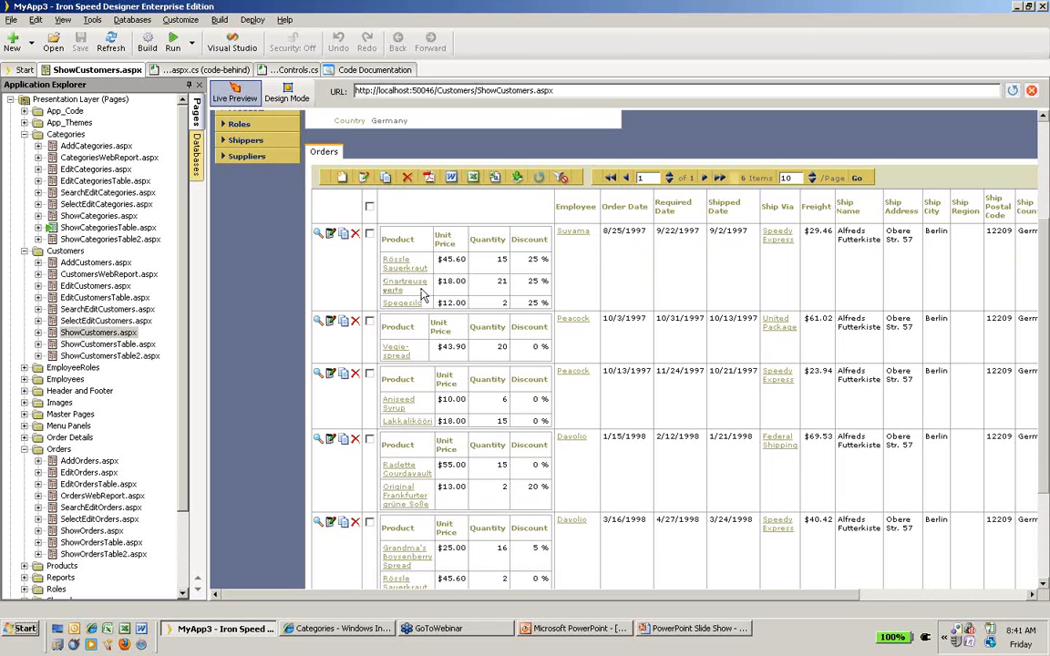
mouse_move(671, 361)
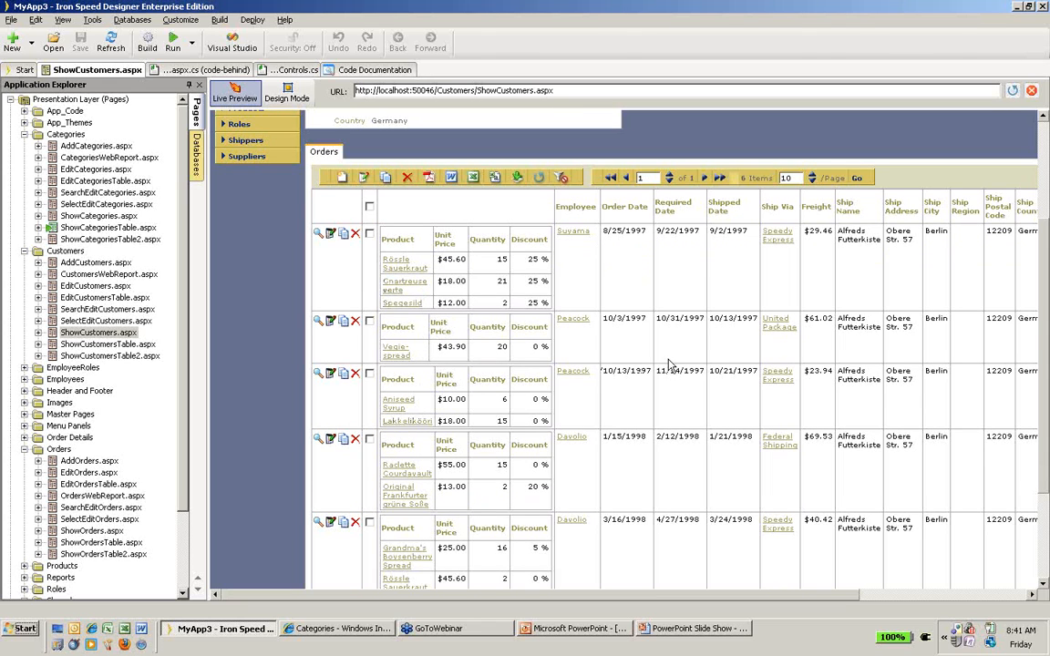